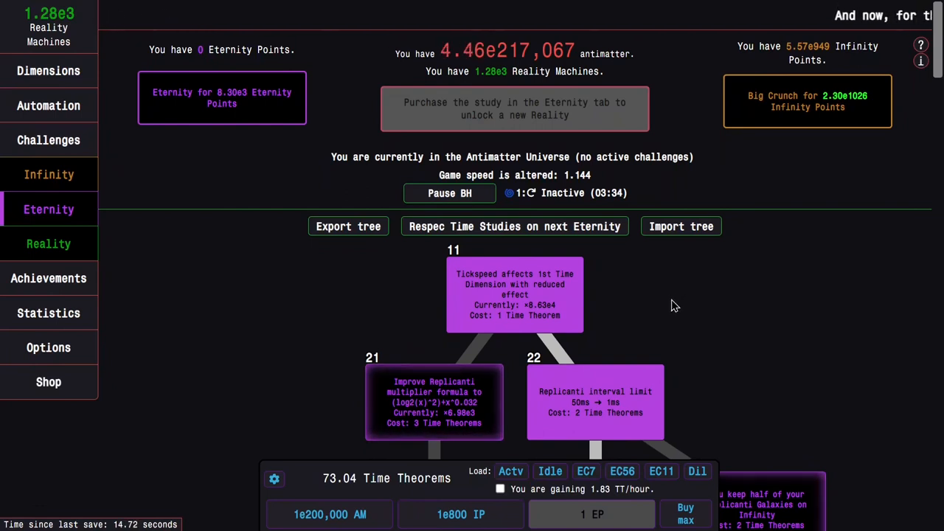
pyautogui.moveTo(660, 306)
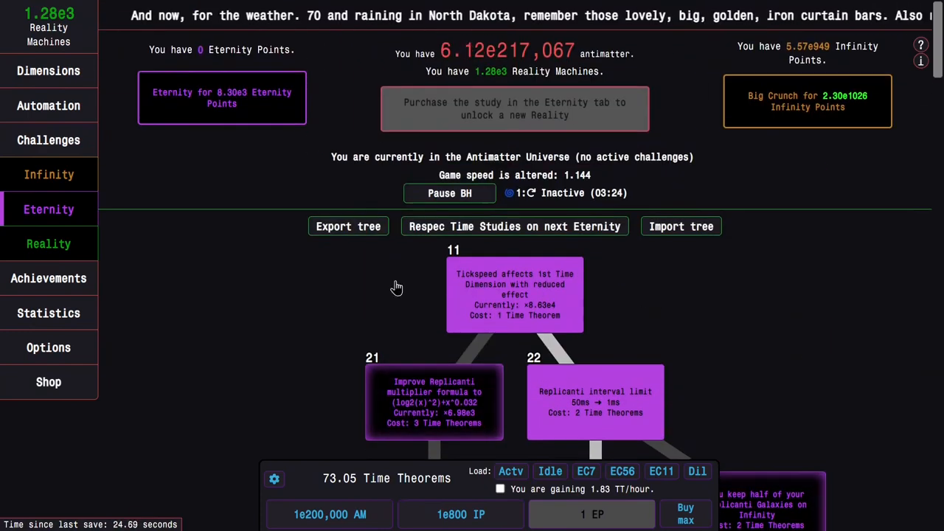
pyautogui.moveTo(48, 278)
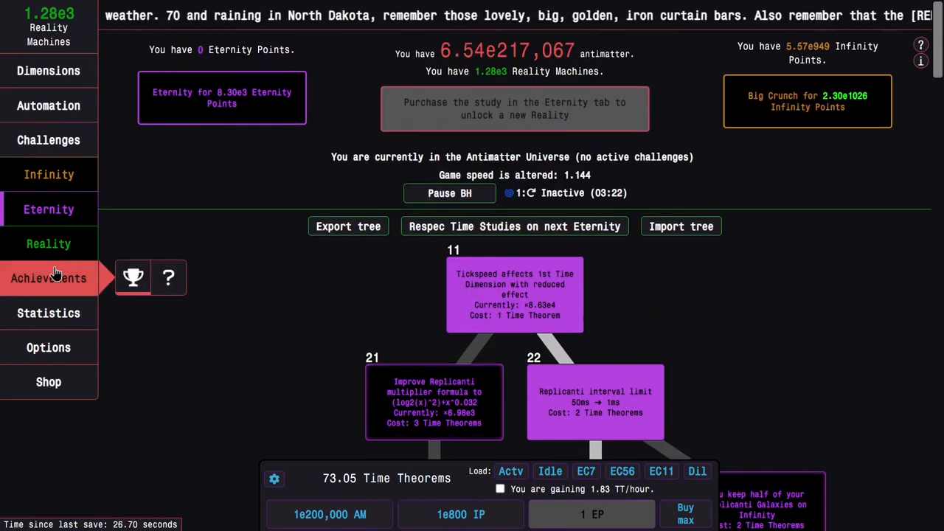
# - Buy more Time Studies further down the tree, including Idle study 123
pyautogui.click(49, 278)
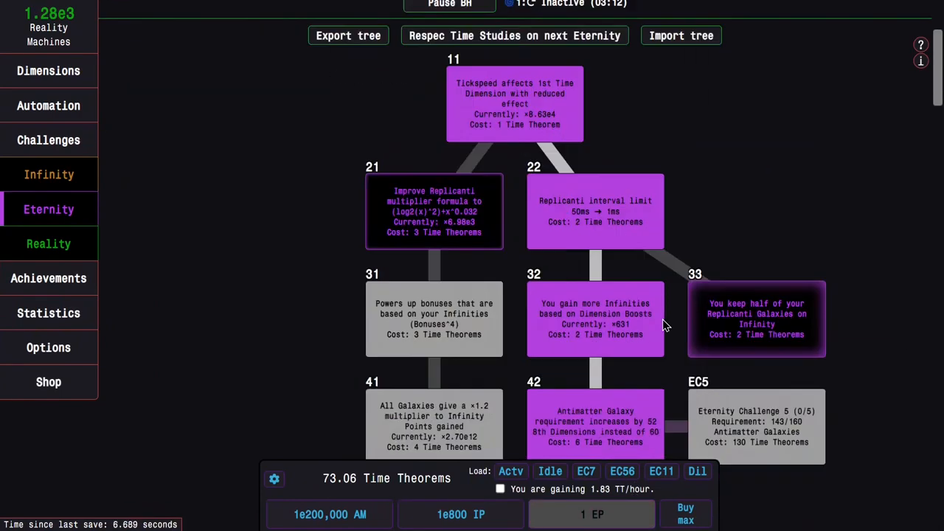
pyautogui.scroll(-3)
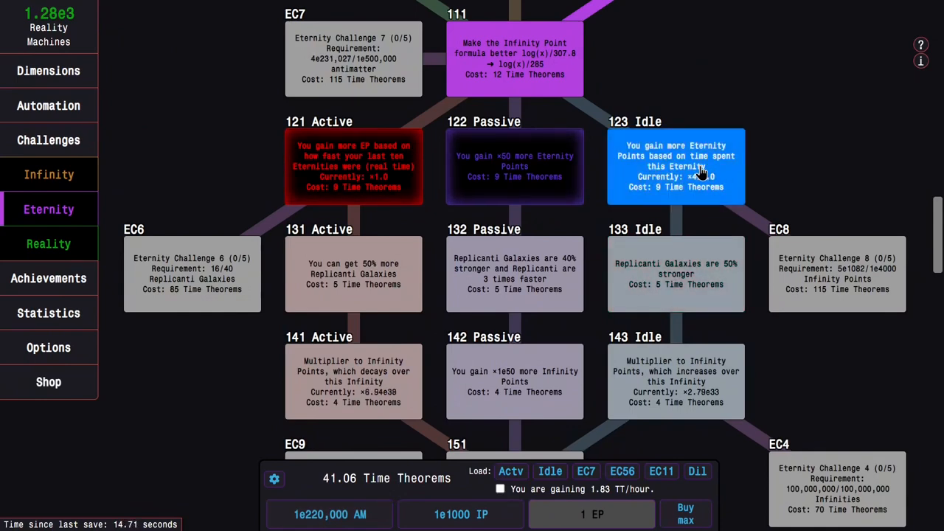
pyautogui.scroll(-3)
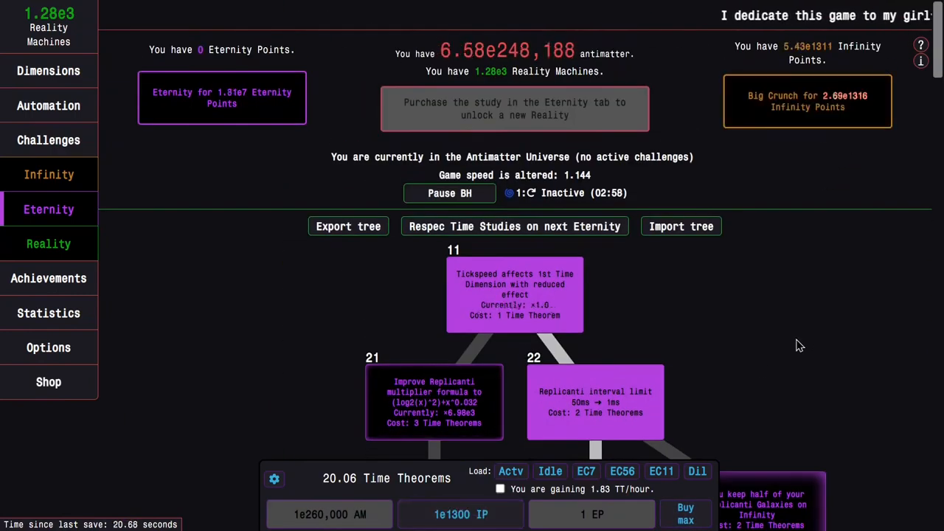
# - Run repeated Eternities, checking Time Dimensions and the study tree between them
pyautogui.click(685, 513)
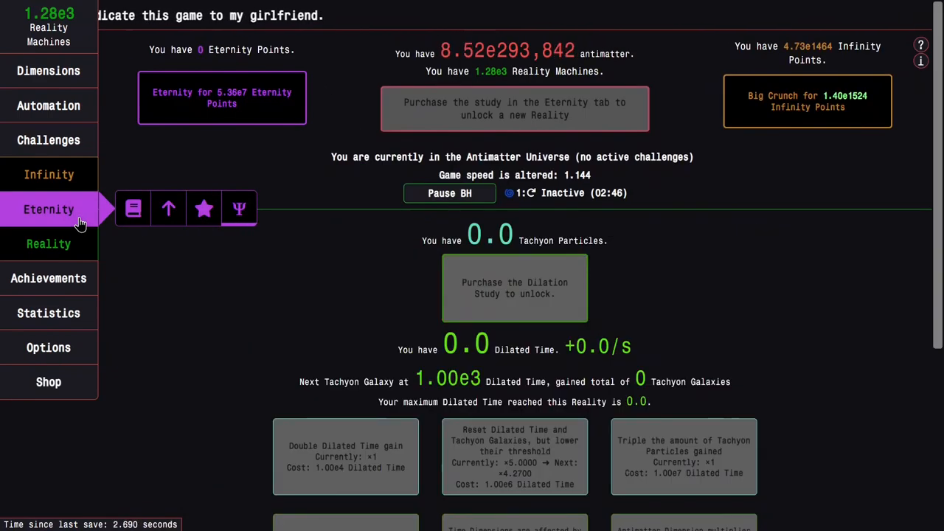
pyautogui.click(48, 70)
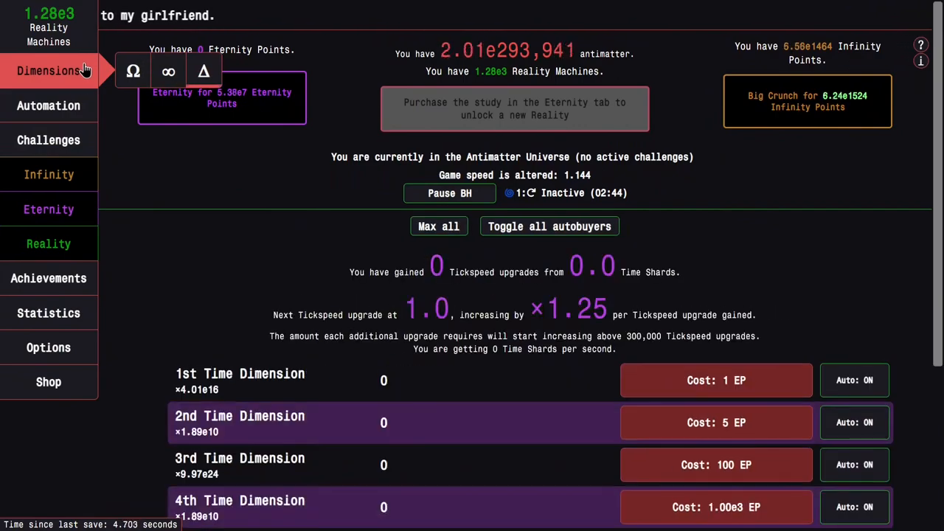
pyautogui.click(48, 209)
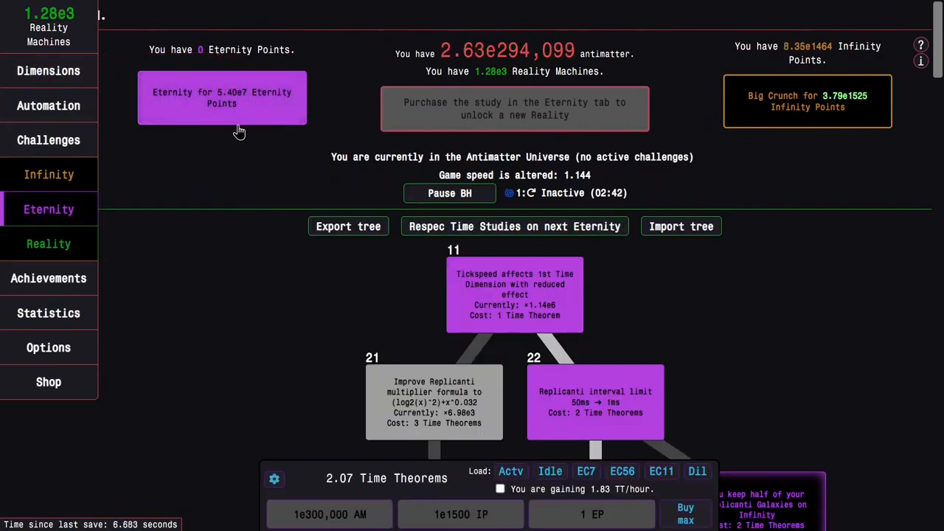
pyautogui.scroll(-3)
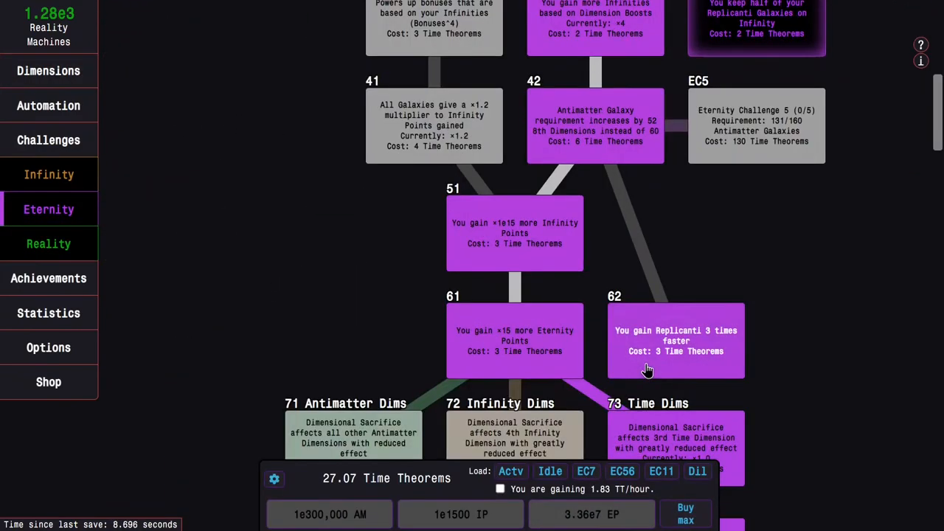
pyautogui.scroll(-3)
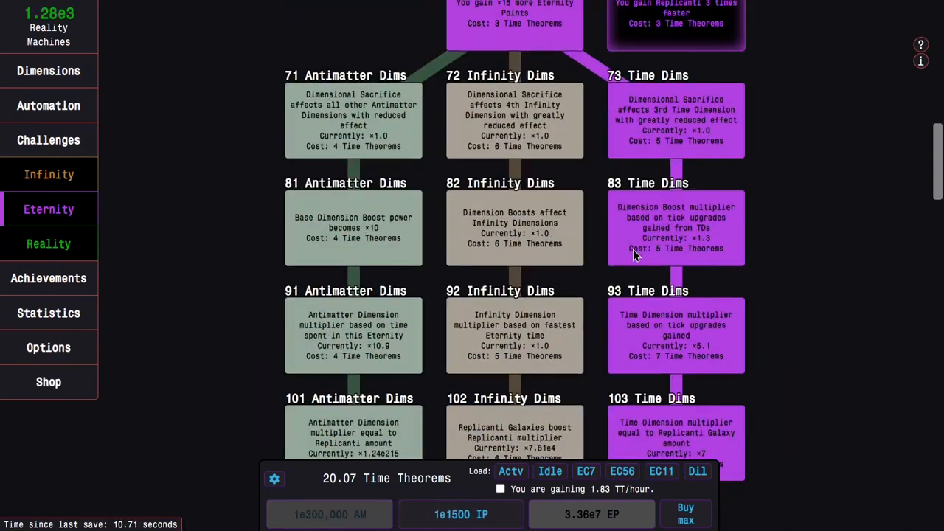
pyautogui.scroll(3)
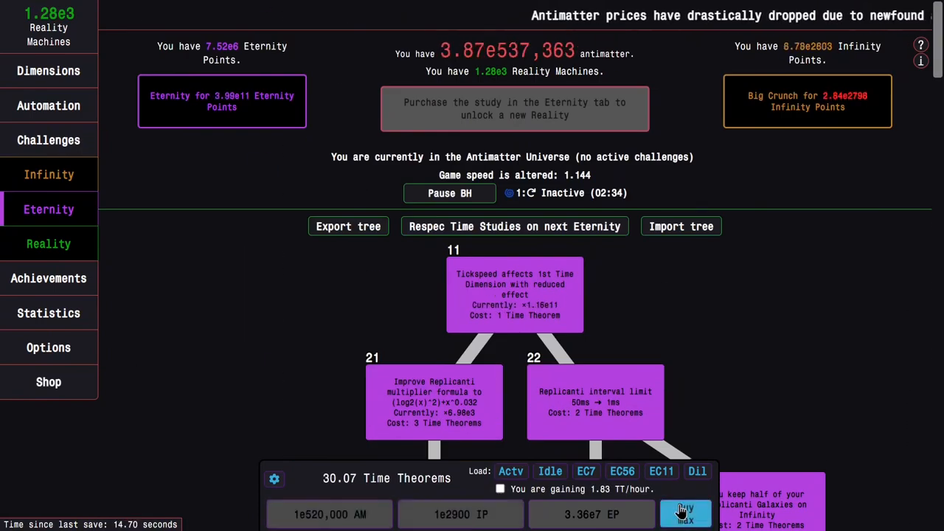
# - Buy max Time Theorems, leaving about 82 unspent, and rebuy the time studies
pyautogui.click(685, 514)
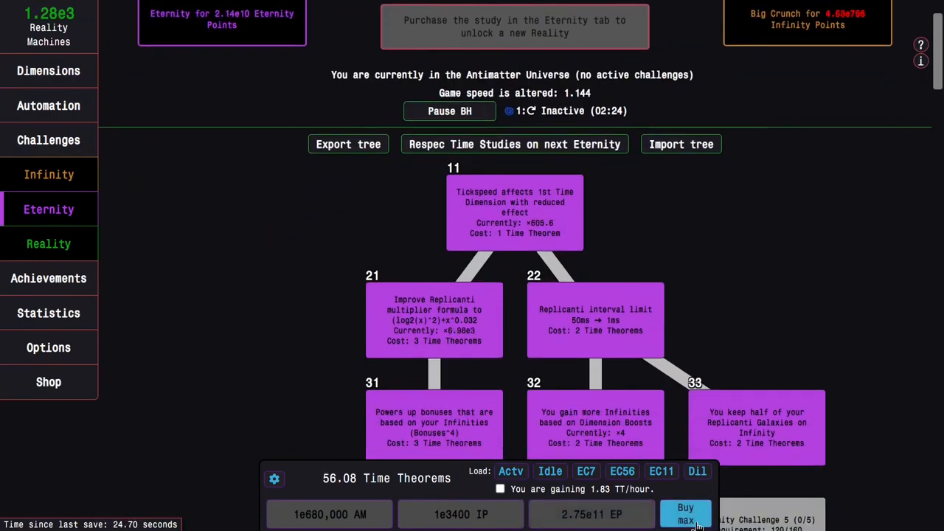
pyautogui.scroll(-3)
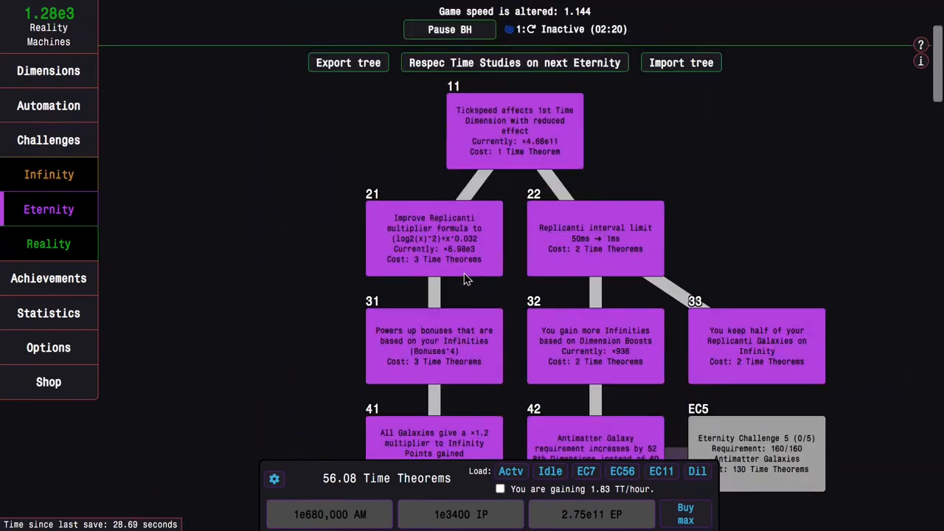
pyautogui.scroll(-3)
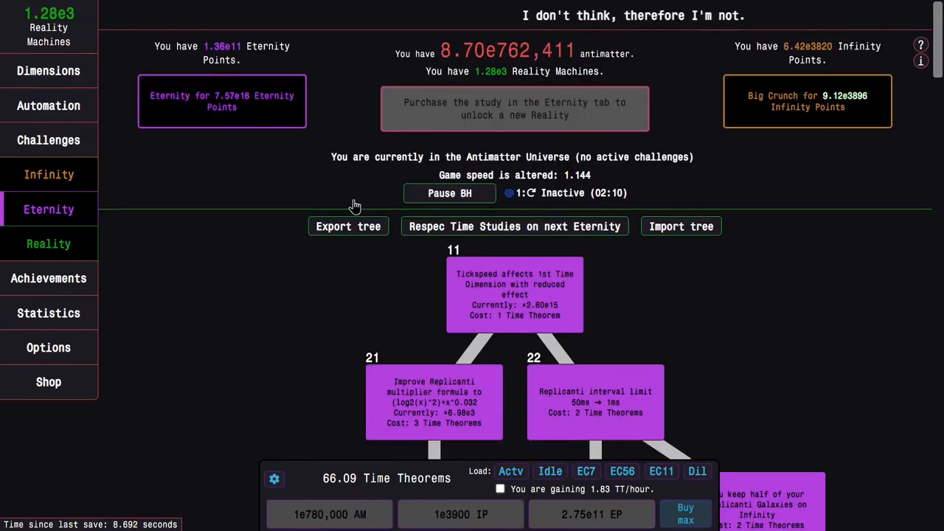
pyautogui.scroll(-3)
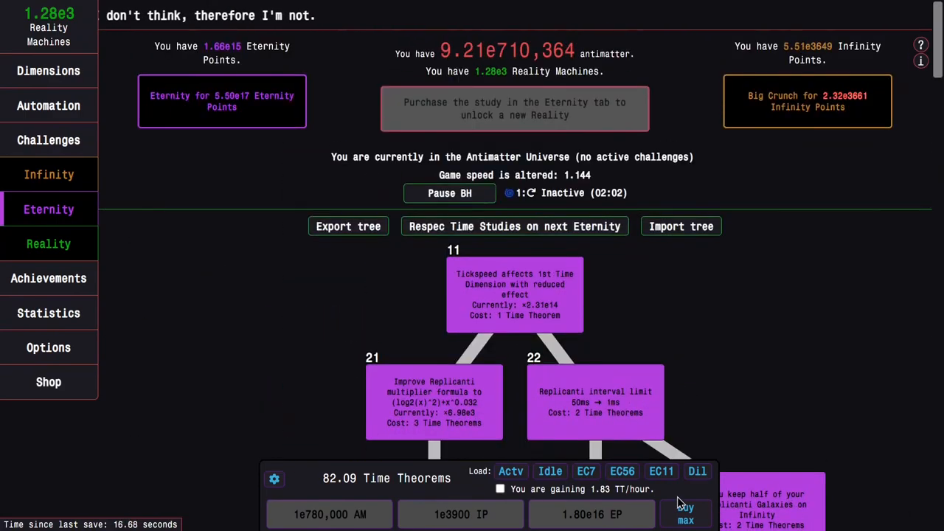
# - Buy max Time Theorems for about 93 unspent and scroll to the EC2 study
pyautogui.click(168, 209)
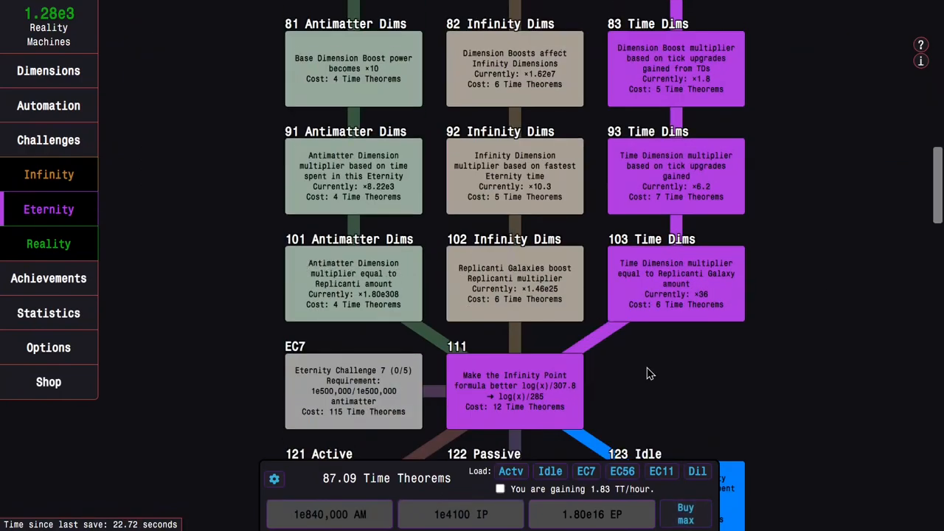
pyautogui.scroll(-3)
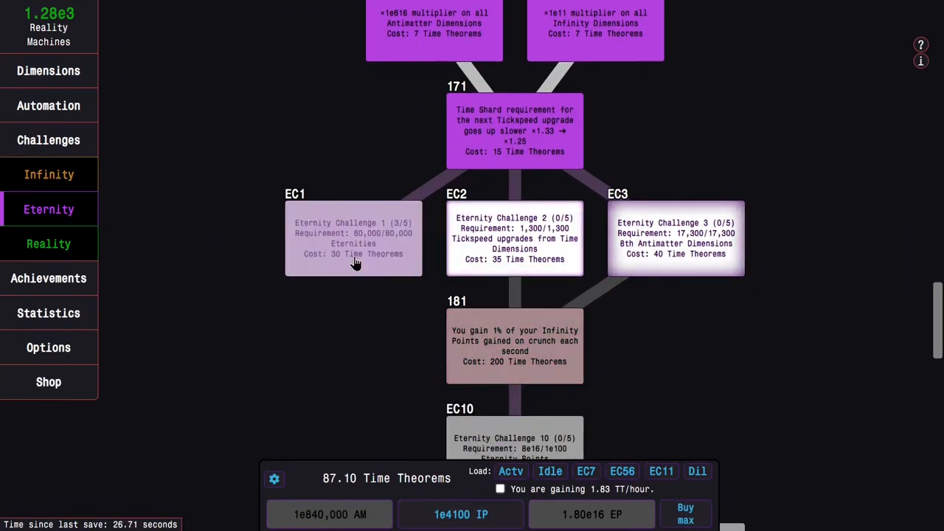
pyautogui.scroll(-3)
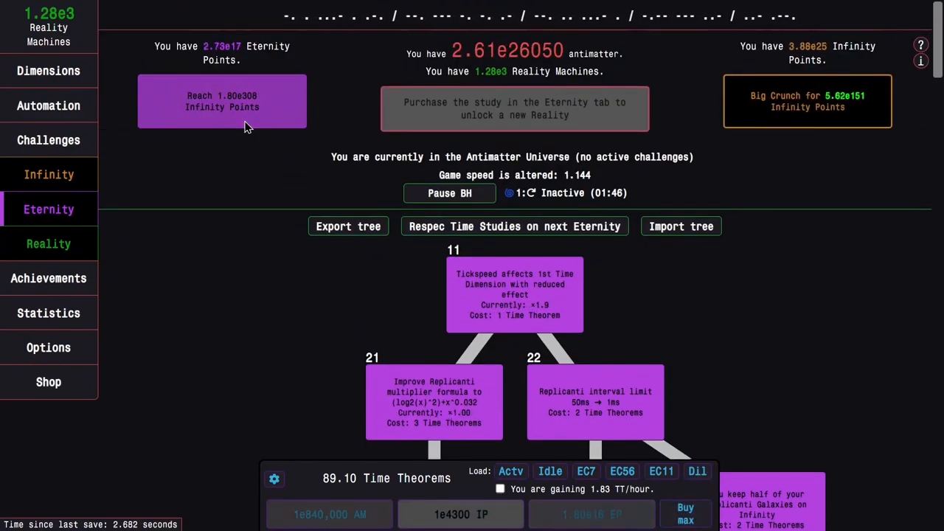
pyautogui.scroll(-3)
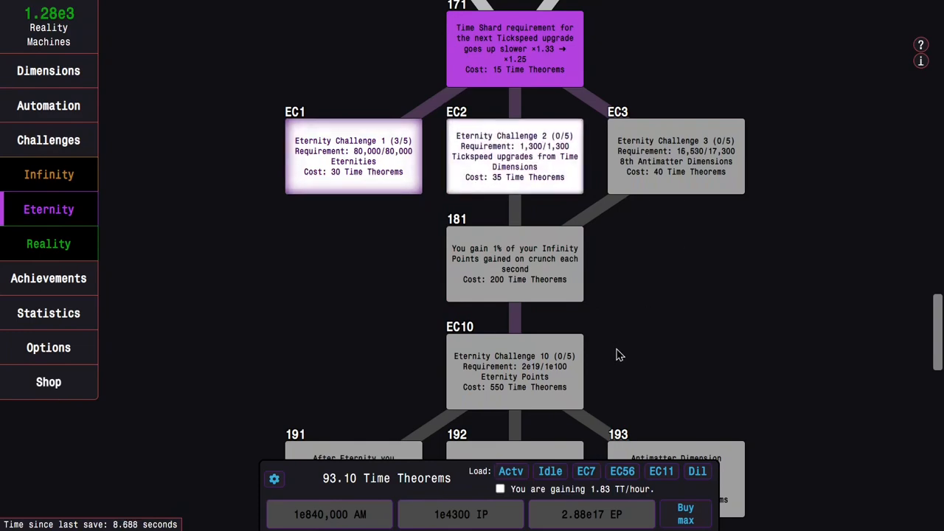
# - Start Eternity Challenges 2 and 3, then load the Idle study preset
pyautogui.click(49, 141)
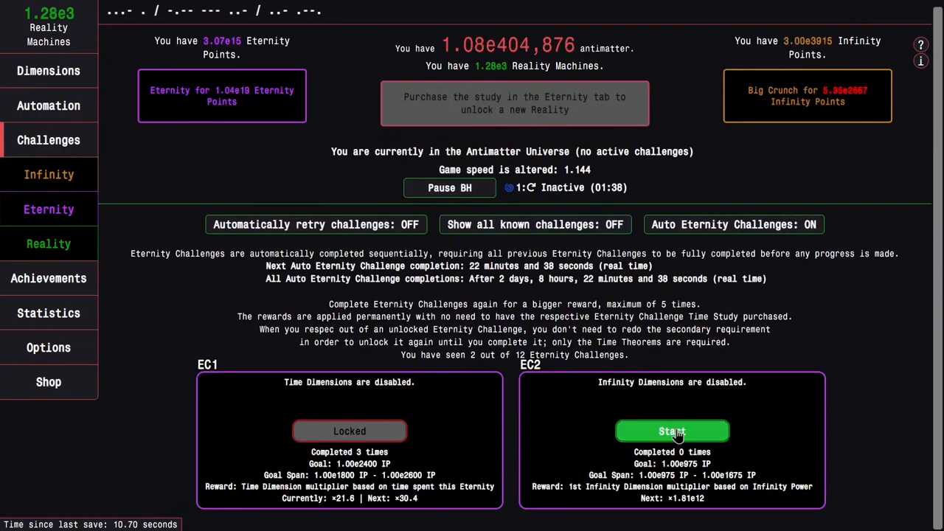
pyautogui.click(672, 431)
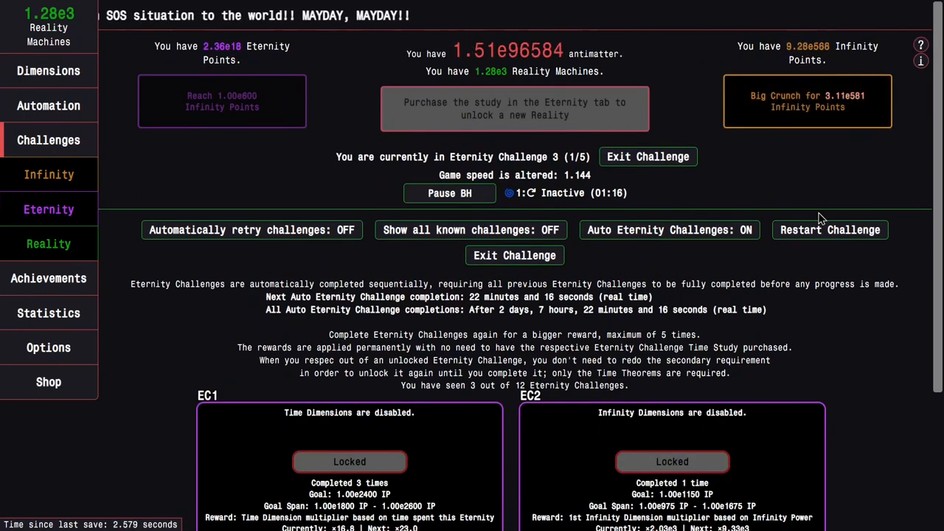
pyautogui.click(647, 156)
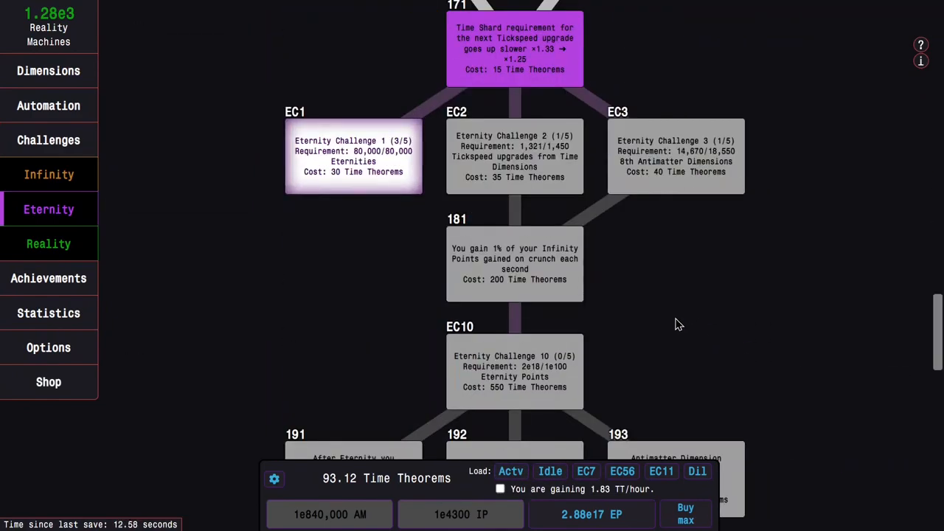
pyautogui.scroll(-3)
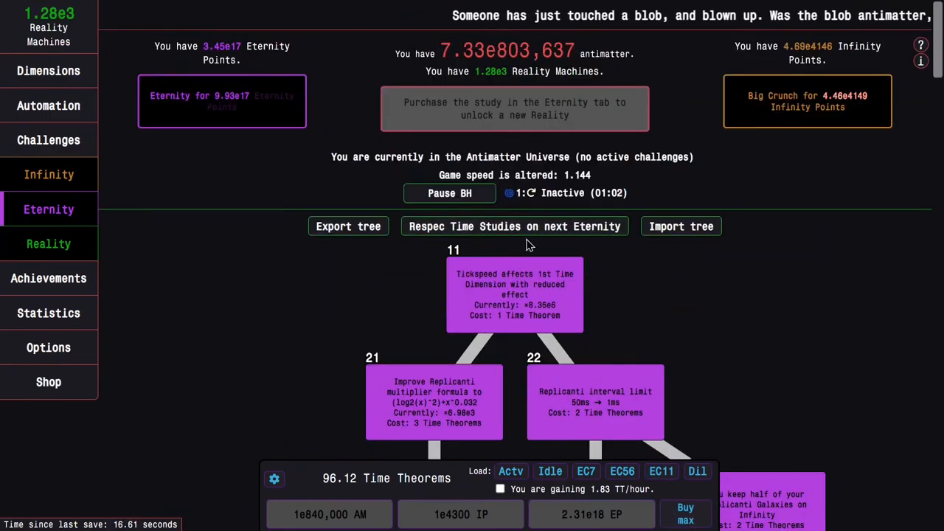
pyautogui.click(550, 471)
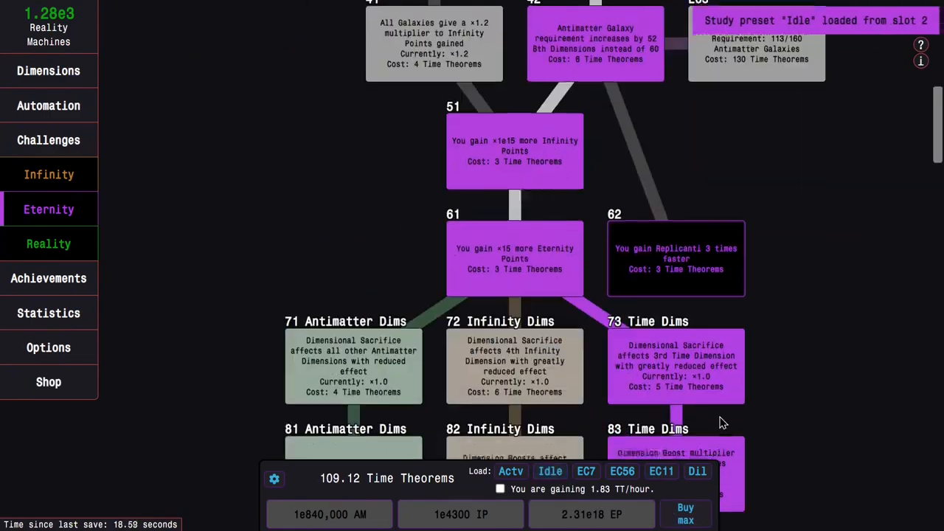
# - Start Eternity Challenge 4, dismiss the failure message, and restart the challenge
pyautogui.click(49, 140)
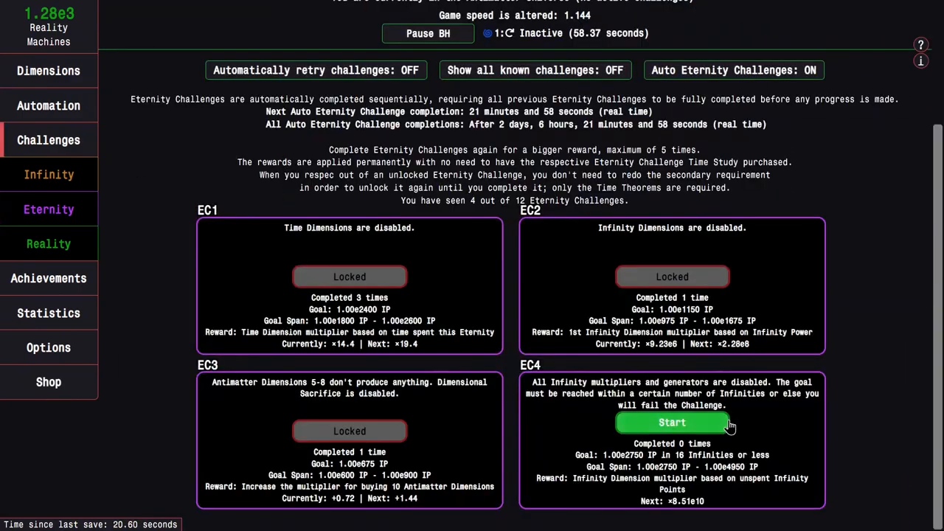
pyautogui.click(671, 423)
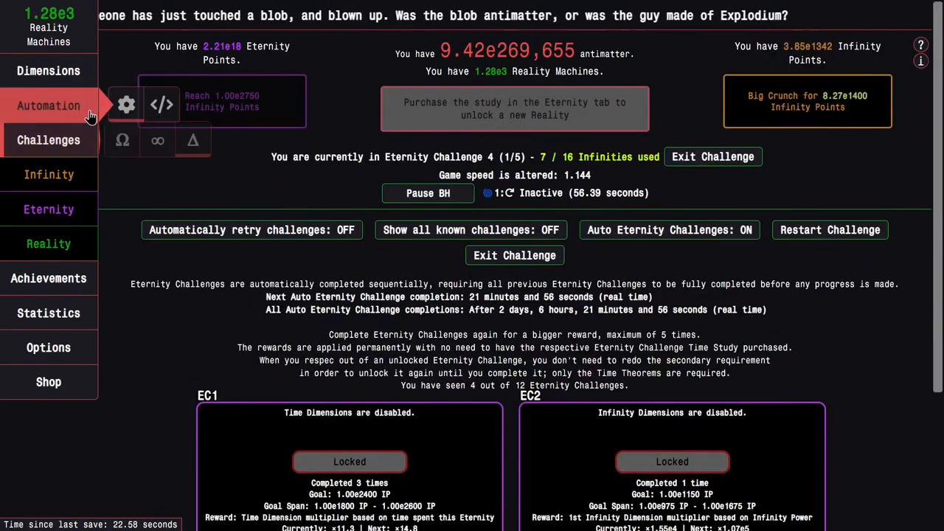
pyautogui.click(49, 105)
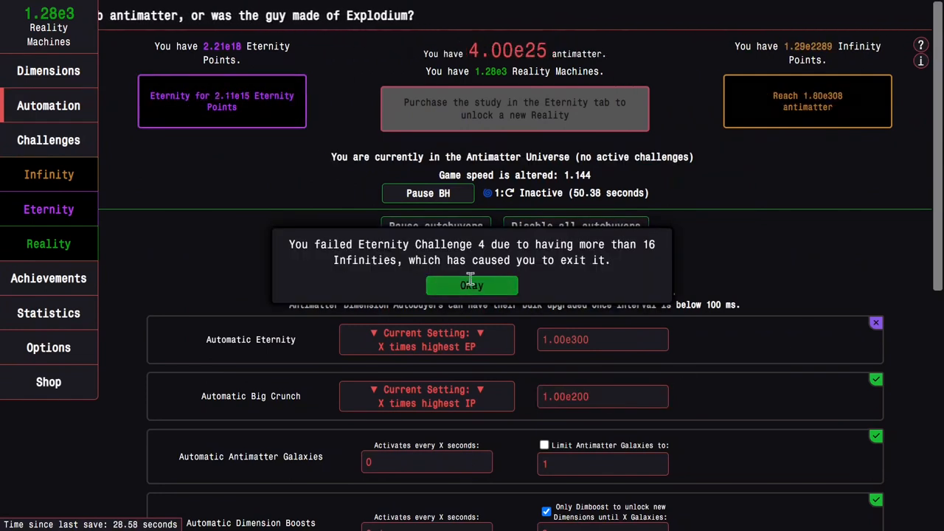
pyautogui.click(472, 286)
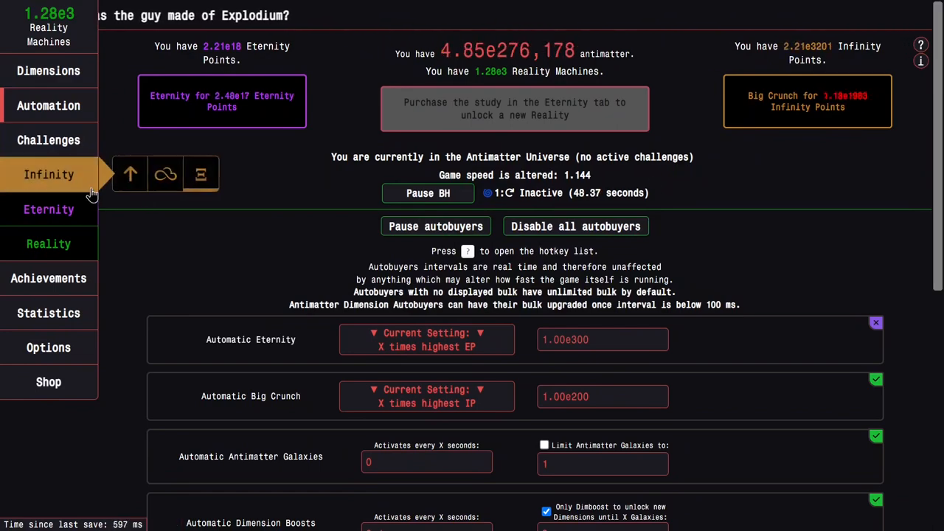
pyautogui.click(49, 139)
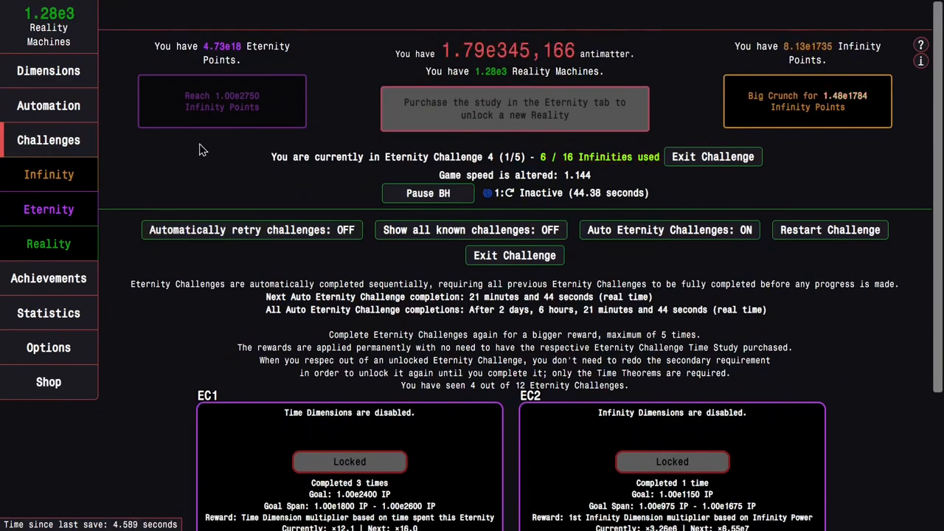
pyautogui.click(713, 156)
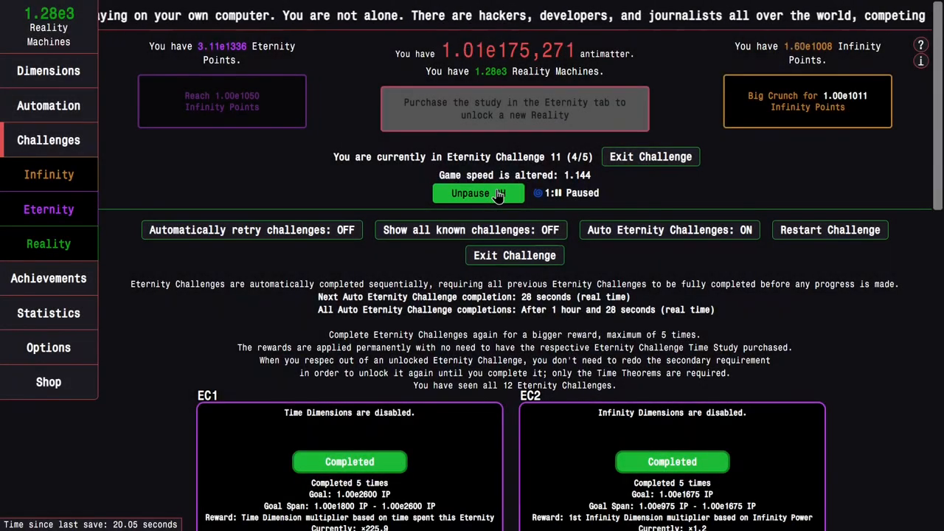
# - Check run statistics, then unpause the black hole so Eternity Challenge 11 completes
pyautogui.click(49, 313)
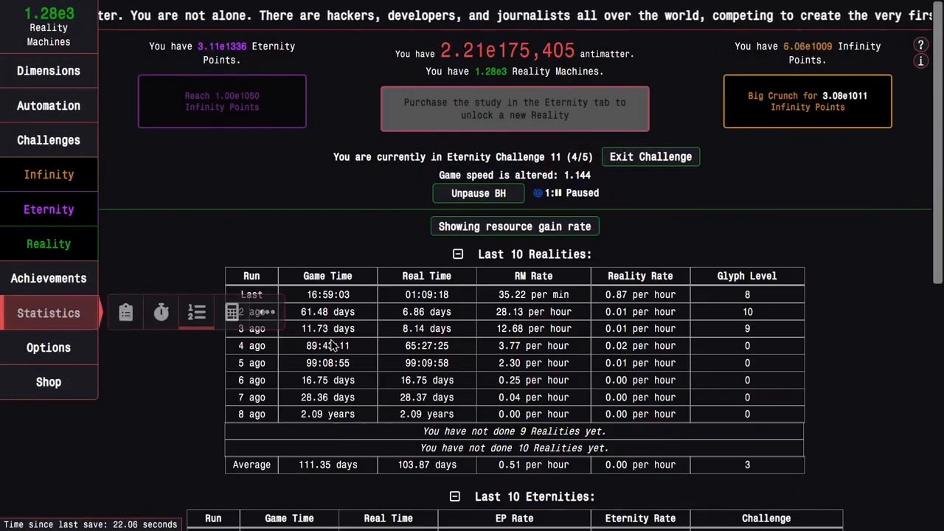
pyautogui.scroll(-3)
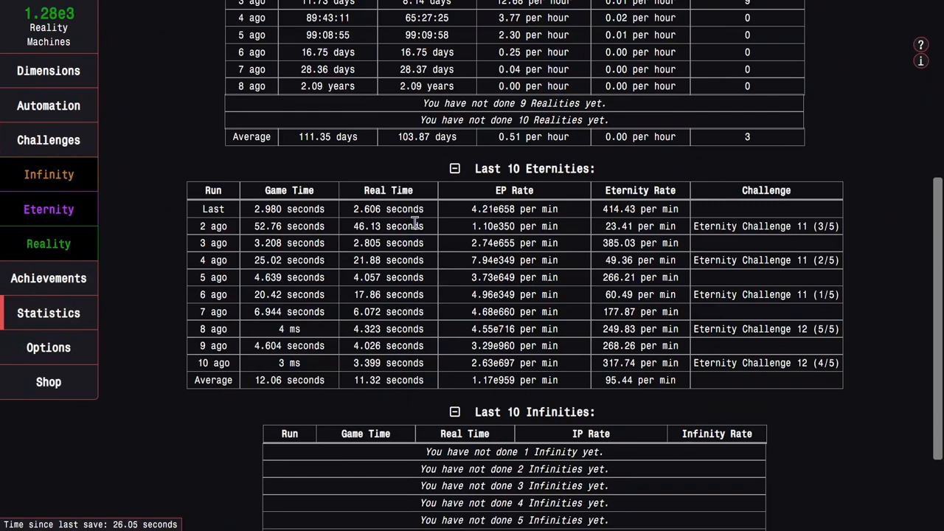
pyautogui.click(49, 210)
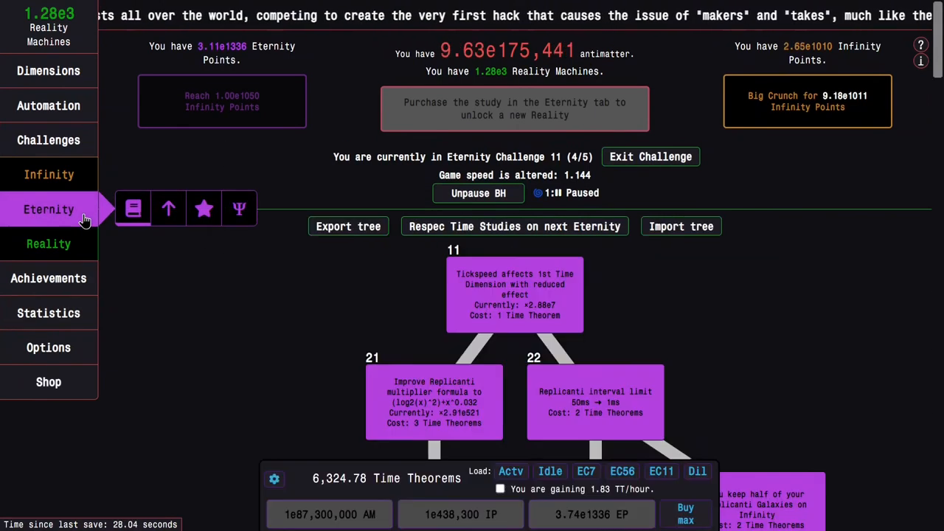
pyautogui.click(49, 139)
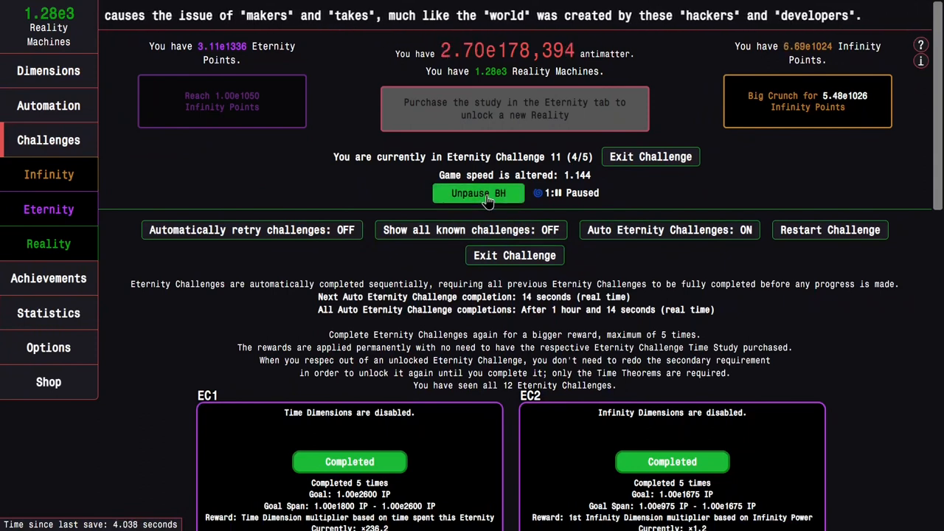
pyautogui.click(478, 192)
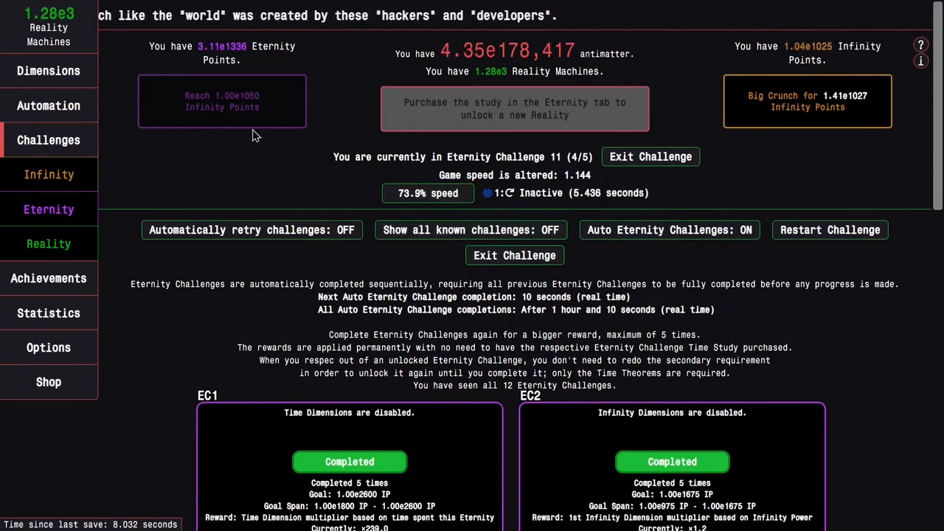
pyautogui.click(222, 101)
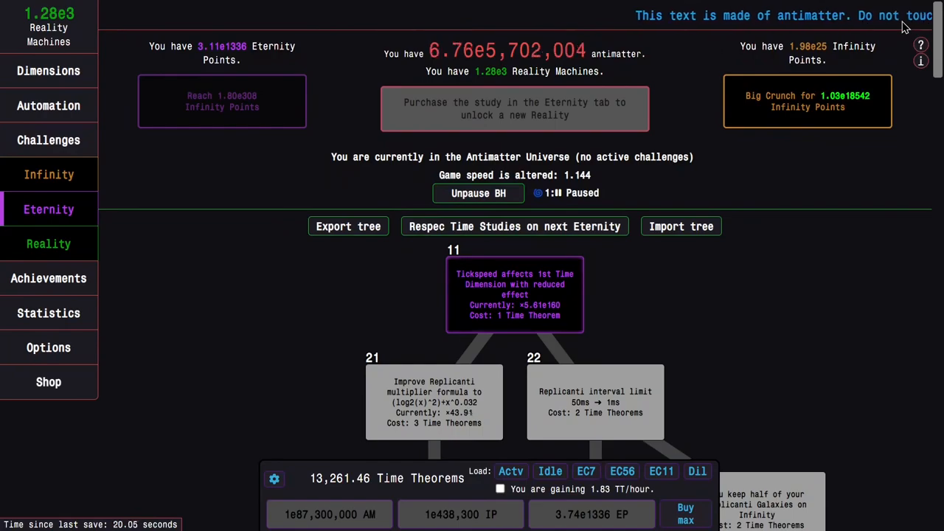
pyautogui.click(48, 140)
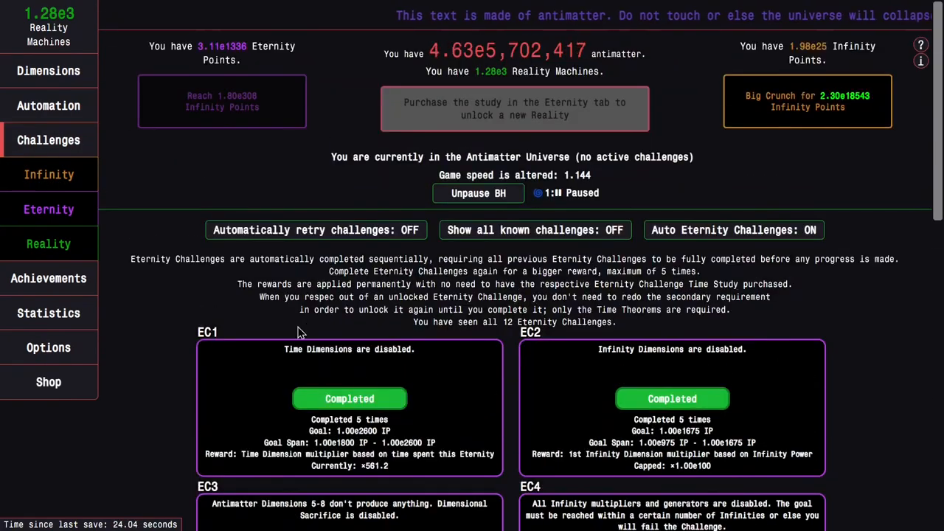
pyautogui.click(49, 209)
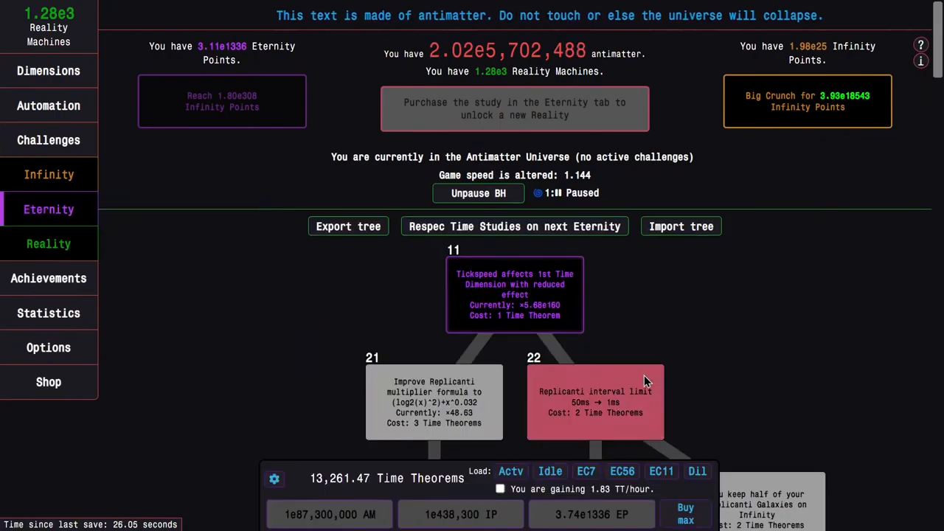
pyautogui.scroll(-3)
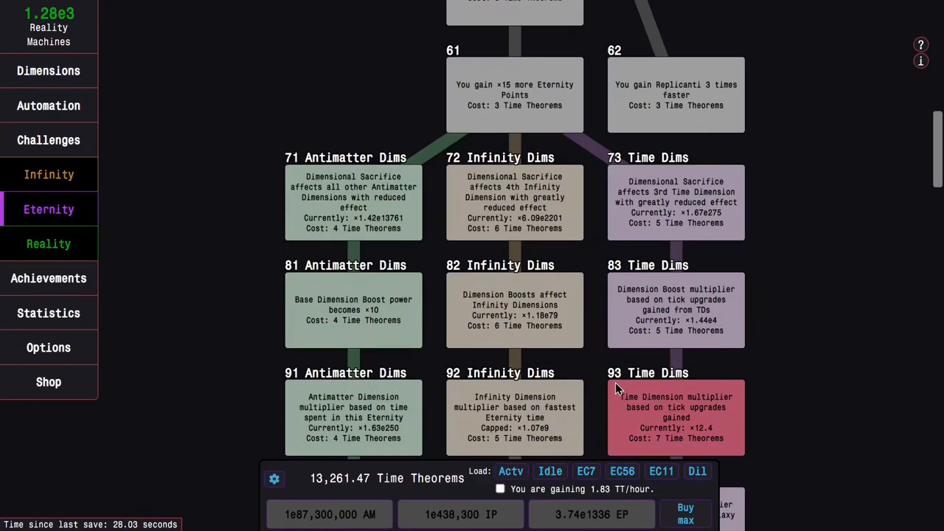
pyautogui.click(511, 471)
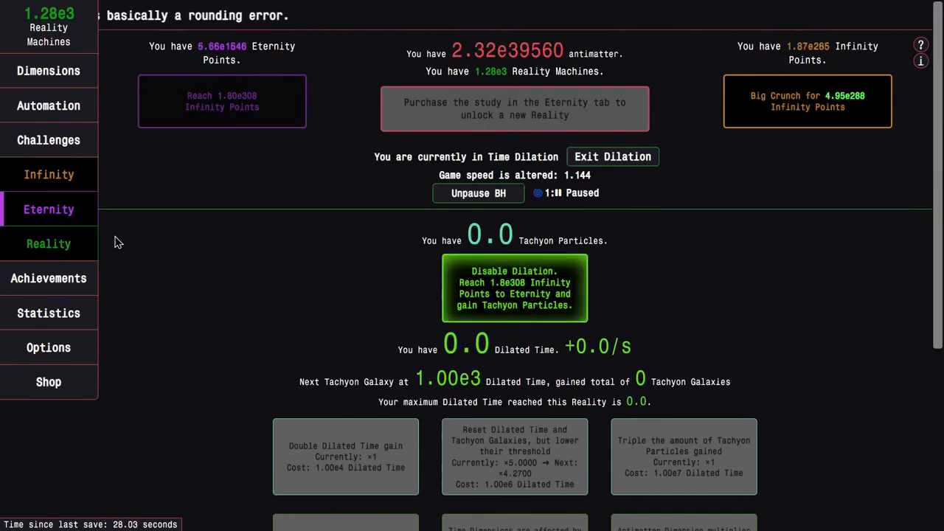
# - Dilate time and buy the reduced Dilation penalty and Dilated Time reset upgrades
pyautogui.click(612, 156)
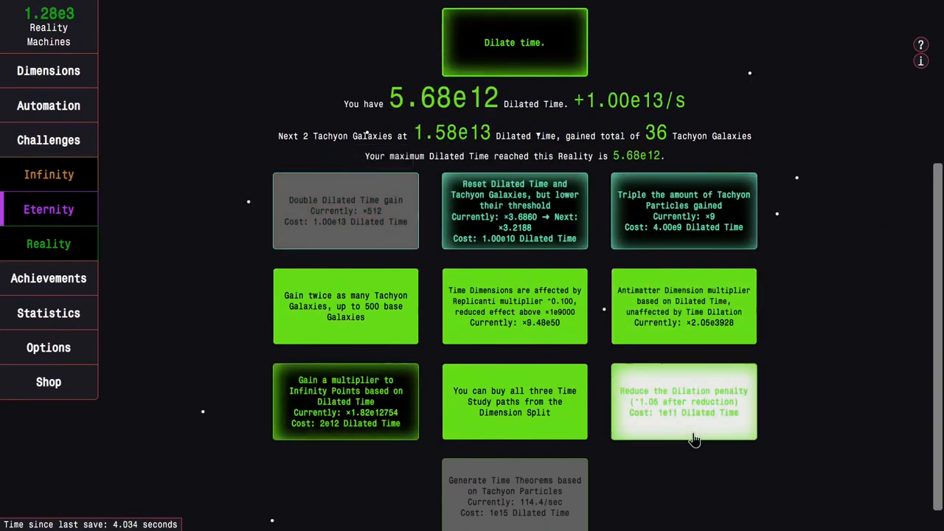
pyautogui.click(684, 402)
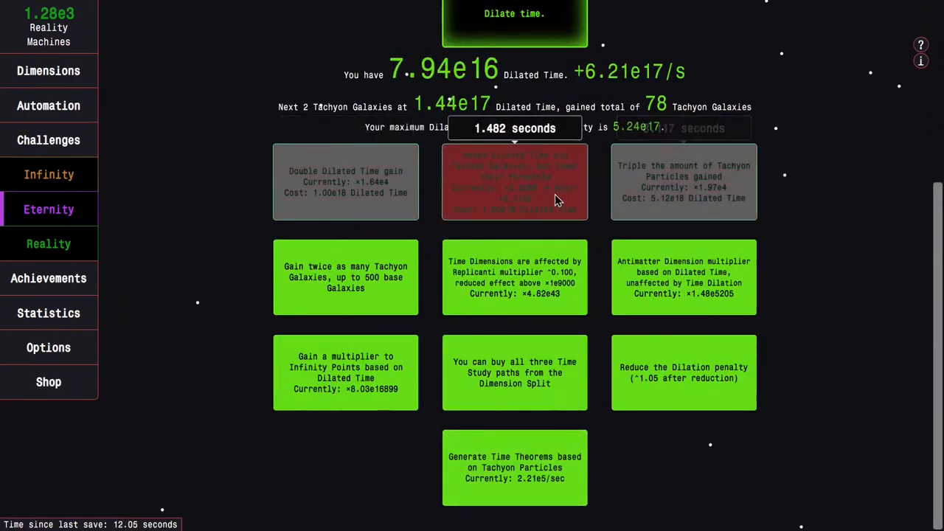
pyautogui.click(49, 243)
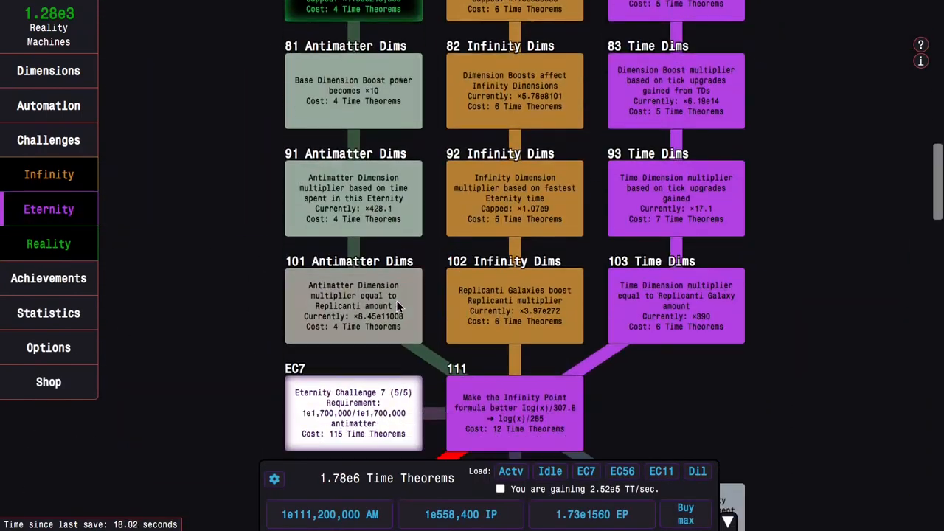
# - Buy study 101, the triple Tachyon Particles upgrade, and the 7th Time Dimension unlock
pyautogui.click(48, 209)
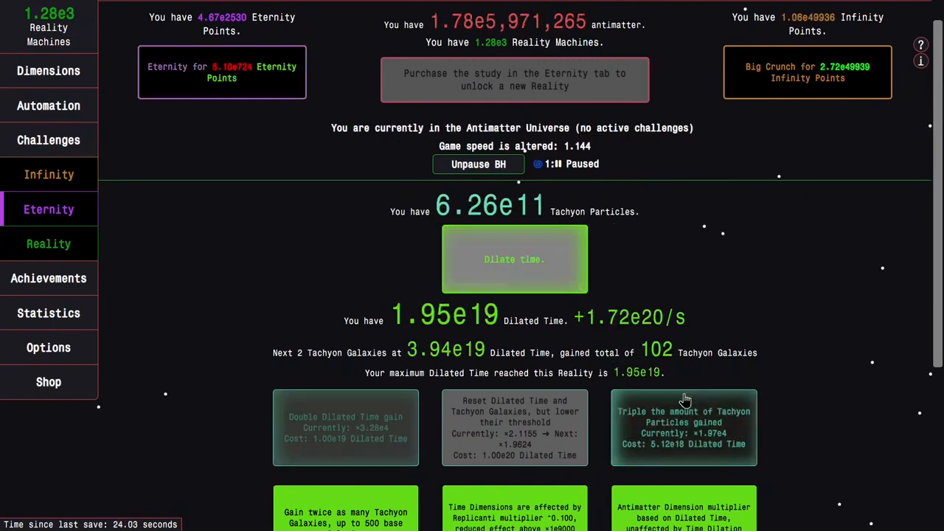
pyautogui.click(514, 259)
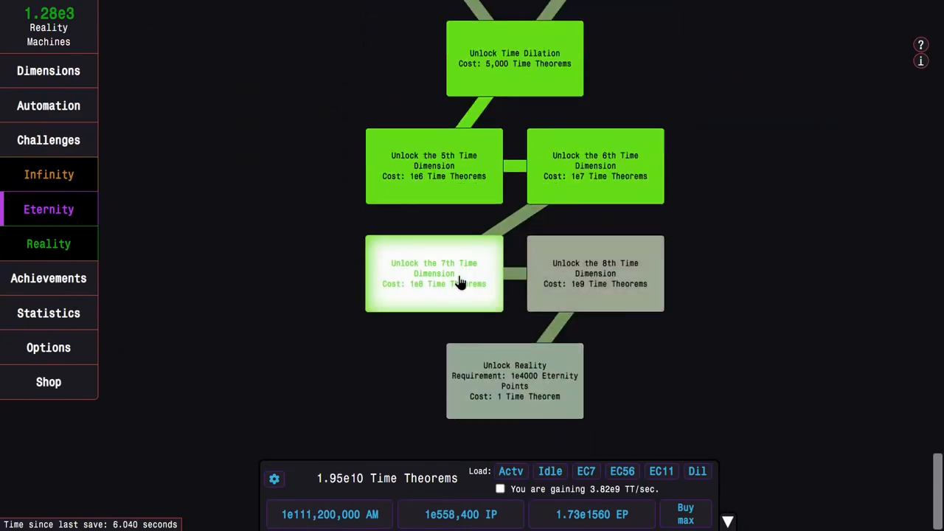
pyautogui.click(49, 208)
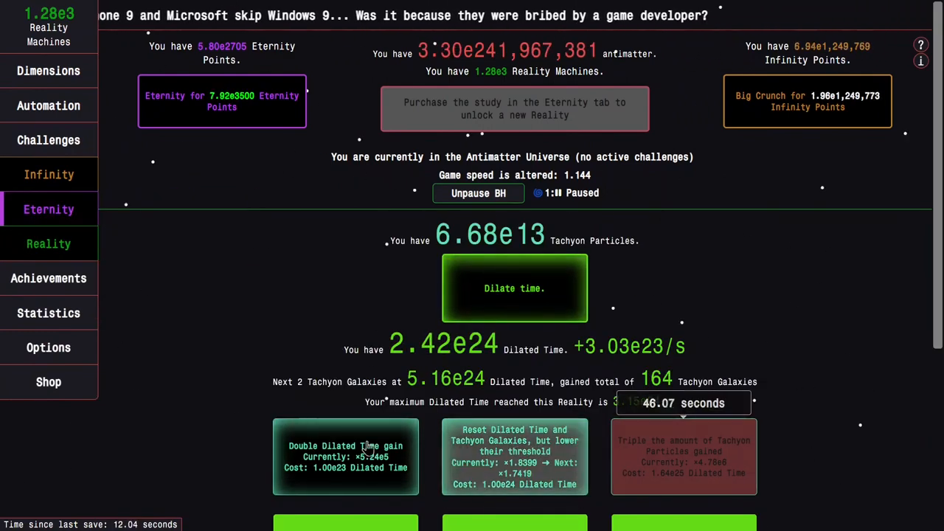
# - Enter and leave Time Dilation to gain Tachyon Particles, reaching 178 Tachyon Galaxies
pyautogui.click(514, 288)
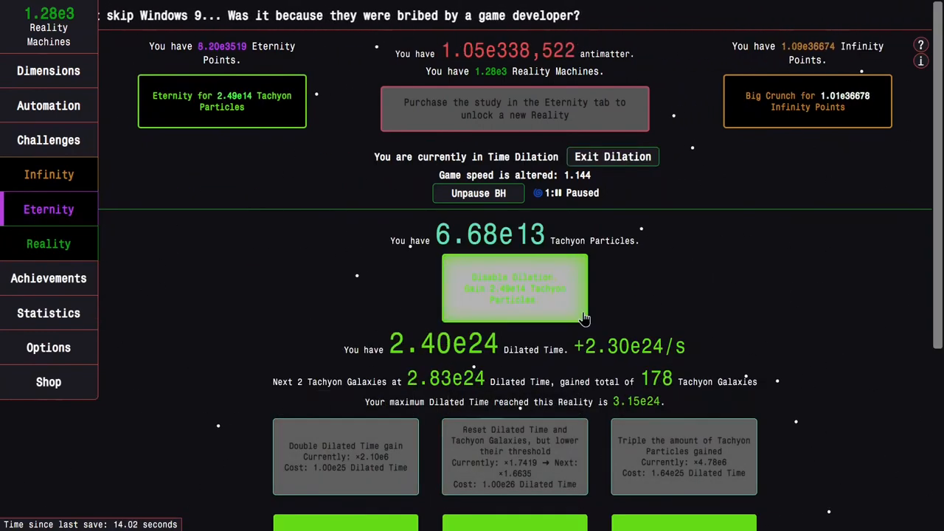
pyautogui.click(612, 156)
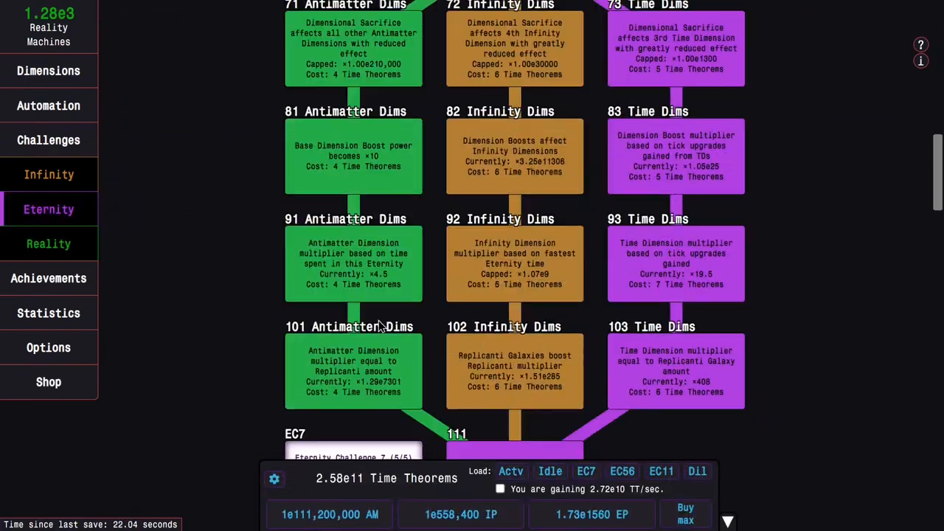
pyautogui.click(48, 244)
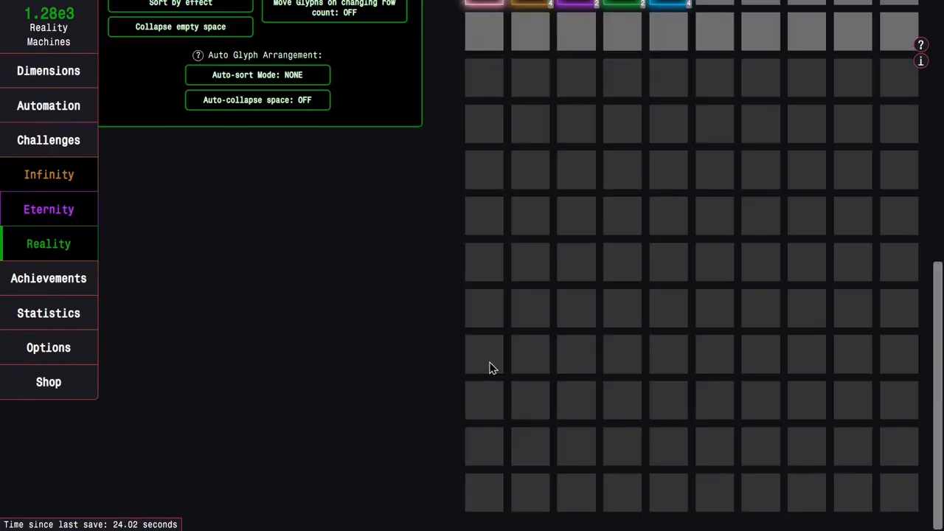
pyautogui.moveTo(539, 382)
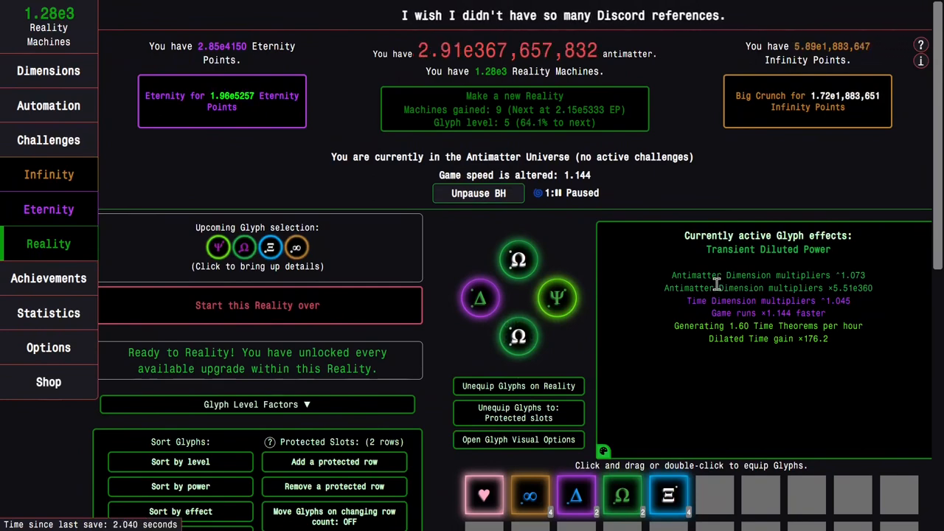
pyautogui.moveTo(389, 215)
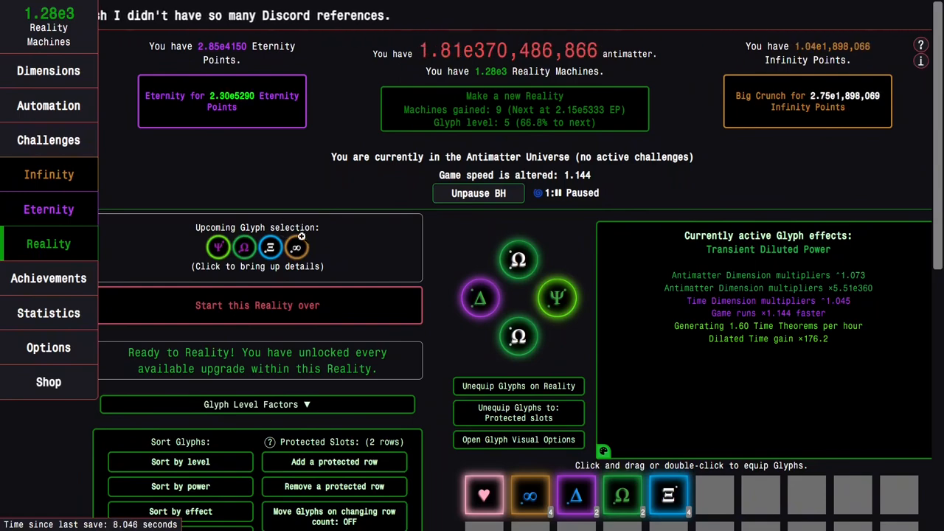
pyautogui.click(257, 247)
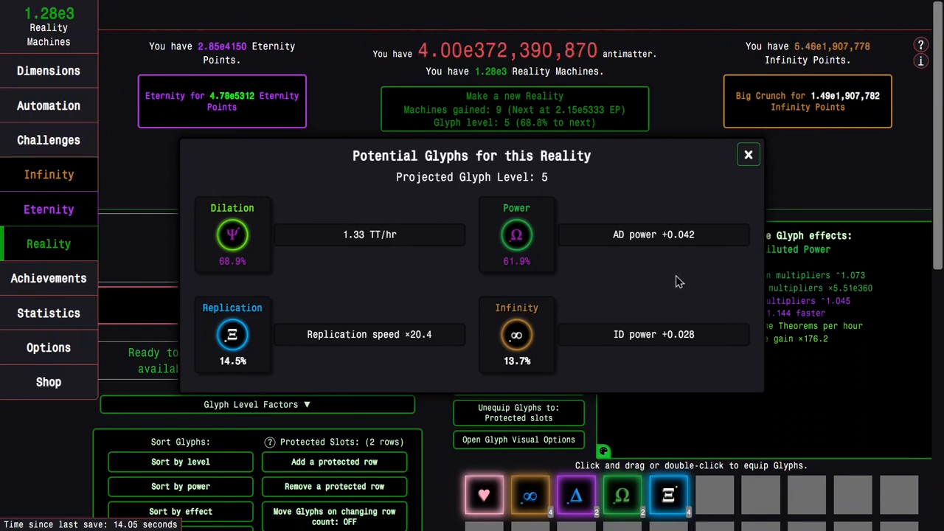
pyautogui.moveTo(233, 334)
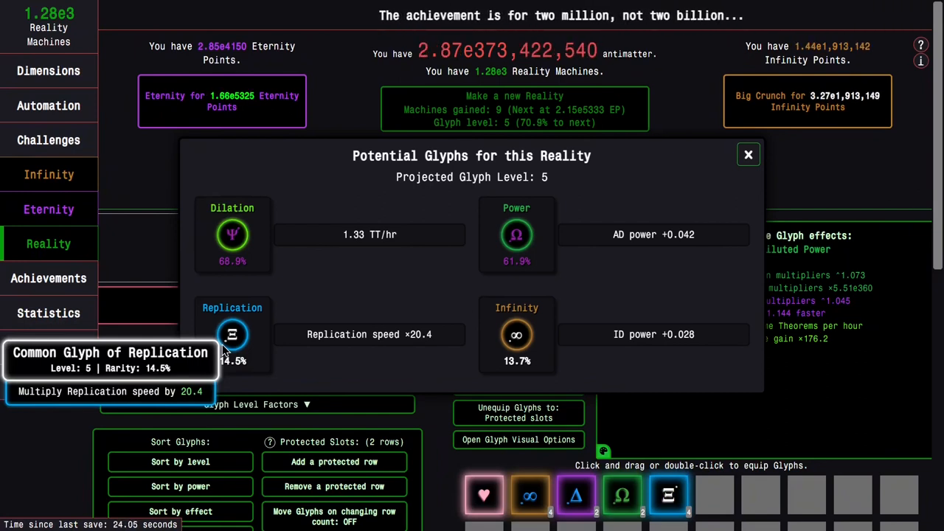
pyautogui.moveTo(233, 235)
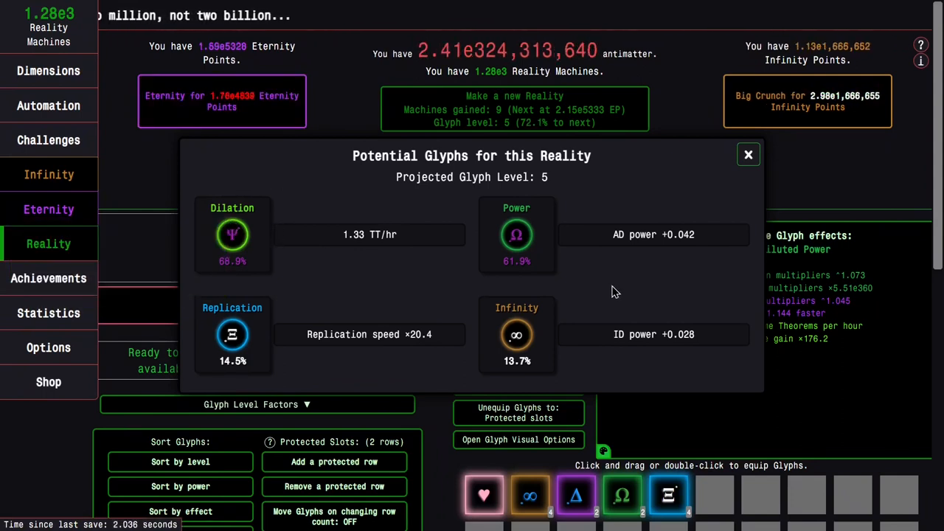
pyautogui.moveTo(518, 234)
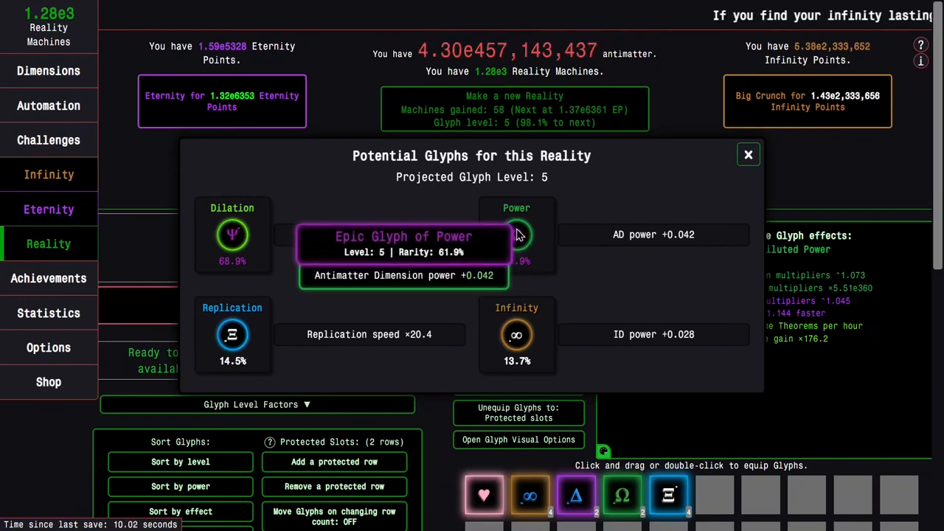
pyautogui.moveTo(682, 239)
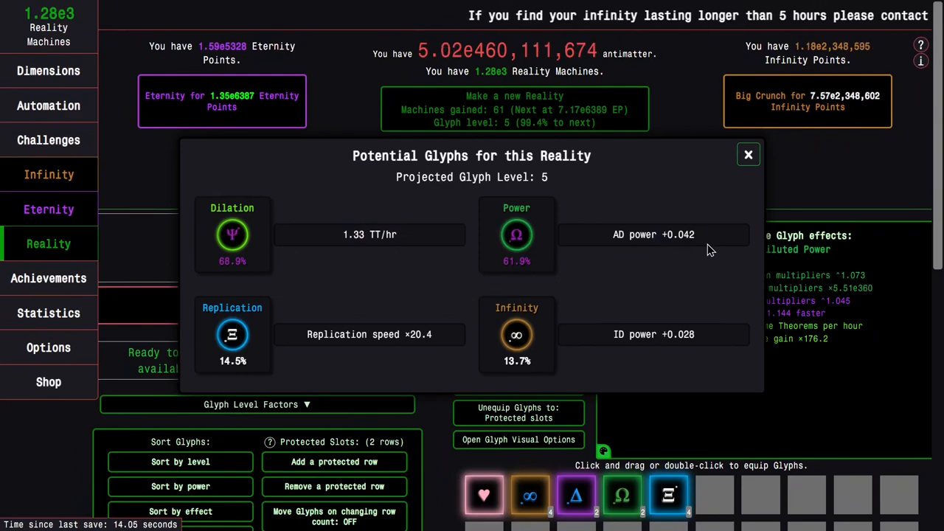
pyautogui.click(748, 154)
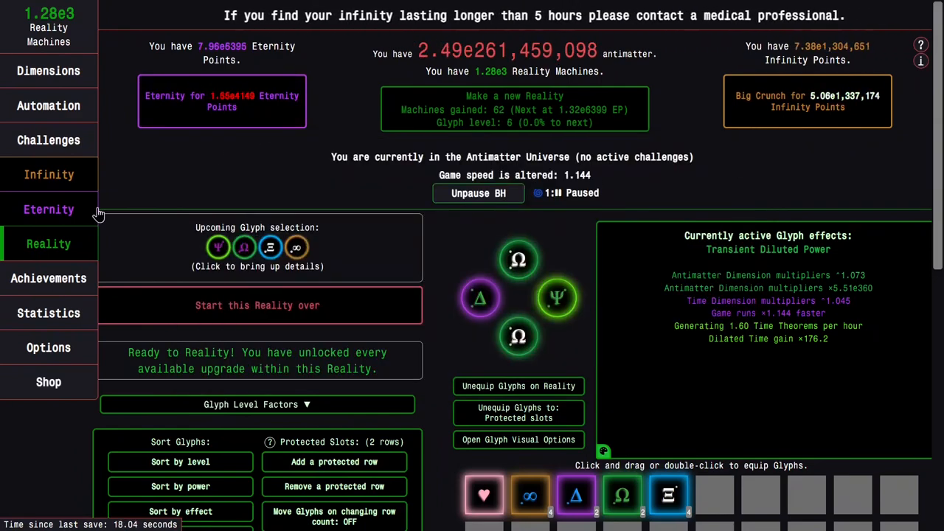
pyautogui.moveTo(49, 209)
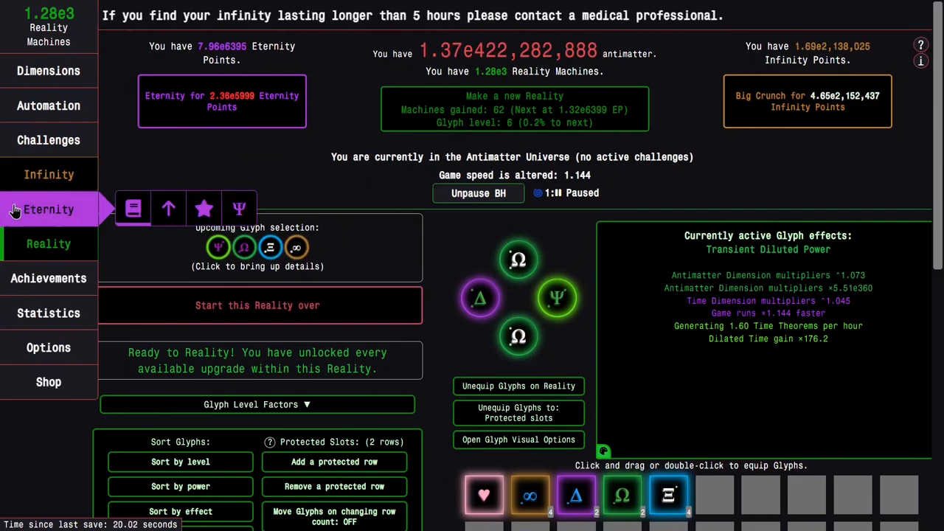
# - Enter Time Dilation, then view the glyph screen showing 153 pending Reality Machines
pyautogui.click(204, 208)
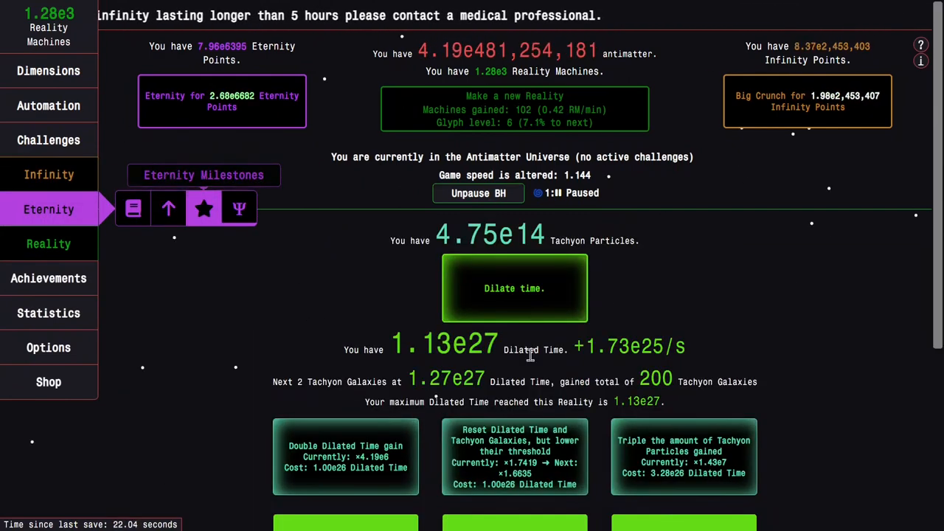
pyautogui.click(514, 288)
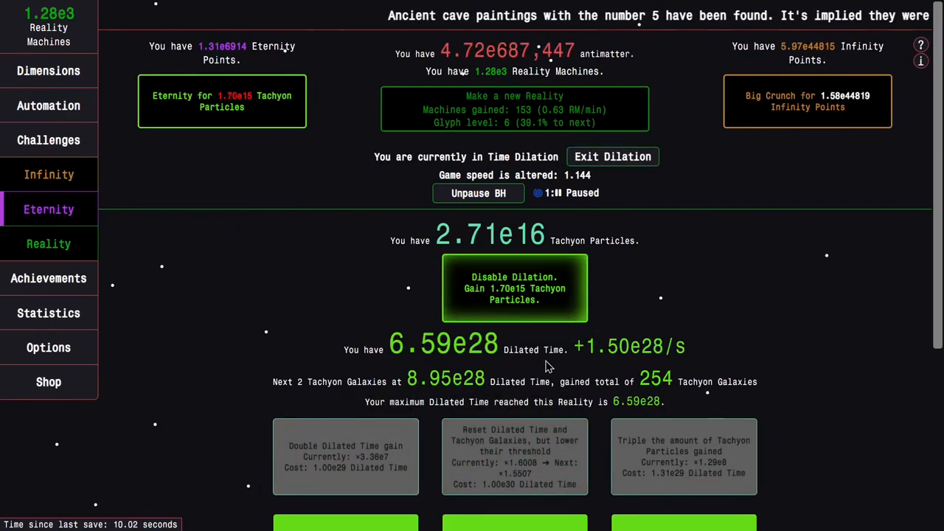
pyautogui.moveTo(683, 456)
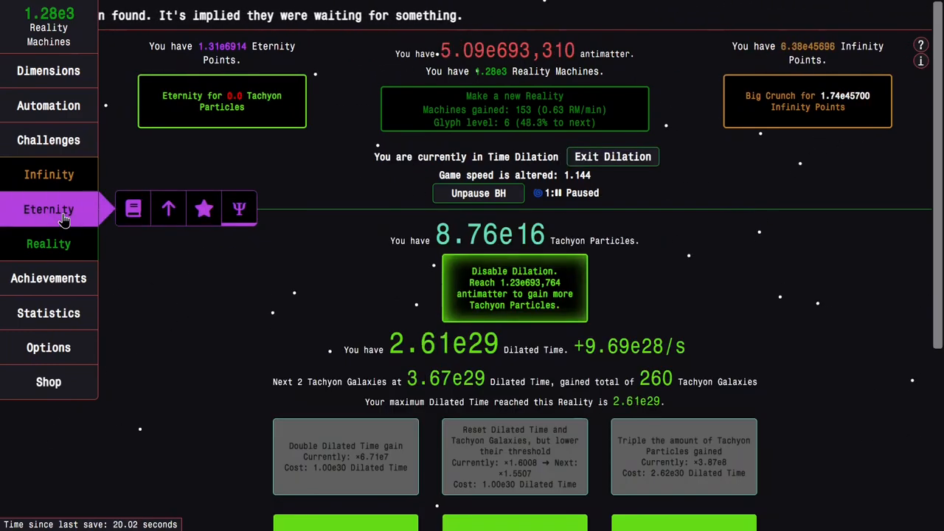
pyautogui.click(48, 244)
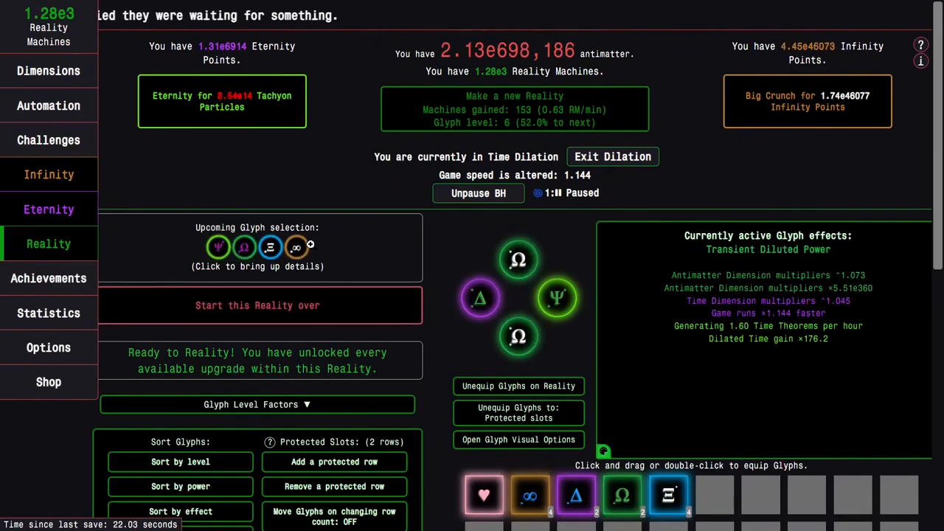
# - Preview and close the Potential Glyphs overview, then end the dilated Eternity for Tachyon Particles
pyautogui.click(257, 248)
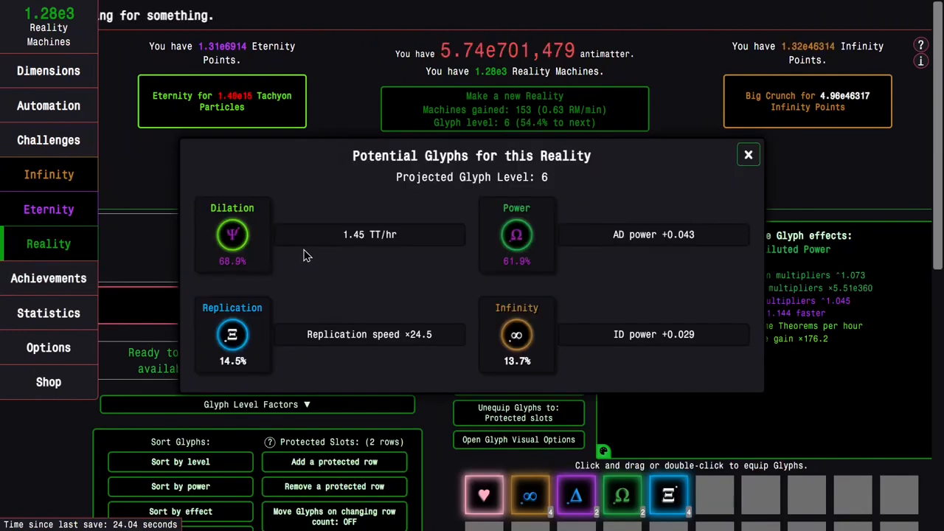
pyautogui.moveTo(232, 235)
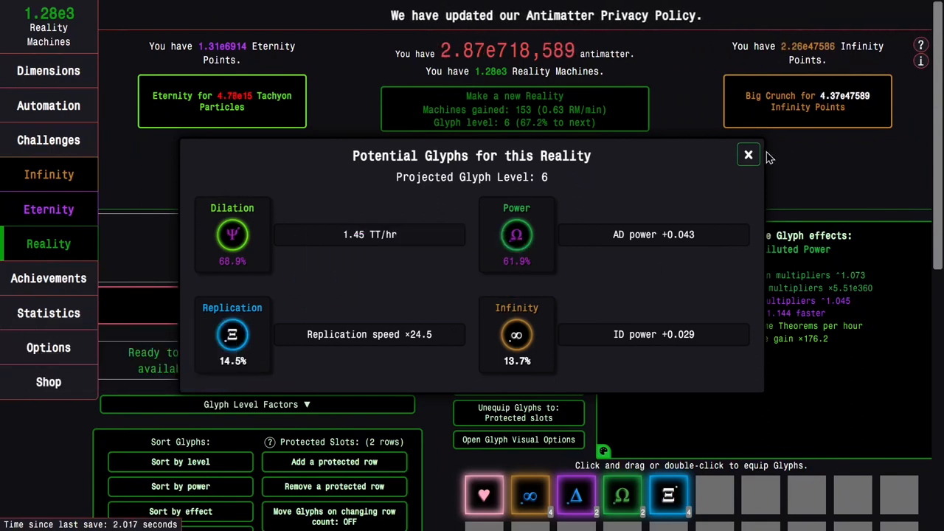
pyautogui.click(748, 155)
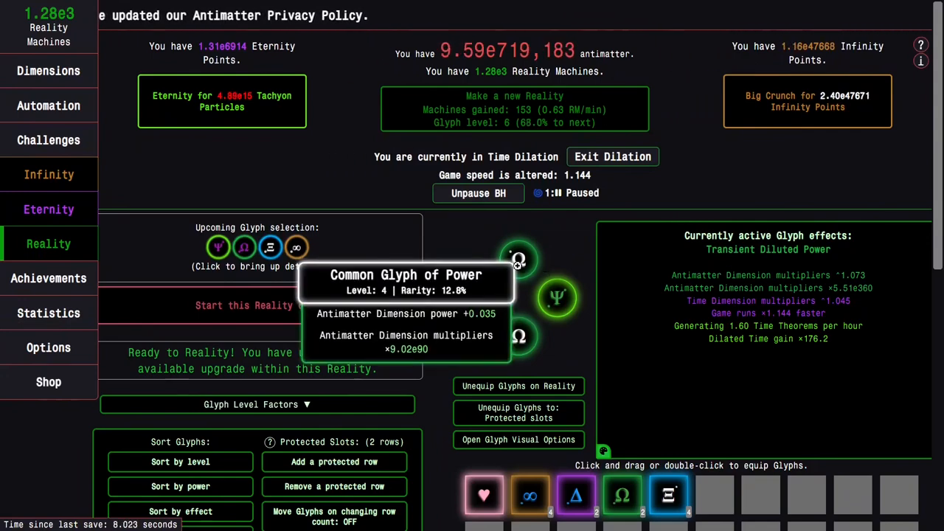
pyautogui.click(48, 209)
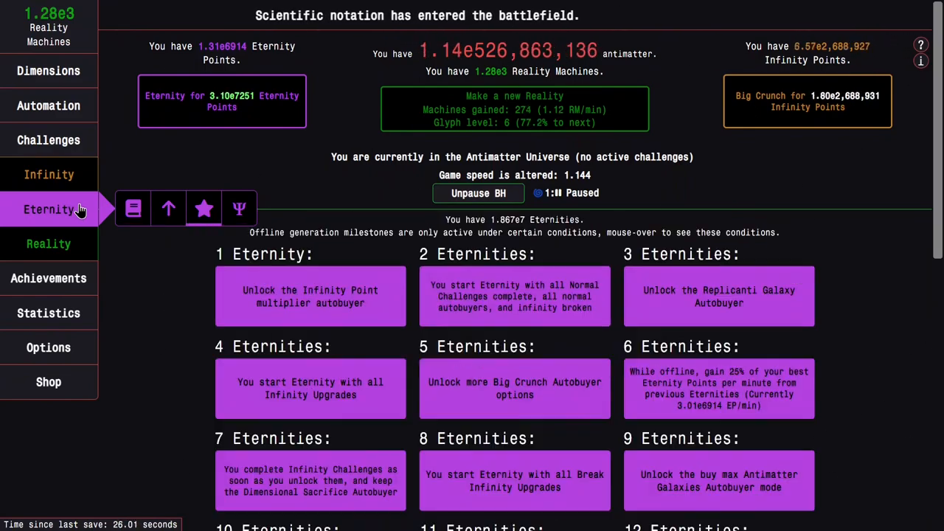
# - Close the potential glyphs overview and open Time Dilation, showing 296 Tachyon Galaxies
pyautogui.click(48, 243)
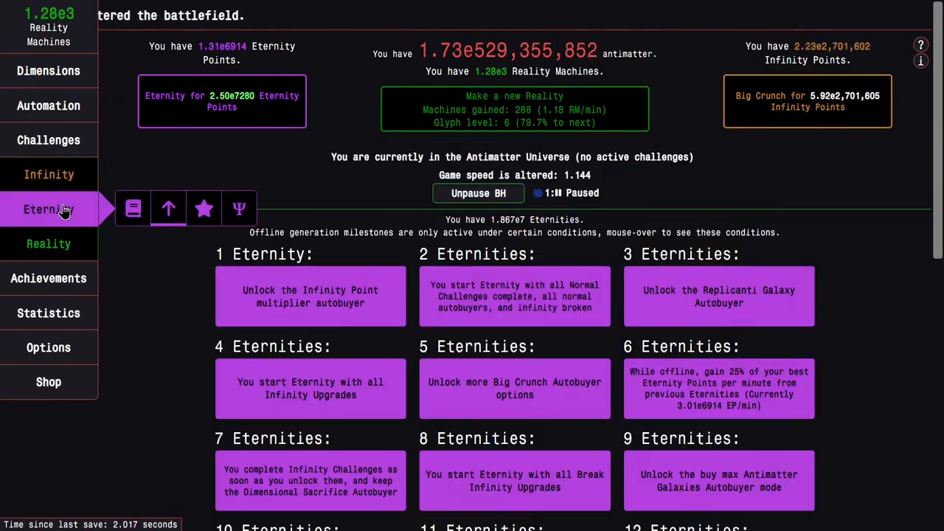
pyautogui.click(133, 209)
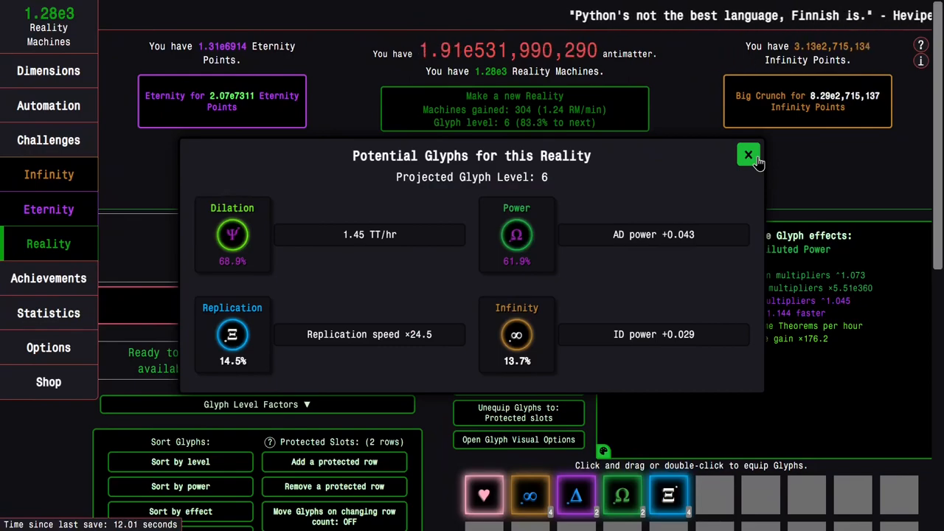
pyautogui.click(749, 155)
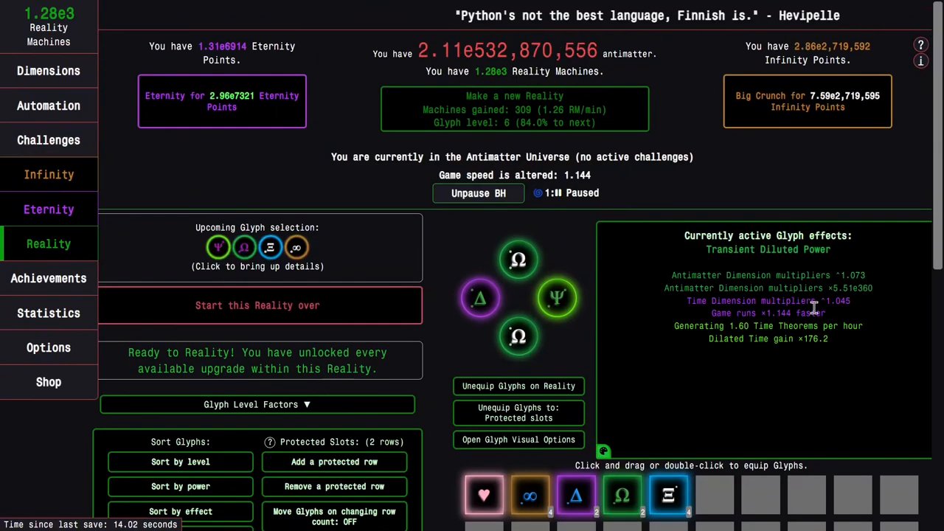
pyautogui.moveTo(145, 172)
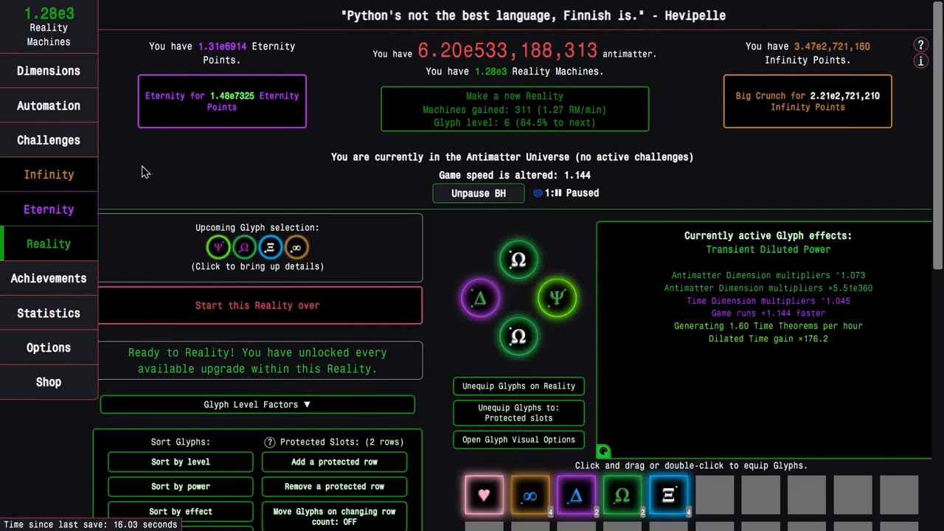
pyautogui.click(49, 210)
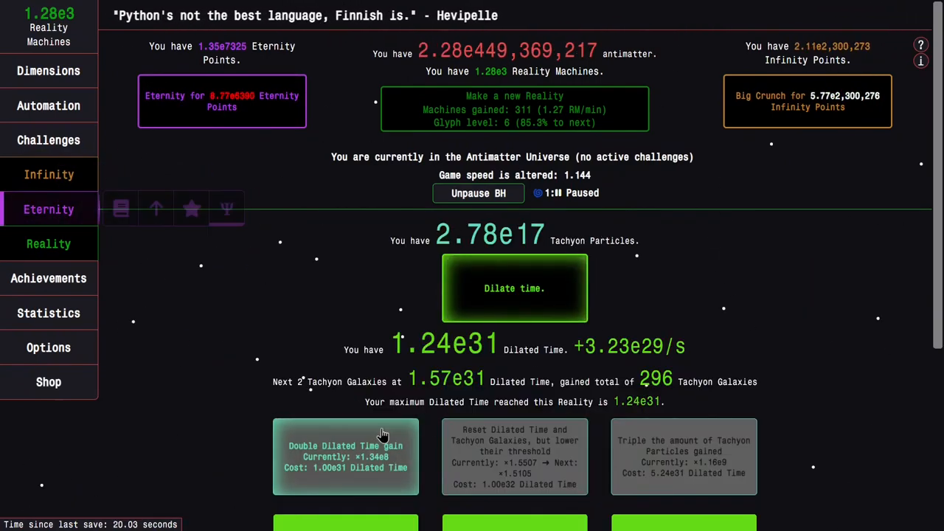
# - Buy Double Dilated Time gain, dilate time, and load the 'Actv' study preset
pyautogui.click(514, 287)
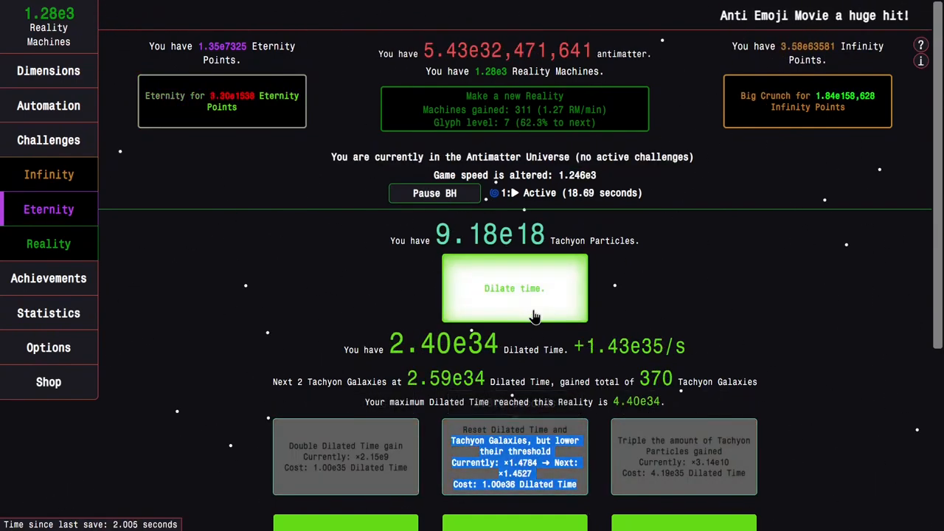
pyautogui.click(515, 288)
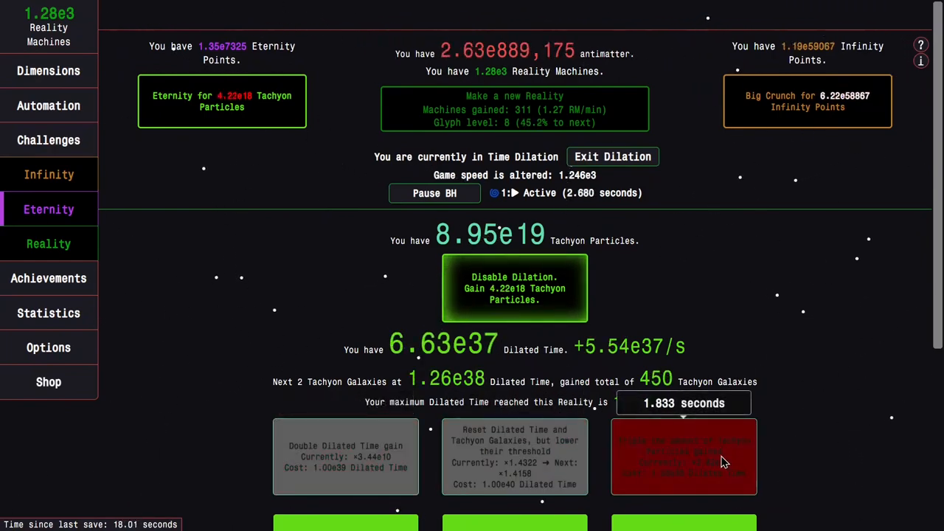
pyautogui.click(684, 456)
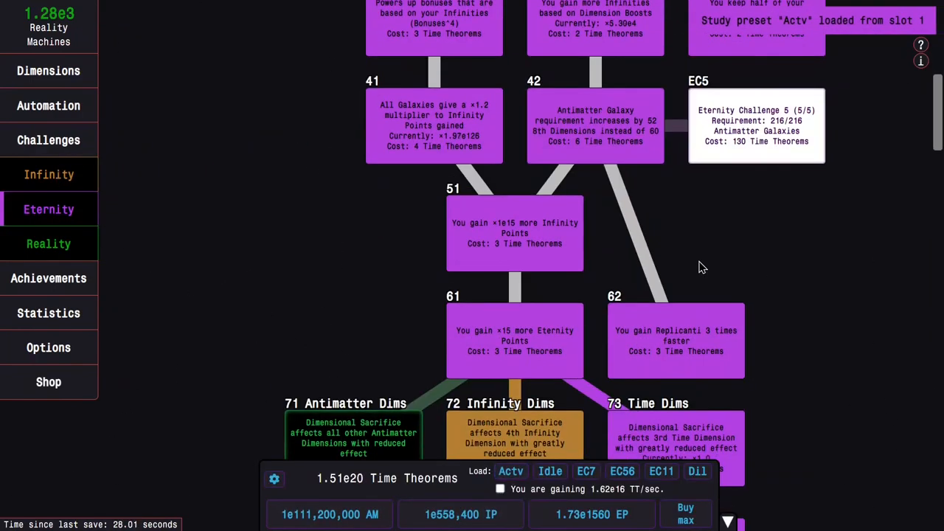
# - Finish the Eternity with the Actv studies and return to the Time Dilation page
pyautogui.click(49, 209)
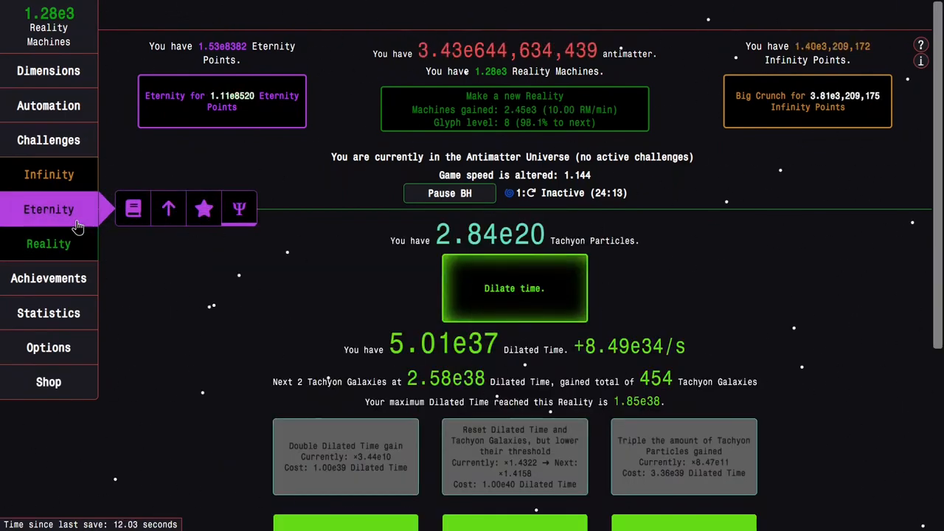
# - Visit the time study tree, then view and close the upcoming level-9 glyph choices
pyautogui.click(48, 243)
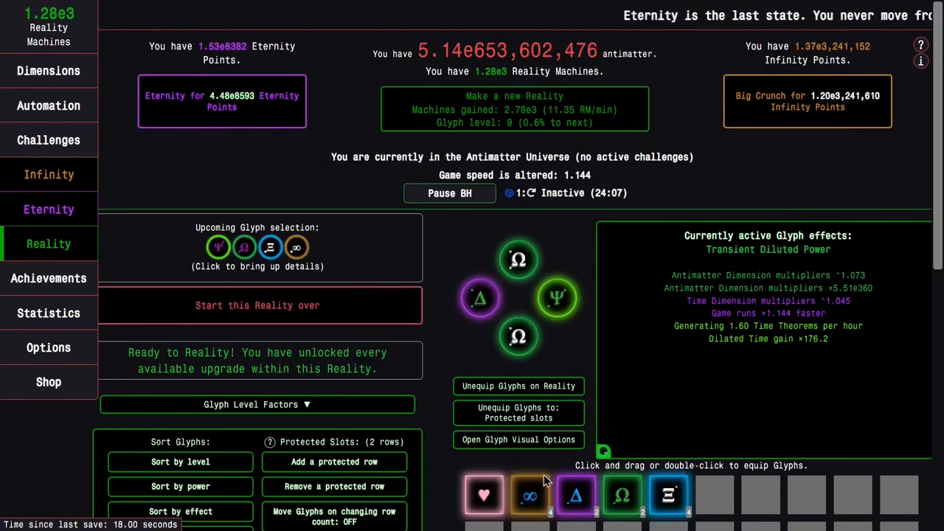
pyautogui.moveTo(258, 118)
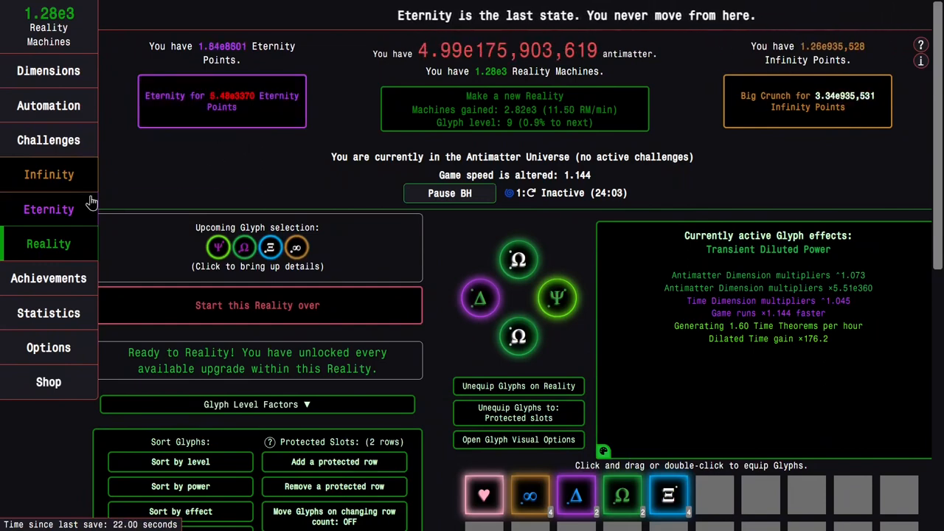
pyautogui.click(48, 210)
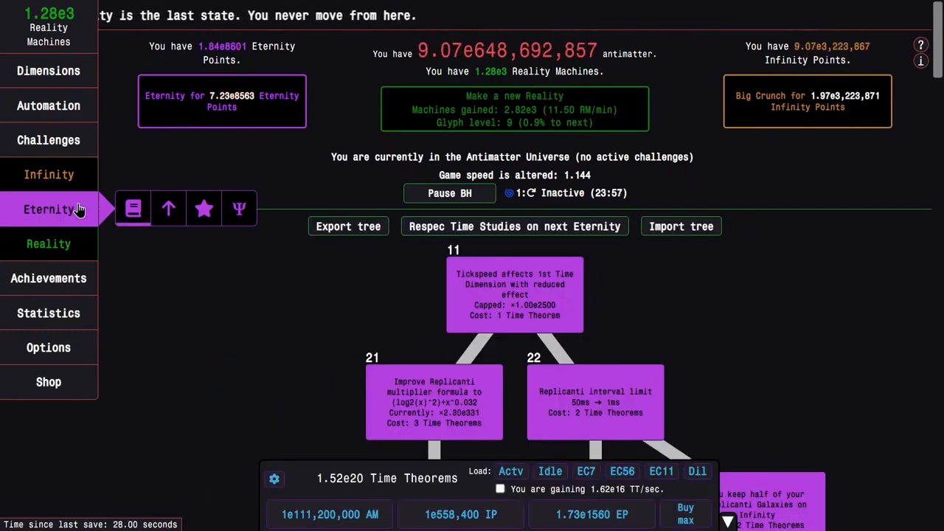
pyautogui.click(48, 243)
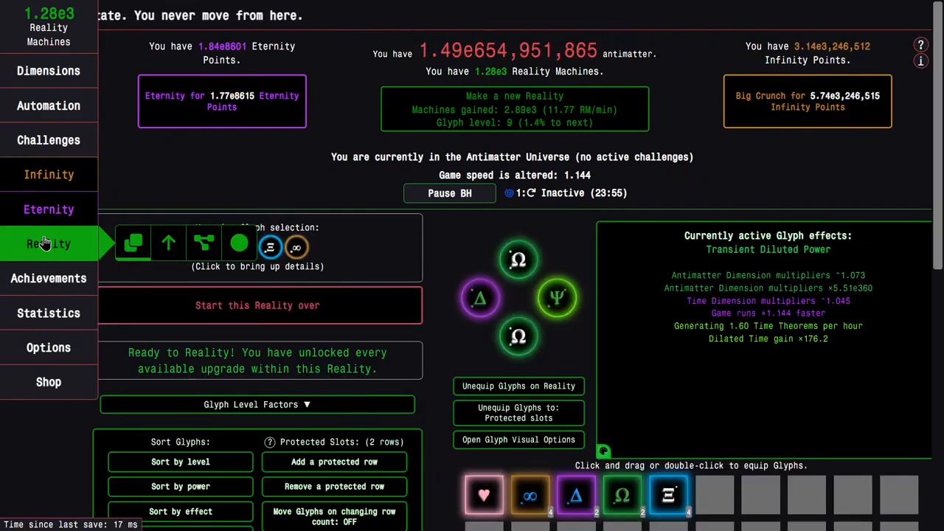
pyautogui.click(257, 247)
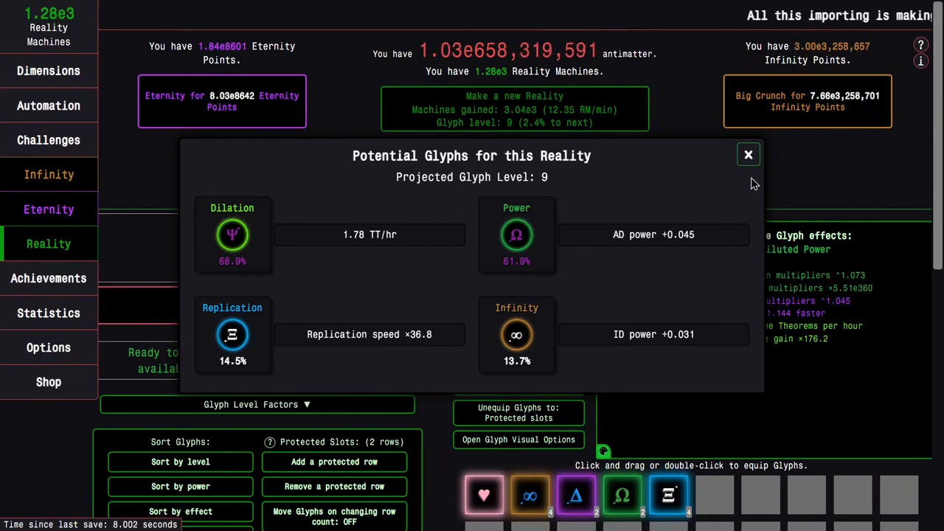
pyautogui.click(748, 155)
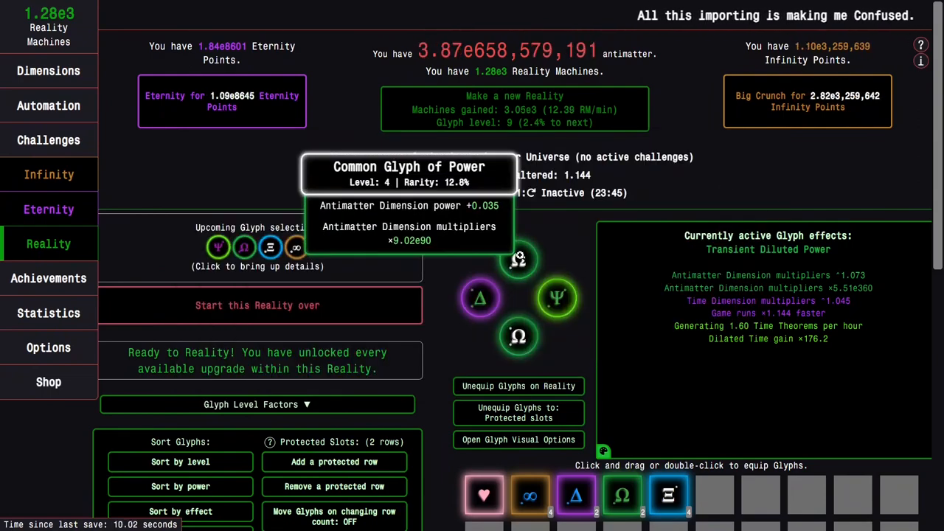
pyautogui.moveTo(524, 279)
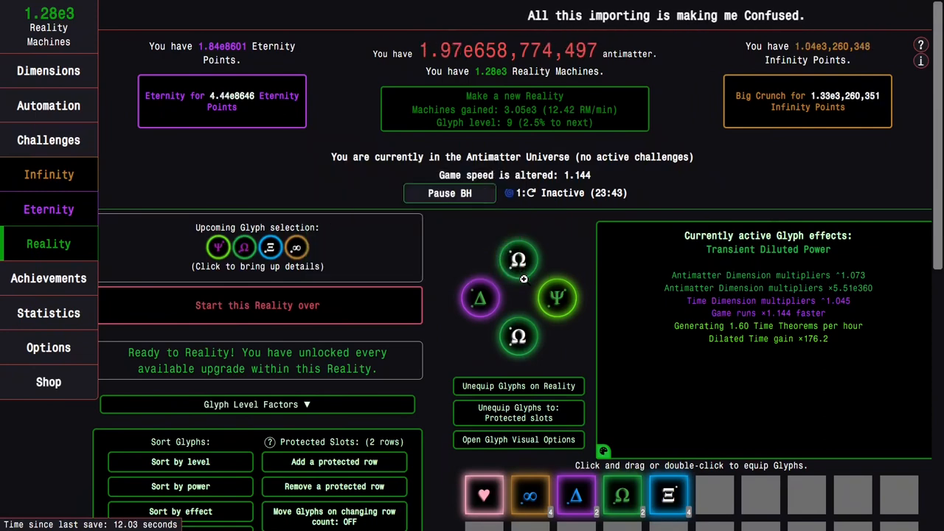
pyautogui.moveTo(535, 278)
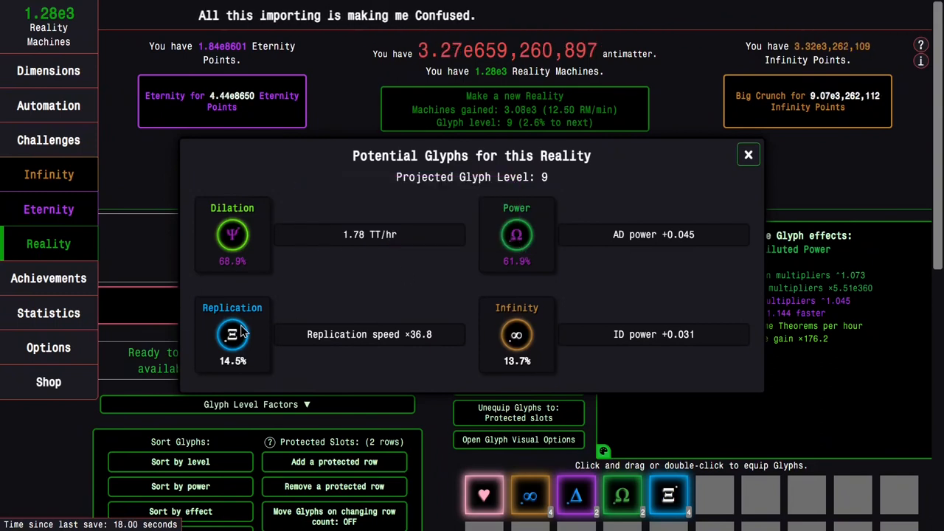
pyautogui.moveTo(232, 334)
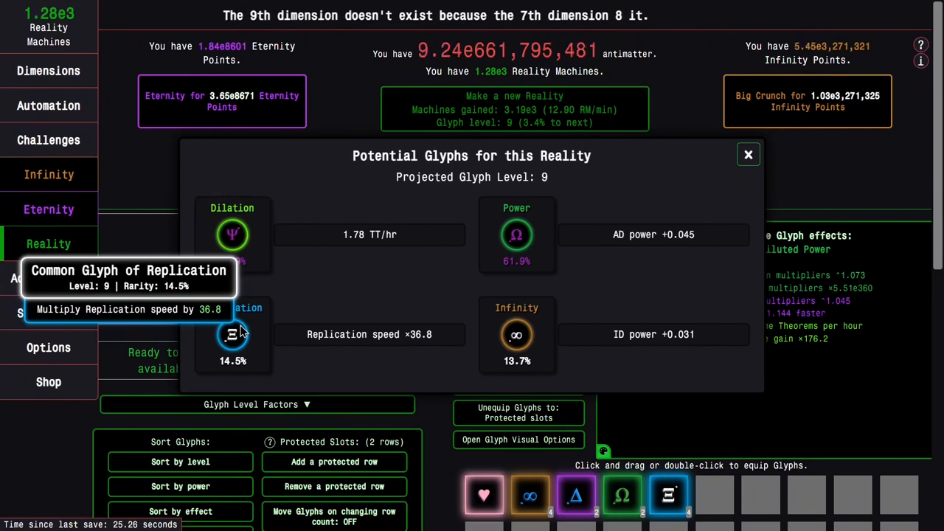
pyautogui.moveTo(516, 235)
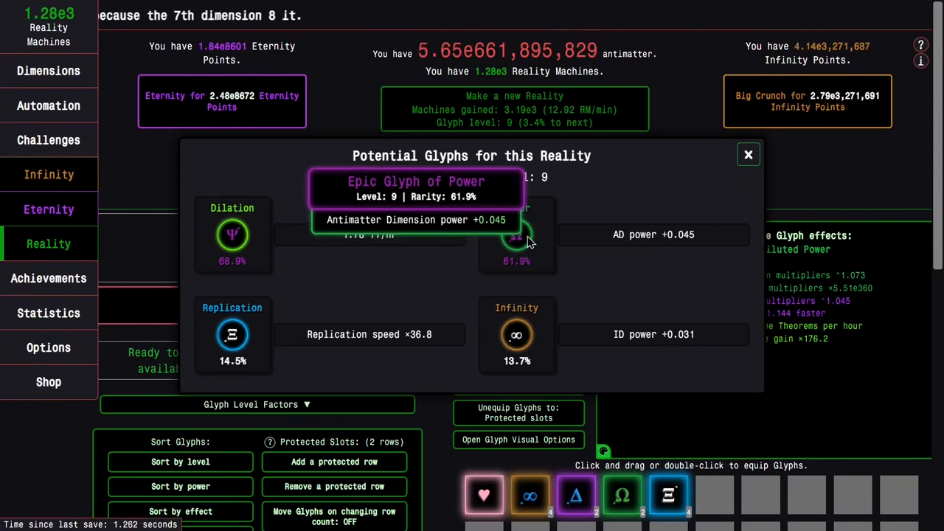
pyautogui.moveTo(232, 334)
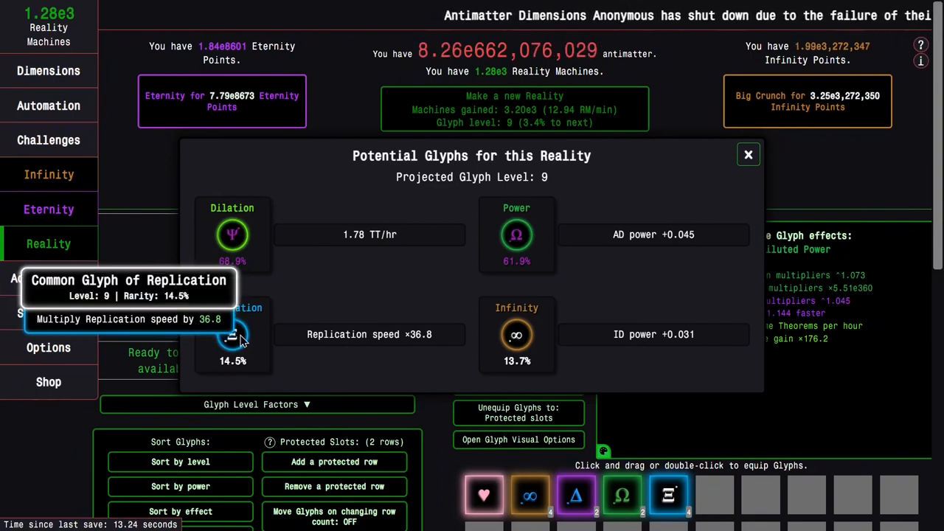
pyautogui.moveTo(516, 234)
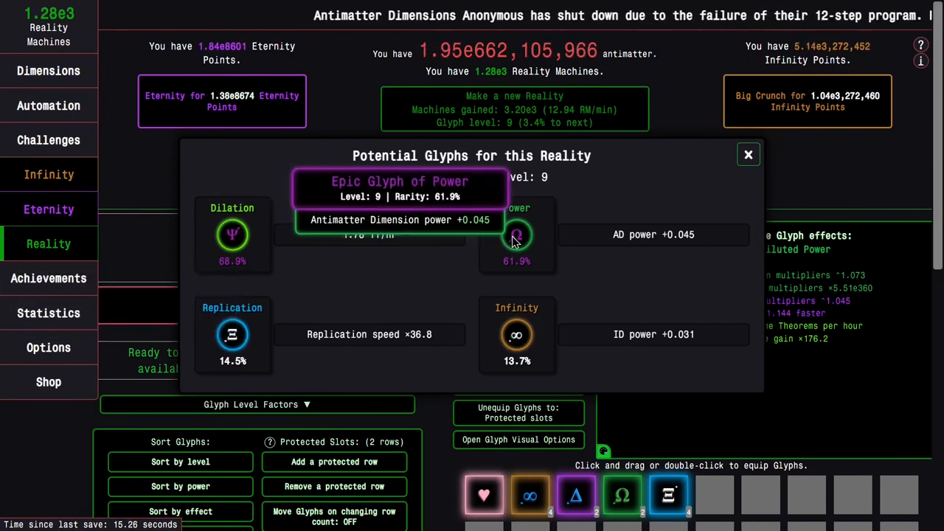
pyautogui.moveTo(532, 253)
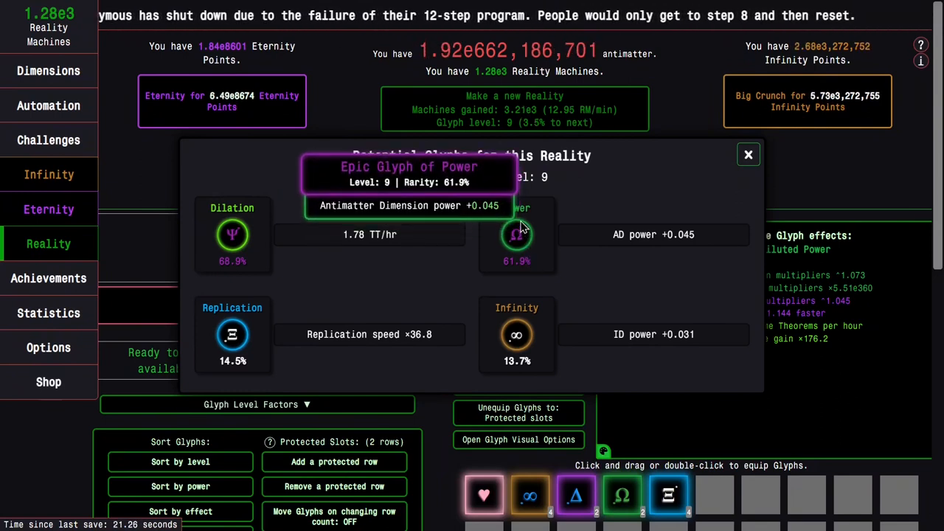
pyautogui.moveTo(233, 335)
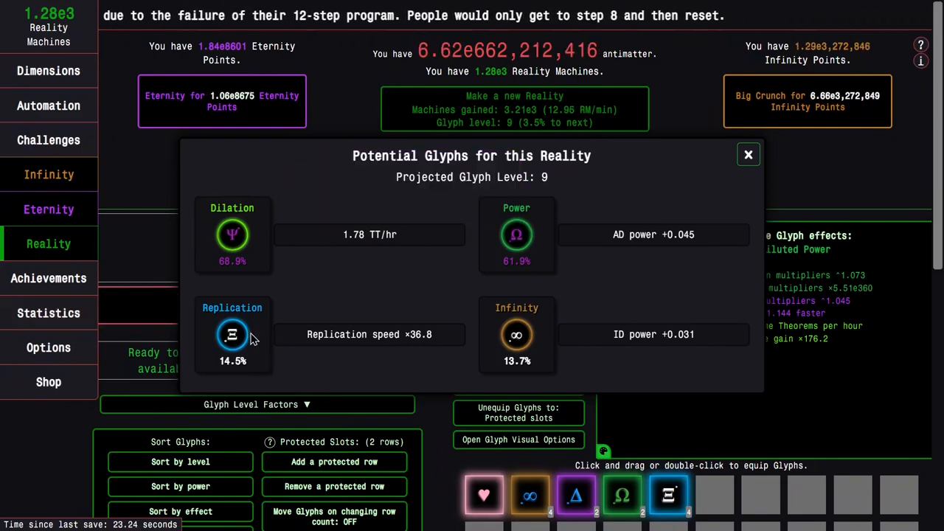
pyautogui.moveTo(232, 334)
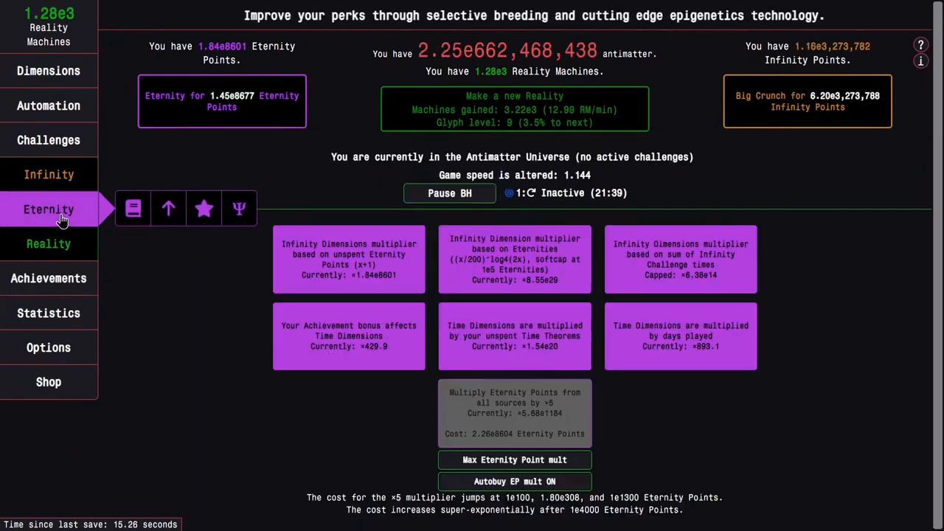
# - Scroll through the Replicanti page, then reopen the four projected level-9 glyphs
pyautogui.click(48, 175)
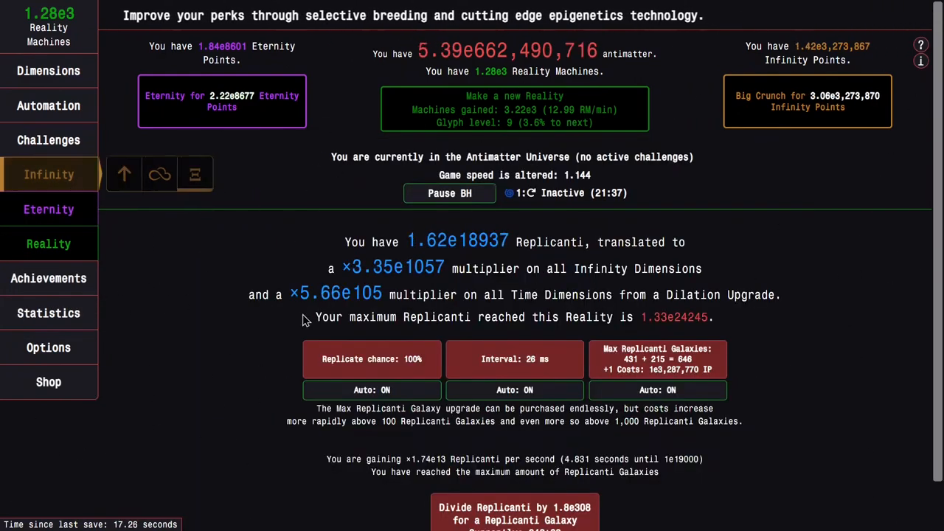
pyautogui.scroll(-3)
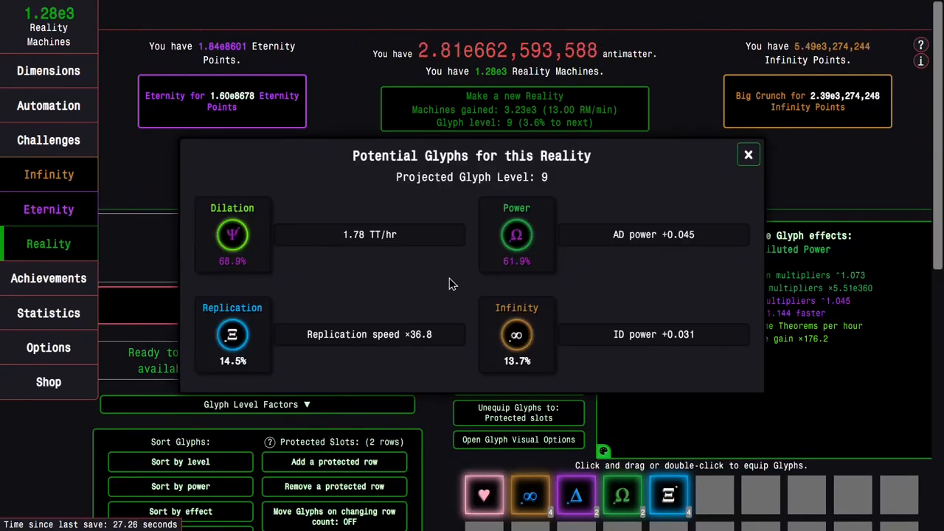
pyautogui.click(748, 154)
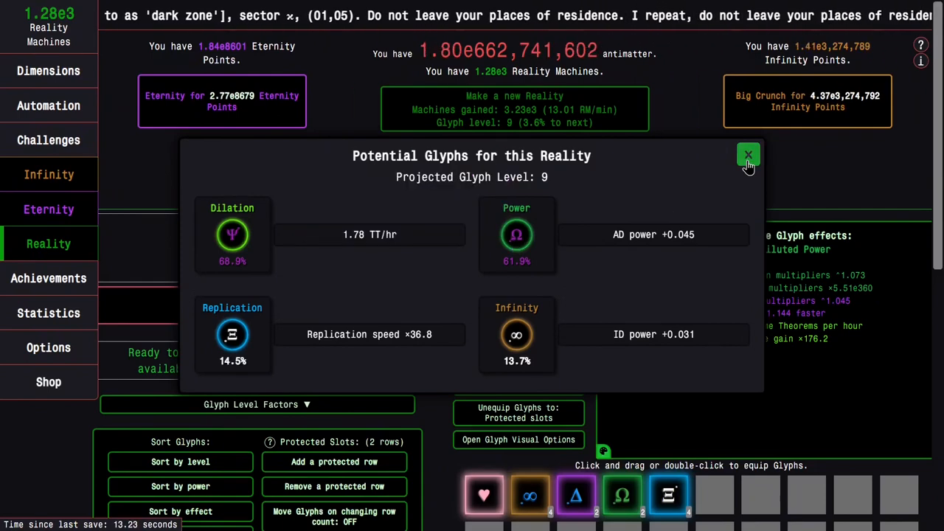
# - Close the glyph overview, then start this Reality over and confirm the reset
pyautogui.click(748, 154)
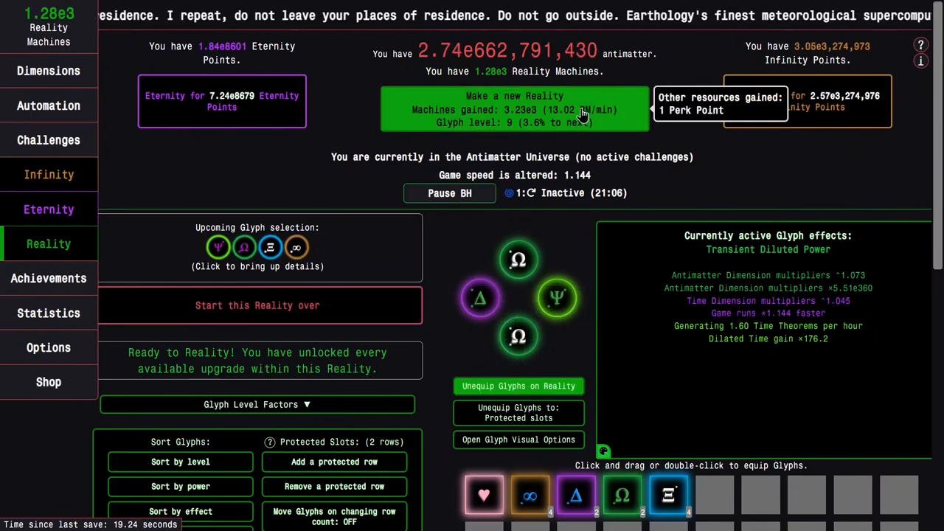
pyautogui.click(514, 109)
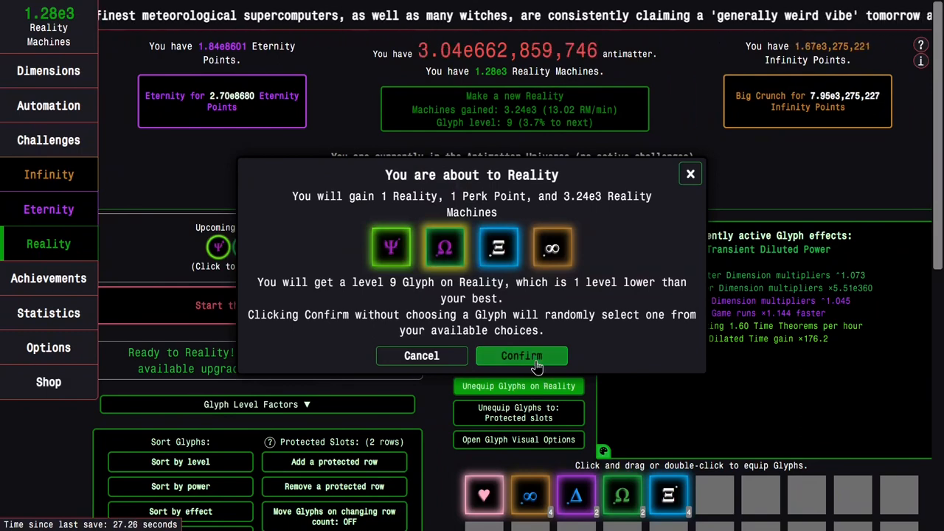
pyautogui.click(522, 355)
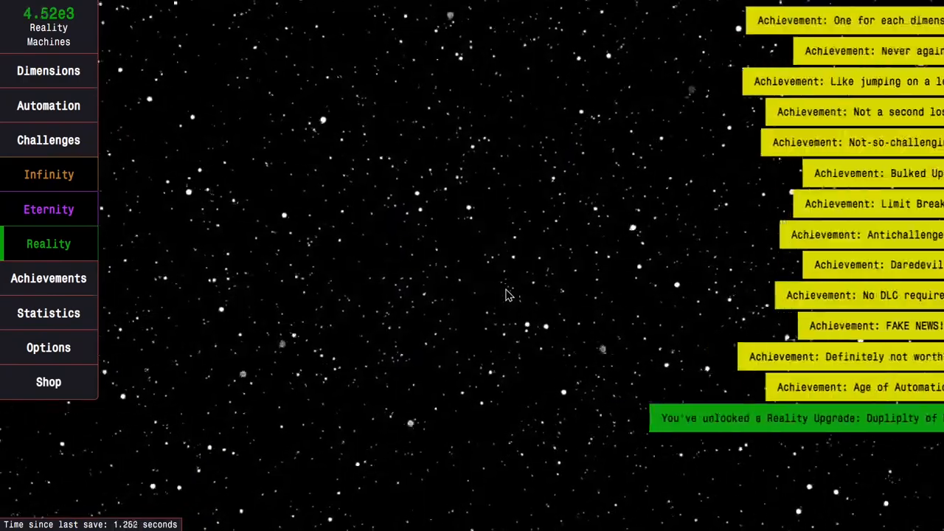
pyautogui.moveTo(49, 243)
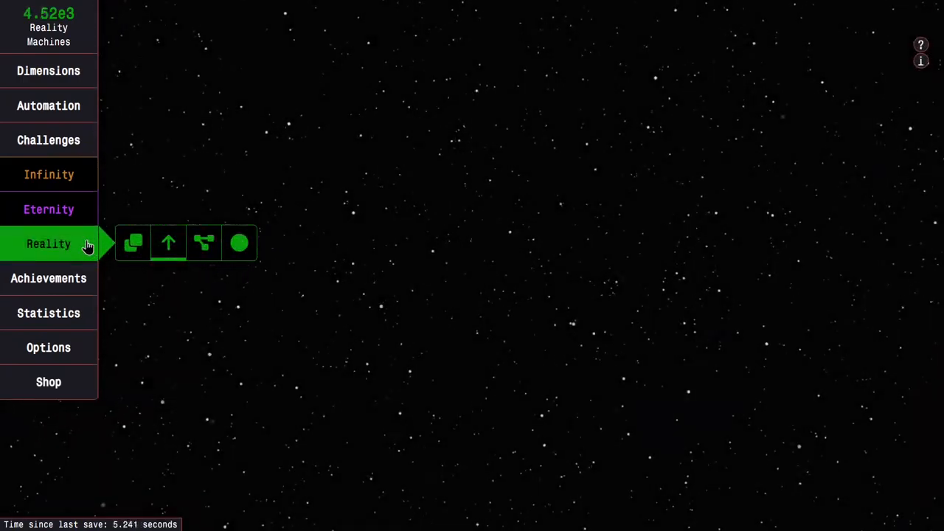
# - View the perk tree, then scroll the Time Study tree to the EC studies and back
pyautogui.click(48, 243)
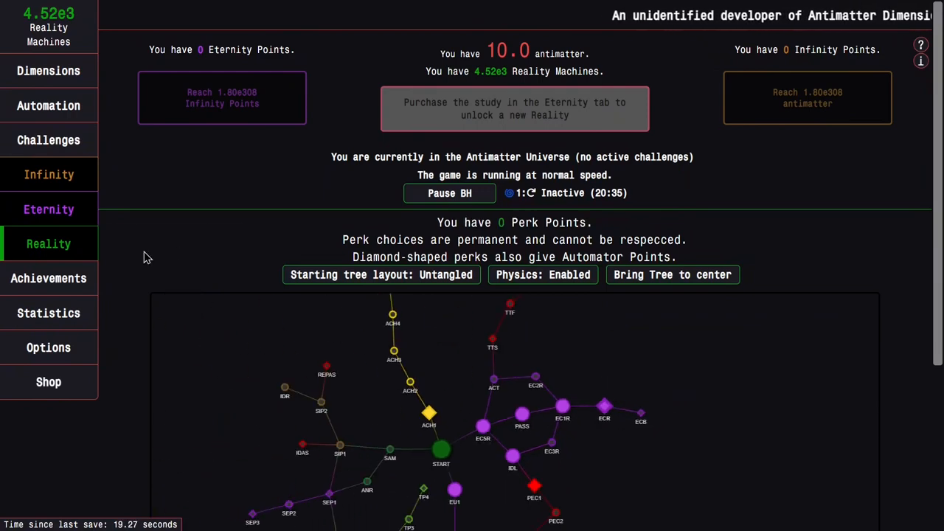
pyautogui.click(49, 210)
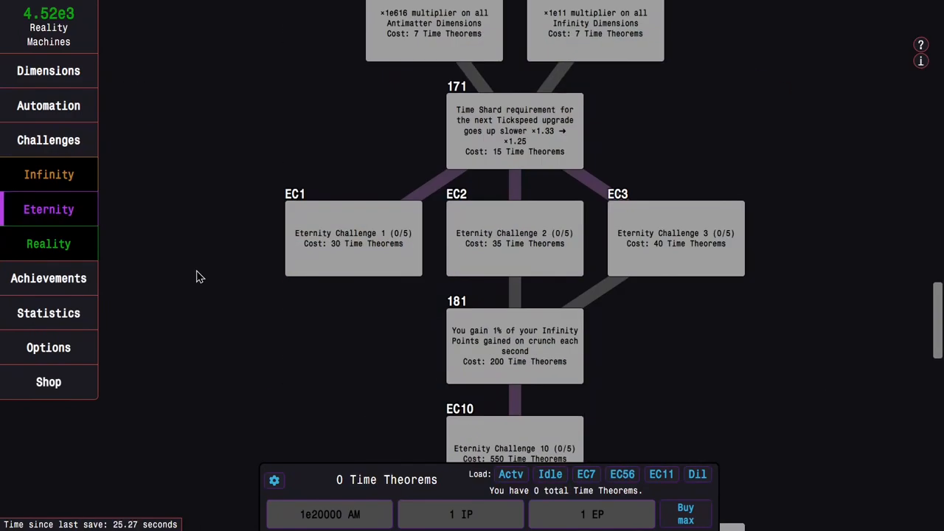
pyautogui.scroll(-3)
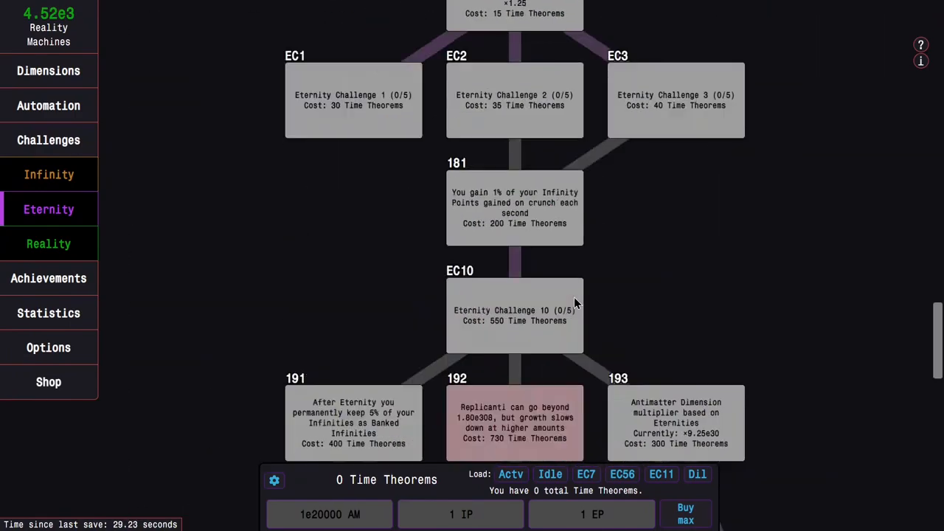
pyautogui.click(48, 209)
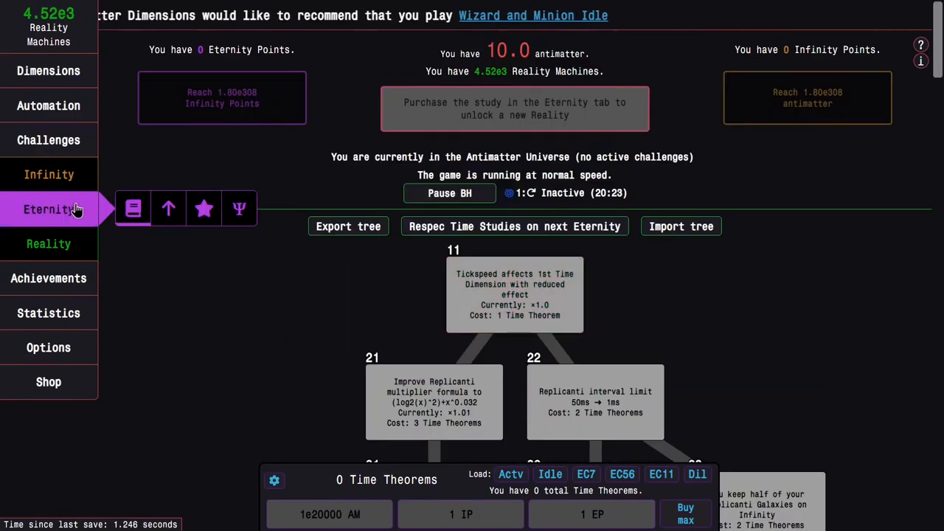
# - Equip a glyph from the inventory, raising game speed to 1.144
pyautogui.click(48, 243)
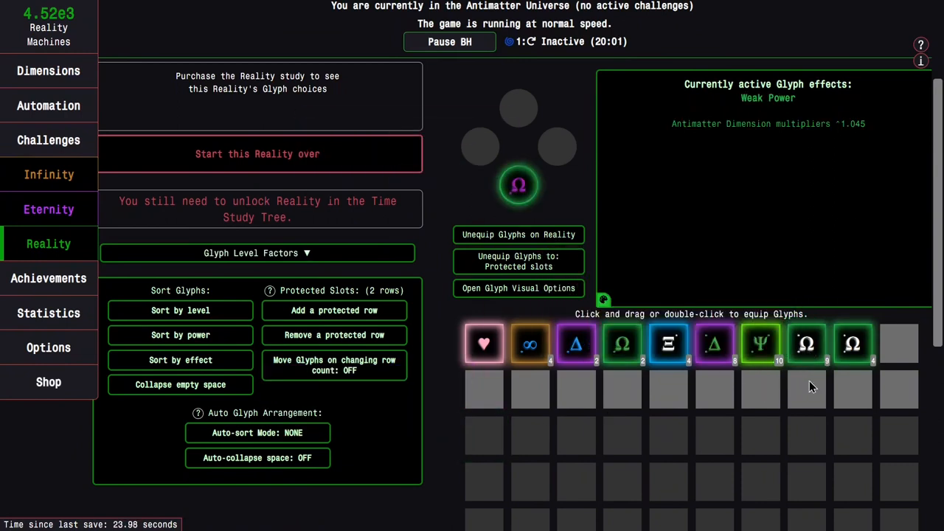
pyautogui.doubleClick(806, 344)
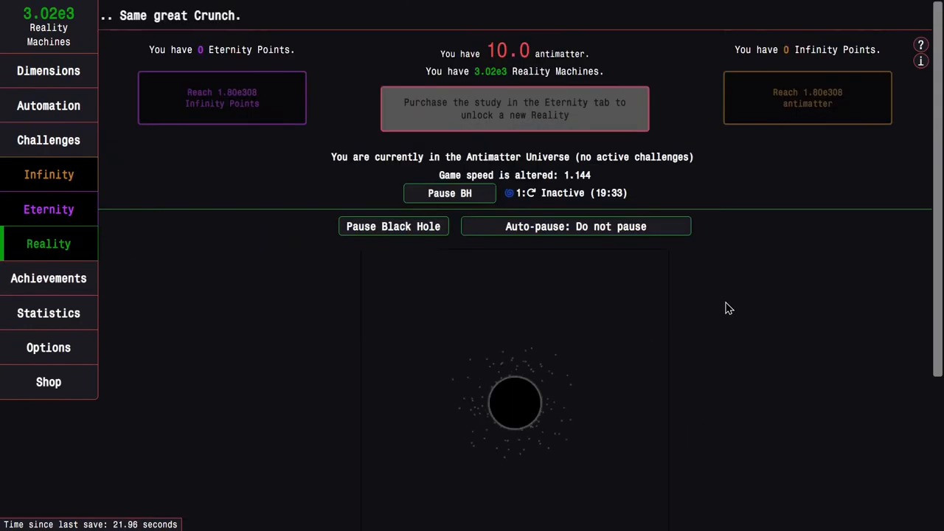
# - Scroll through the Black Hole page to review its three upgrade costs
pyautogui.scroll(-3)
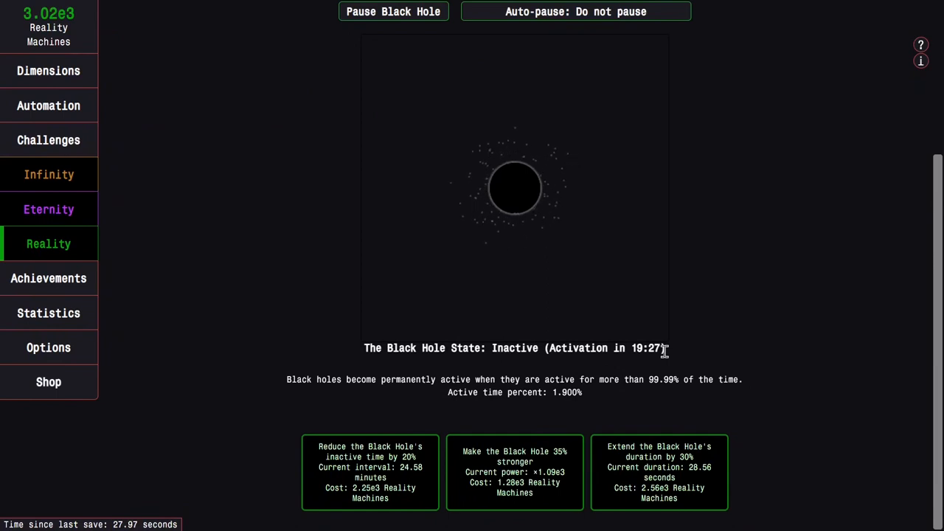
pyautogui.moveTo(535, 394)
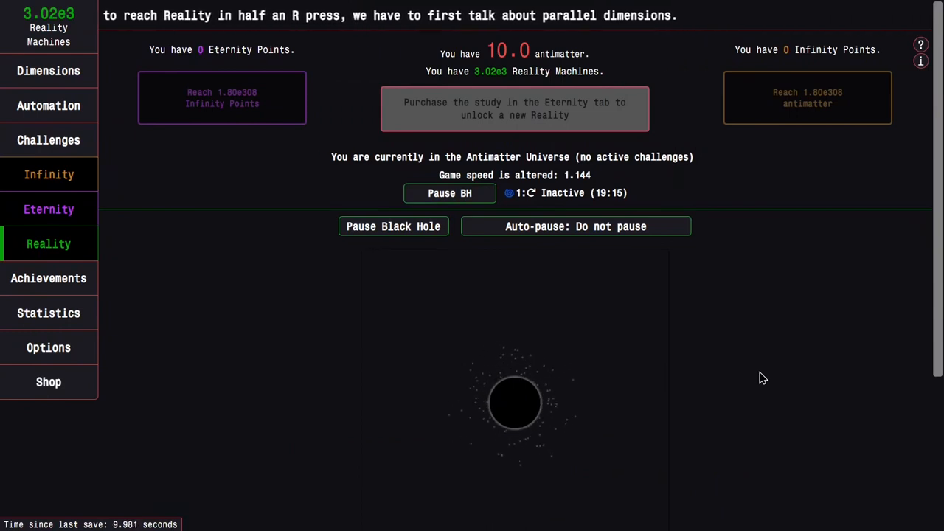
pyautogui.scroll(-3)
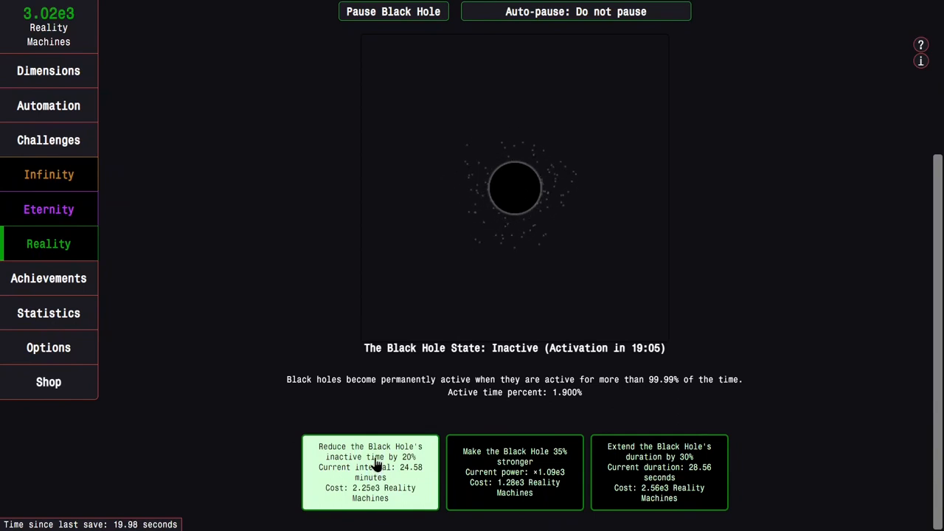
pyautogui.moveTo(520, 429)
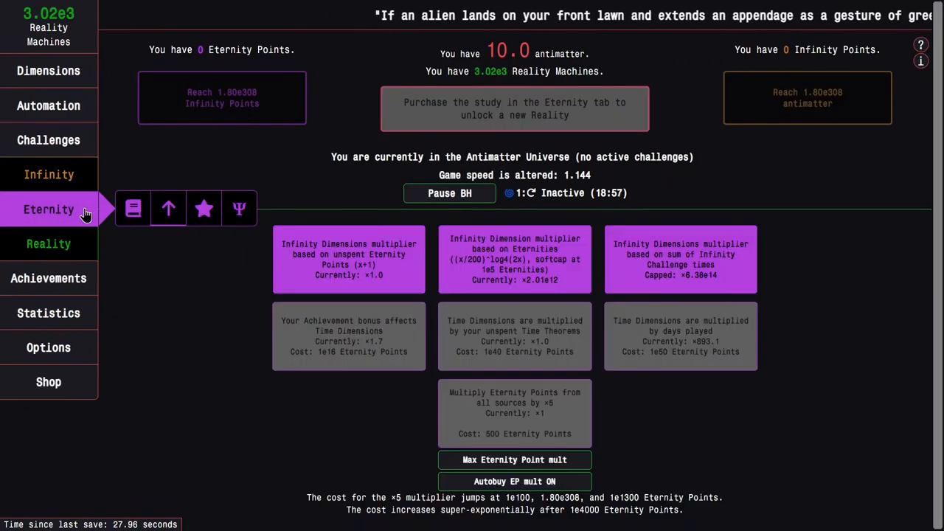
# - Buy 'Make the Black Hole 35% stronger', leaving 1.74e3 Reality Machines
pyautogui.click(48, 244)
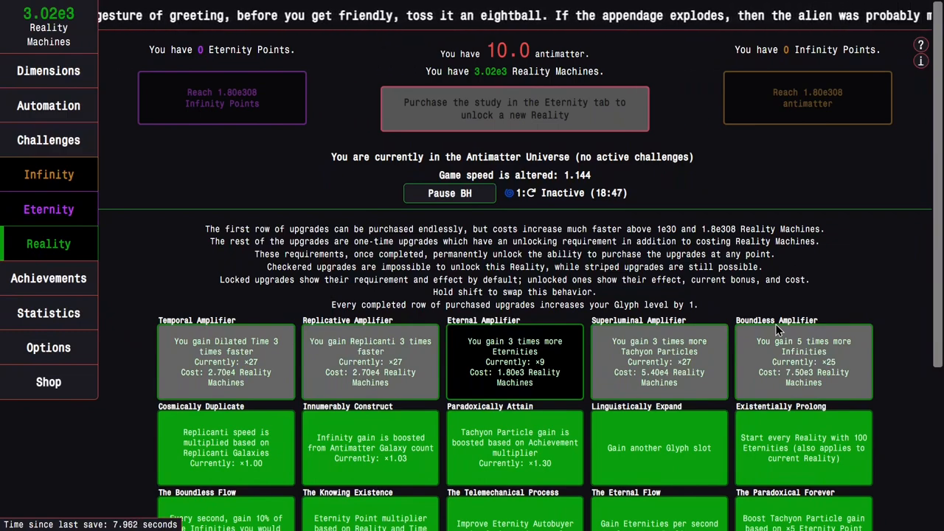
pyautogui.scroll(-3)
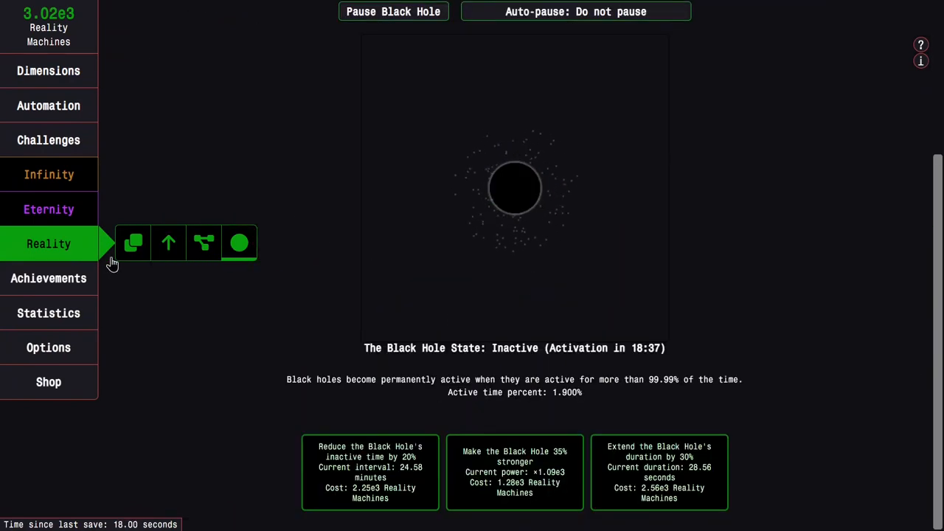
pyautogui.moveTo(186, 221)
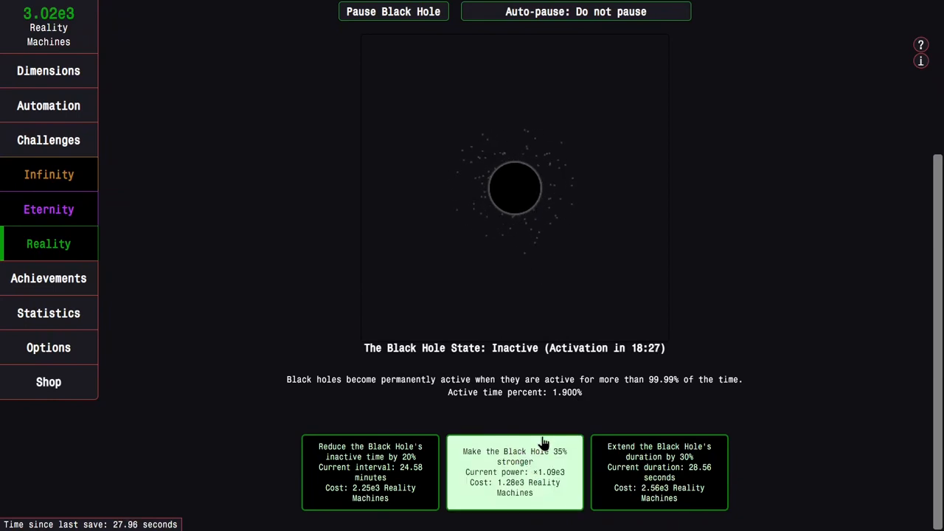
pyautogui.moveTo(519, 337)
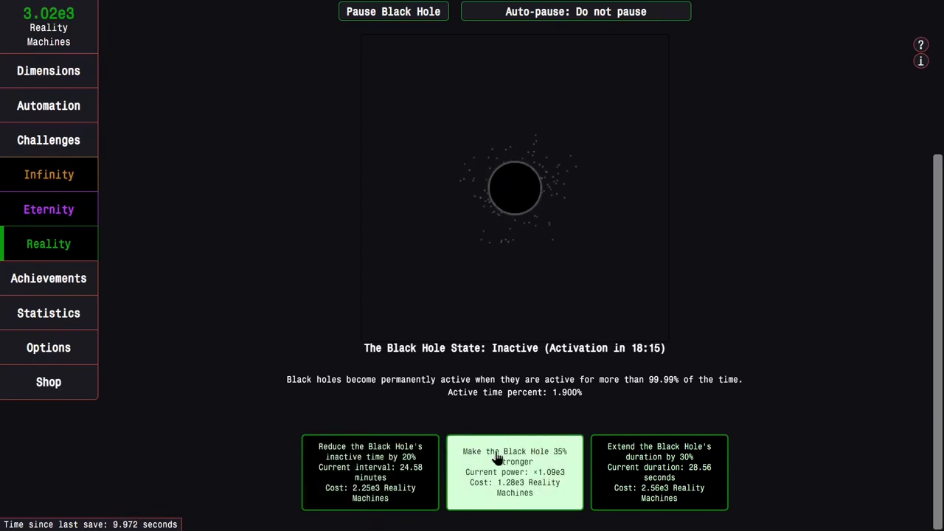
pyautogui.click(514, 472)
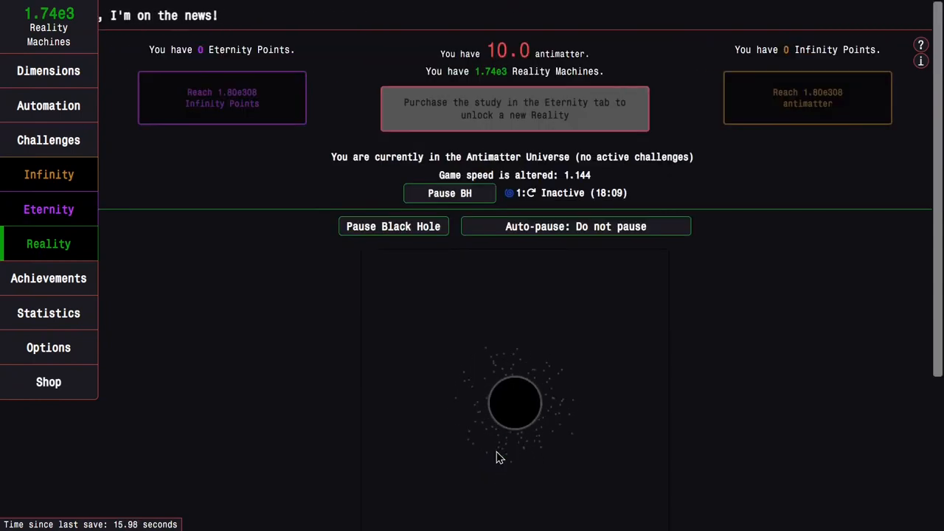
# - Look over the Time Study tree, Black Hole view and Eternity upgrades
pyautogui.click(49, 209)
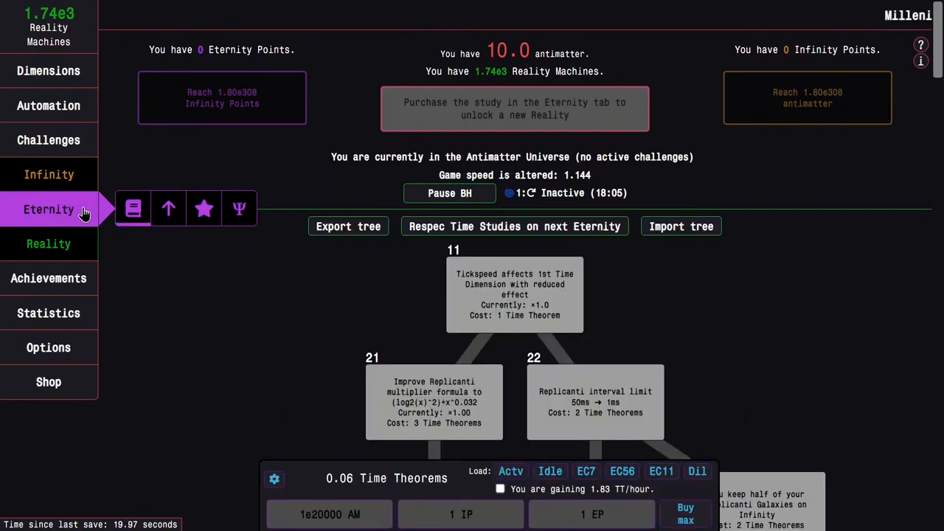
pyautogui.click(48, 244)
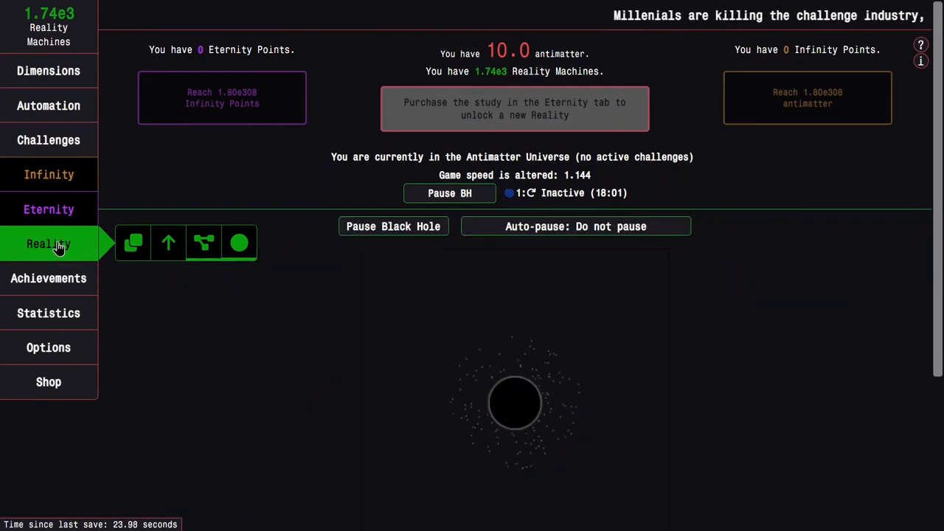
pyautogui.click(48, 209)
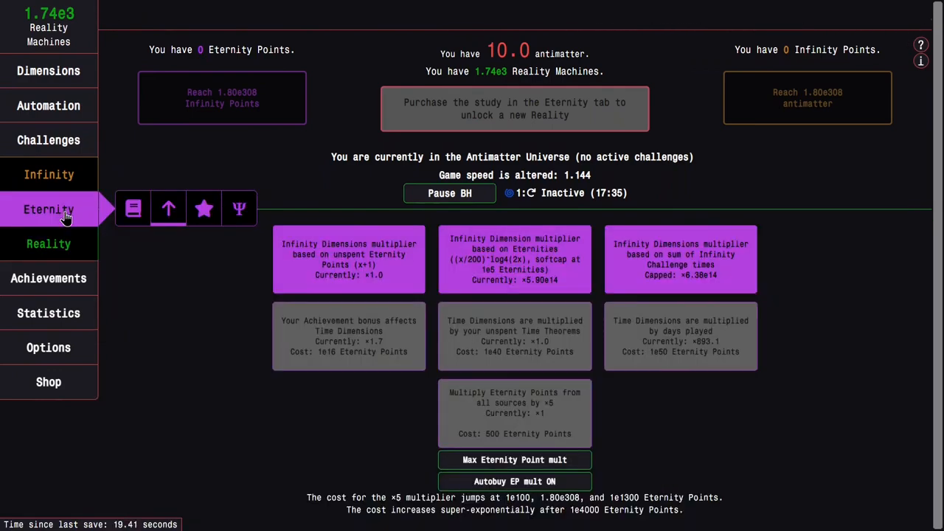
pyautogui.click(48, 243)
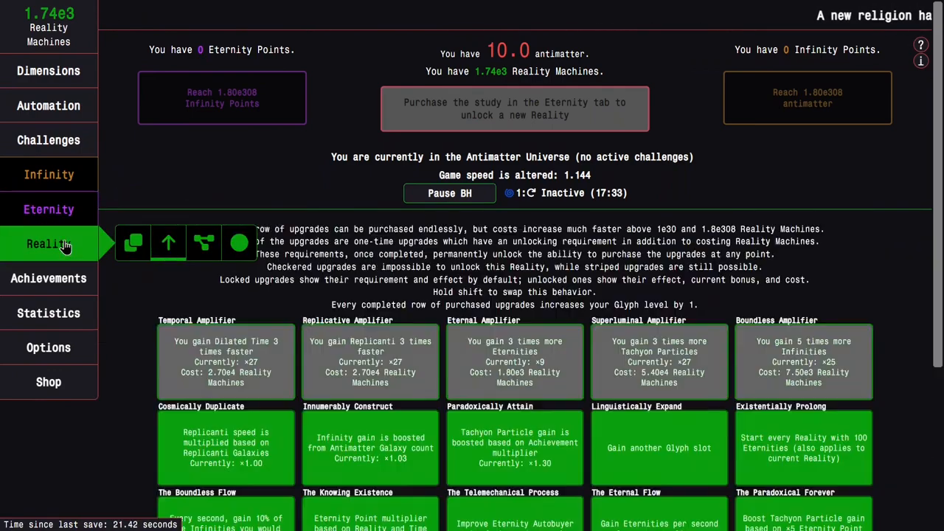
pyautogui.scroll(-3)
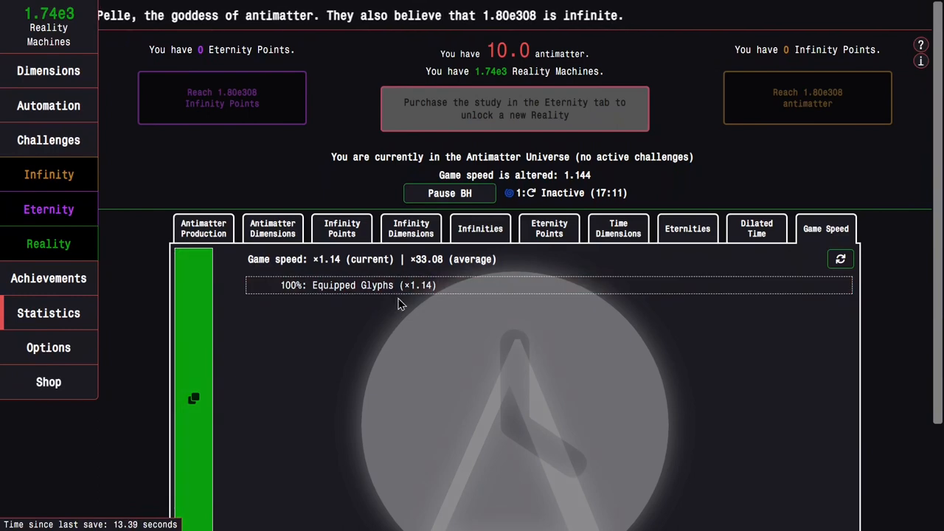
# - Check the game speed breakdown in Statistics, then scroll through the Reality upgrades
pyautogui.click(49, 244)
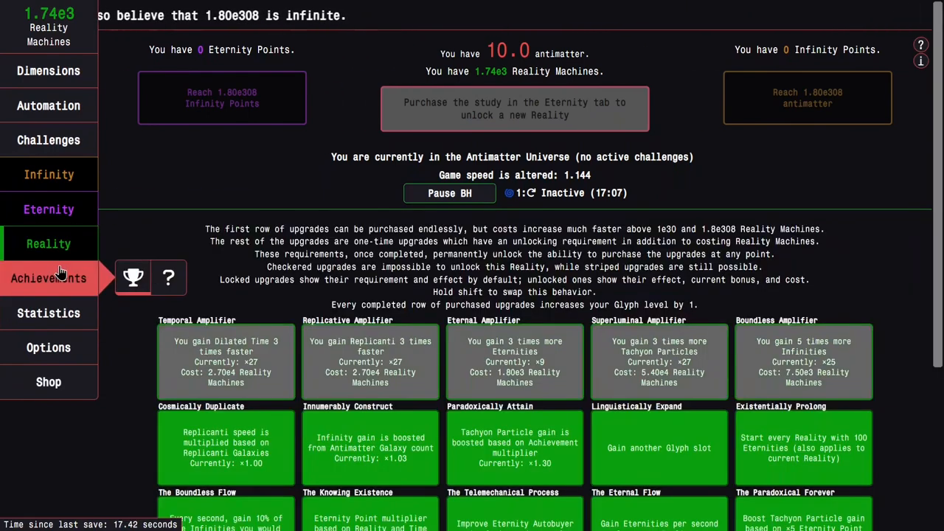
pyautogui.click(49, 313)
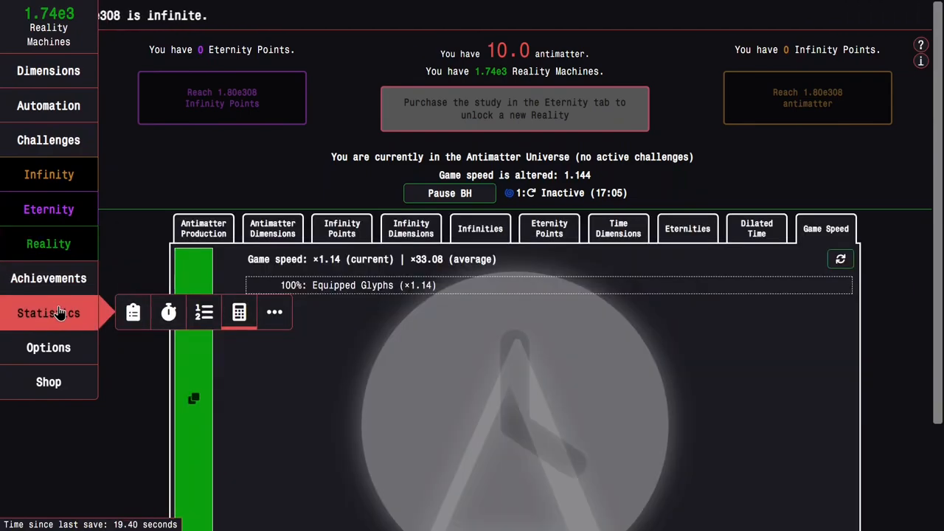
pyautogui.click(48, 243)
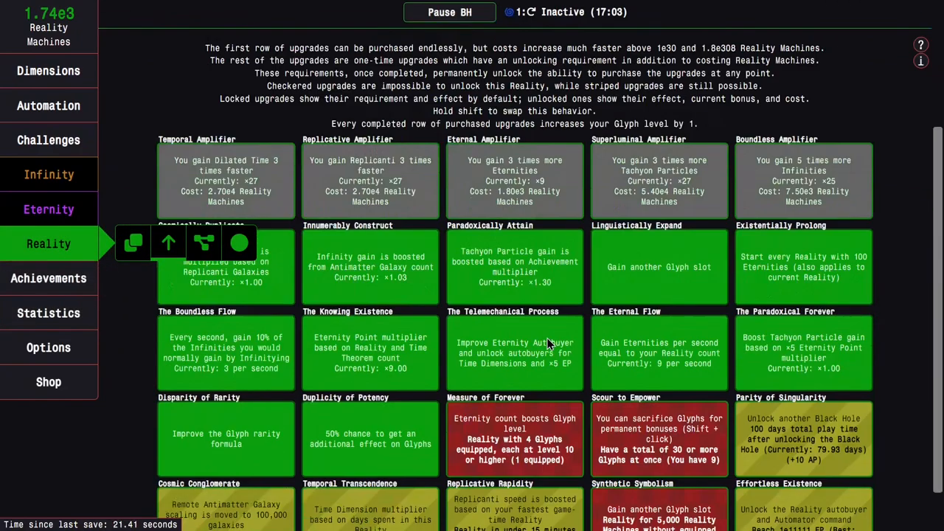
pyautogui.scroll(-3)
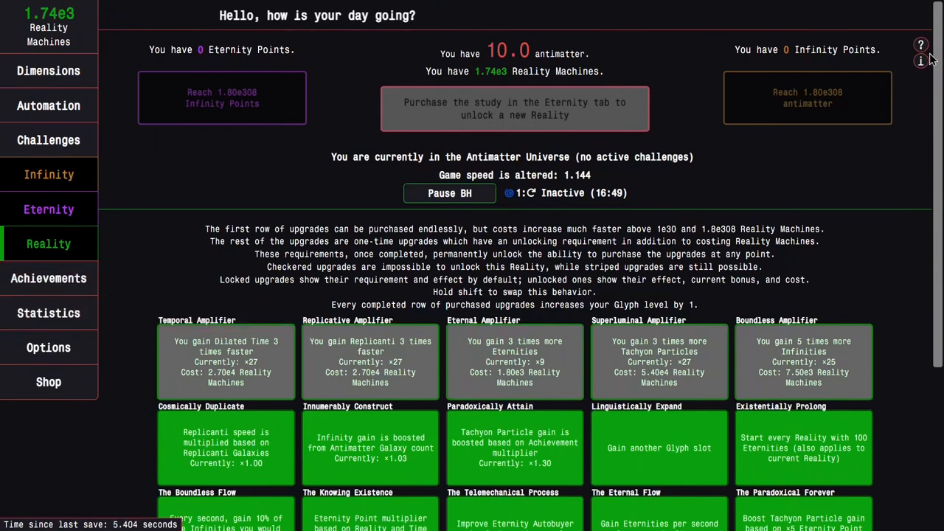
pyautogui.click(921, 45)
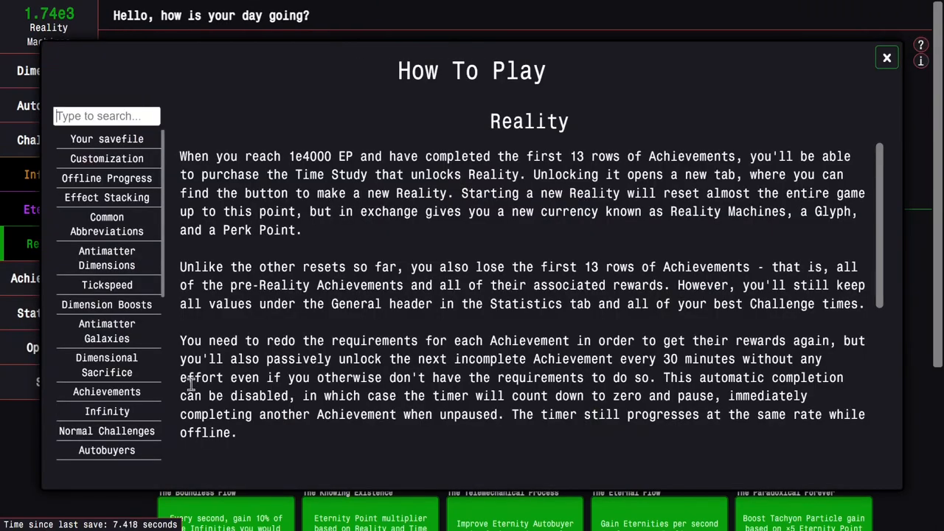
pyautogui.scroll(-3)
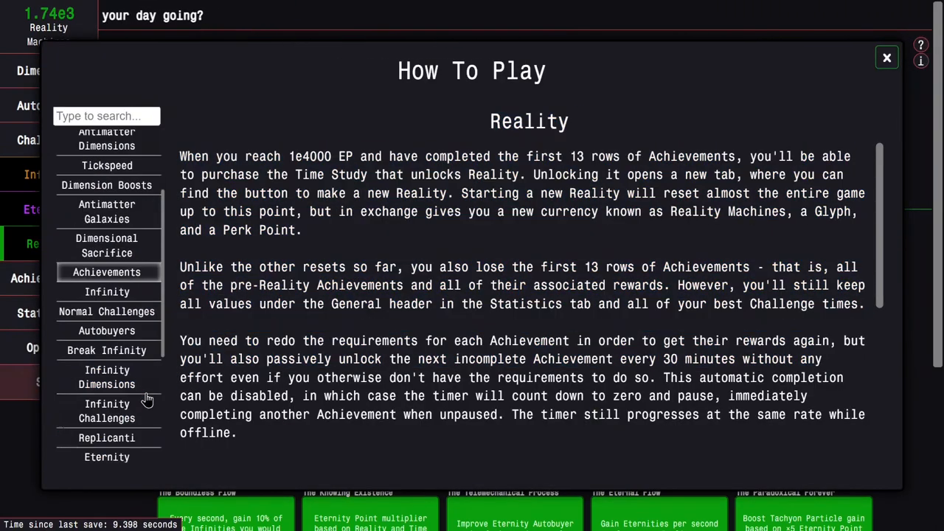
pyautogui.click(107, 453)
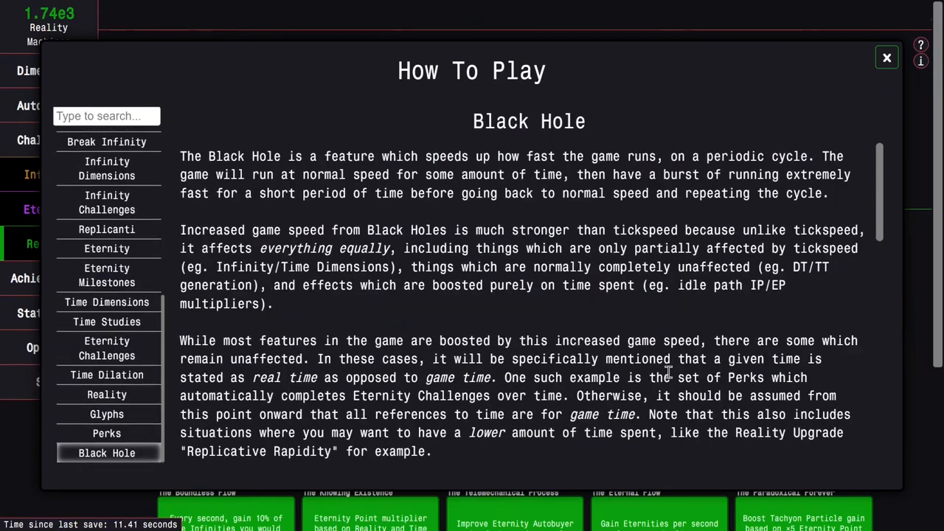
pyautogui.scroll(-3)
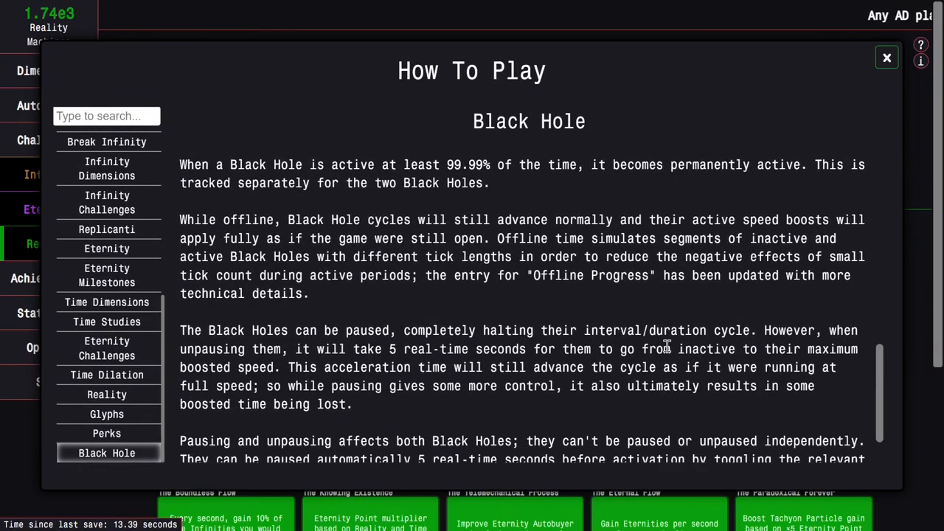
pyautogui.scroll(-3)
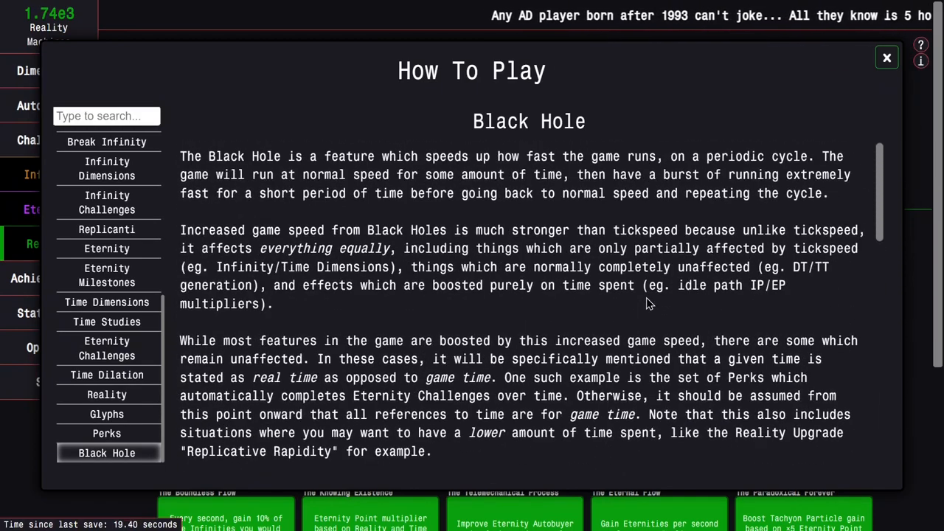
pyautogui.scroll(-3)
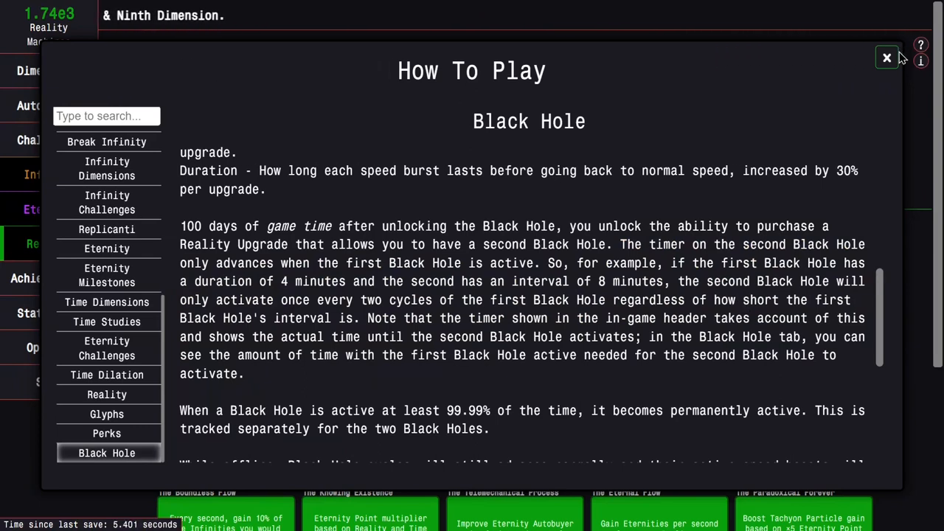
pyautogui.click(887, 58)
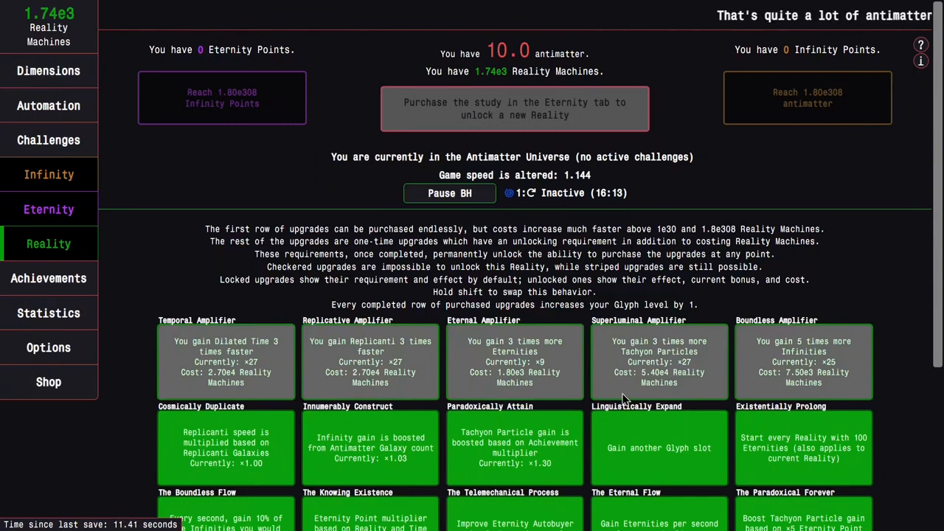
# - Browse the Automator points overview and Eternity upgrades and milestones, then reopen the time study tree
pyautogui.scroll(-3)
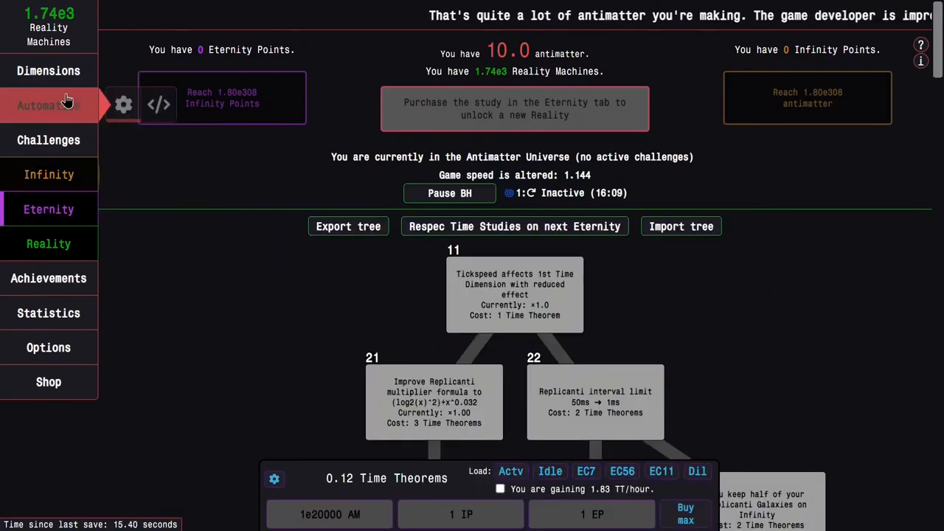
pyautogui.click(48, 105)
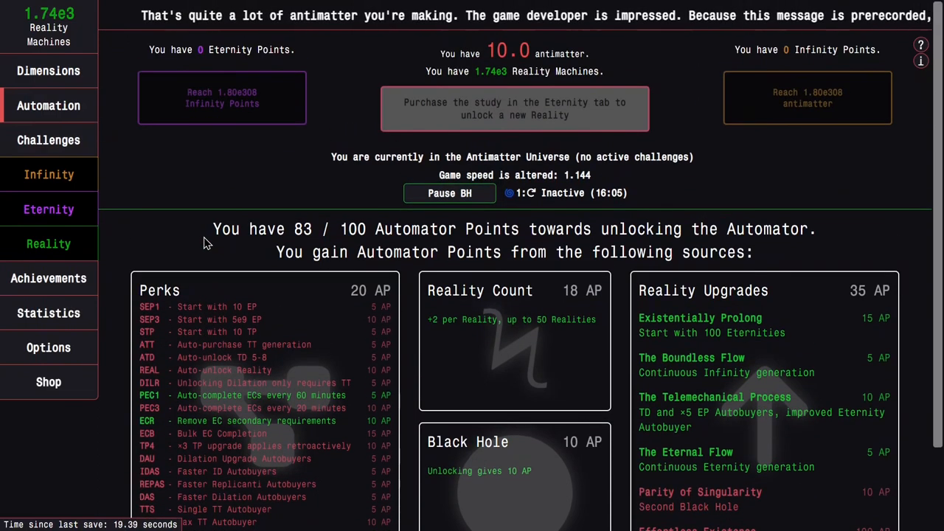
pyautogui.click(48, 208)
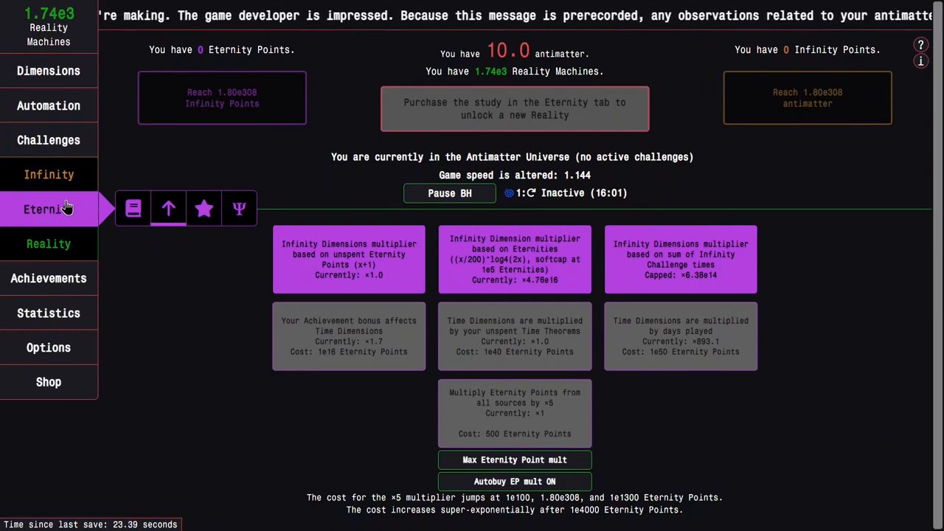
pyautogui.click(204, 209)
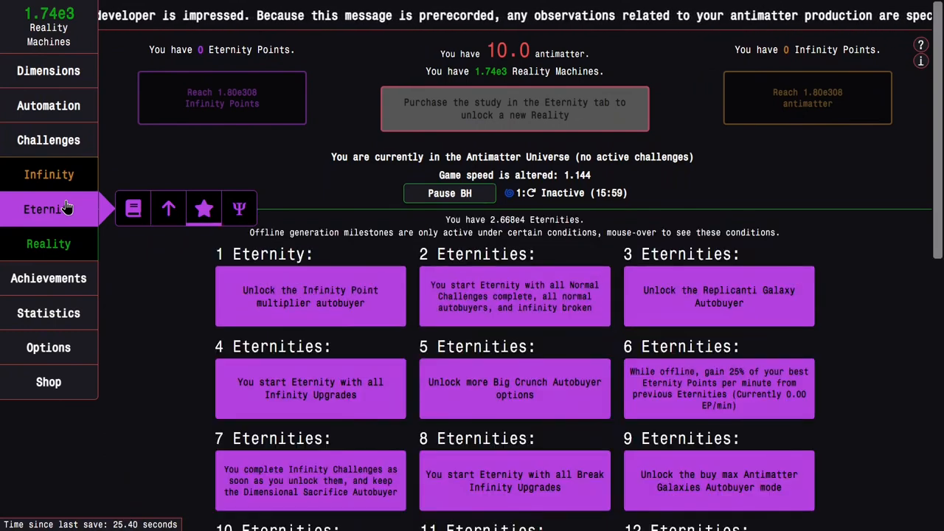
pyautogui.click(168, 209)
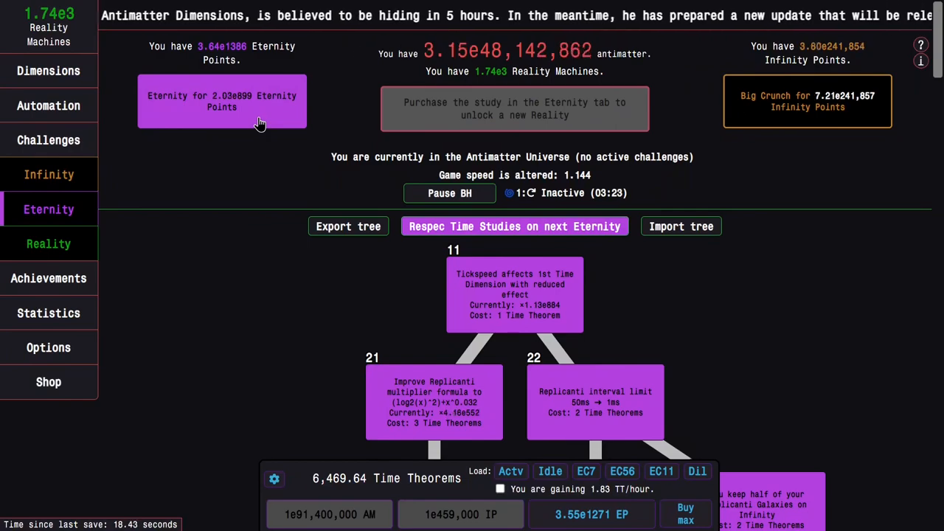
# - Review EC11 in the Eternity Challenges list and buy the time studies for the run
pyautogui.click(48, 140)
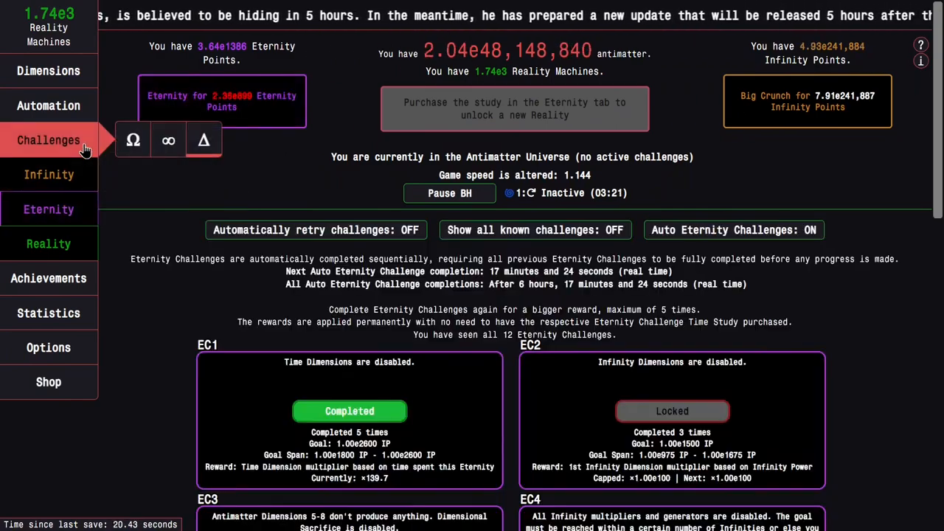
pyautogui.scroll(-3)
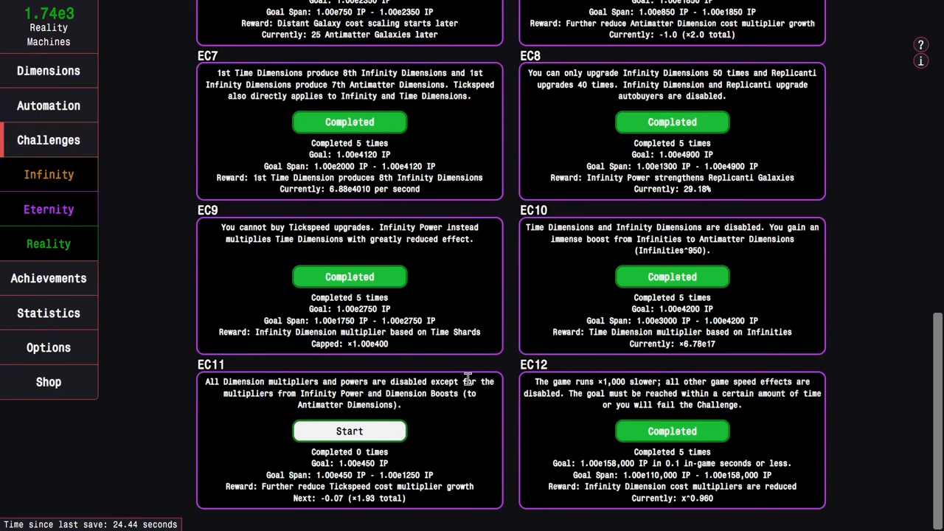
pyautogui.moveTo(486, 400)
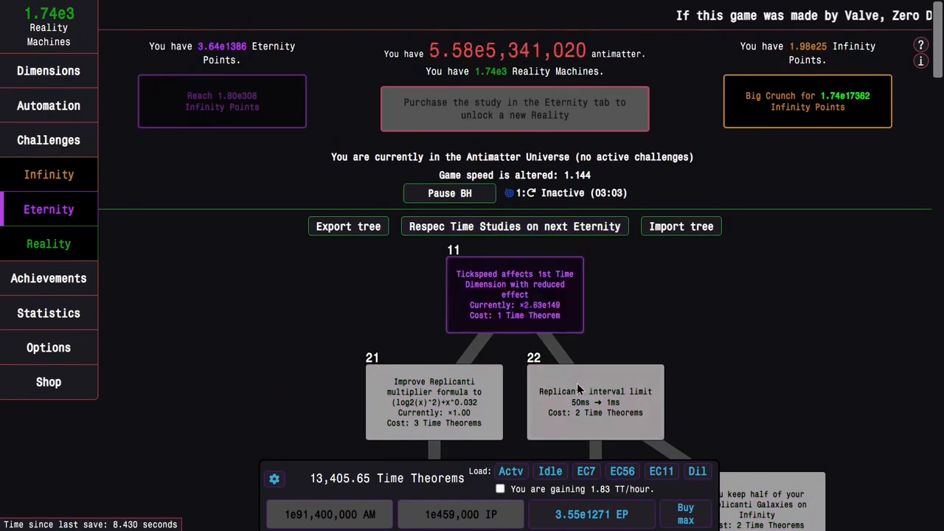
pyautogui.click(512, 472)
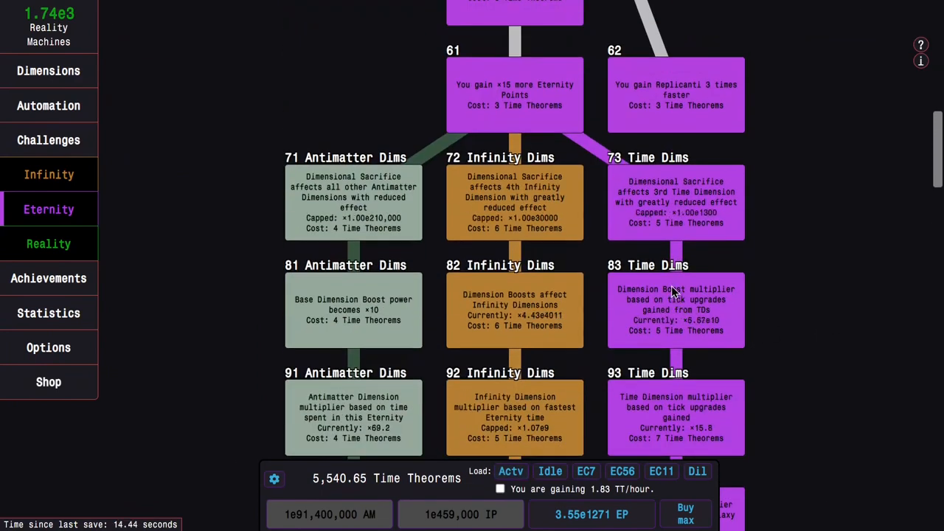
pyautogui.moveTo(756, 312)
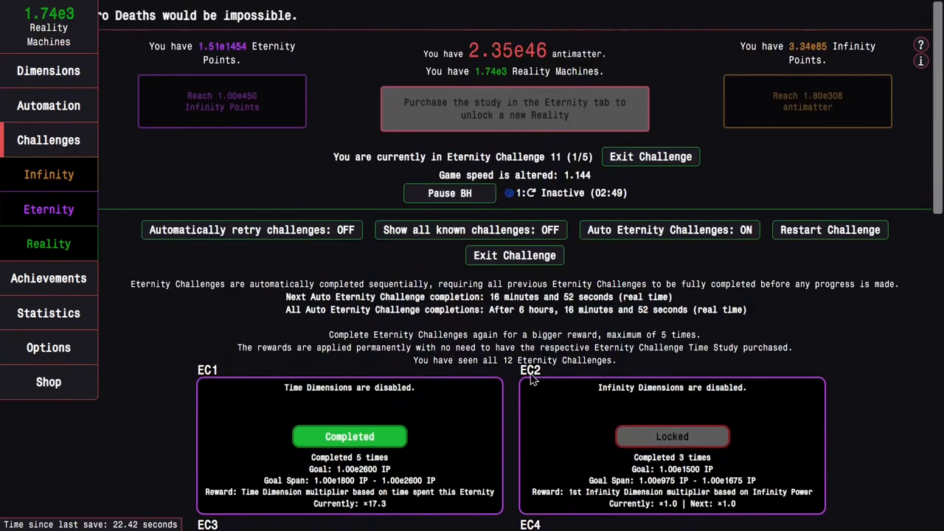
# - Check Replicanti progress, then open the EC11 study preset (6,936 TT) for editing
pyautogui.click(48, 175)
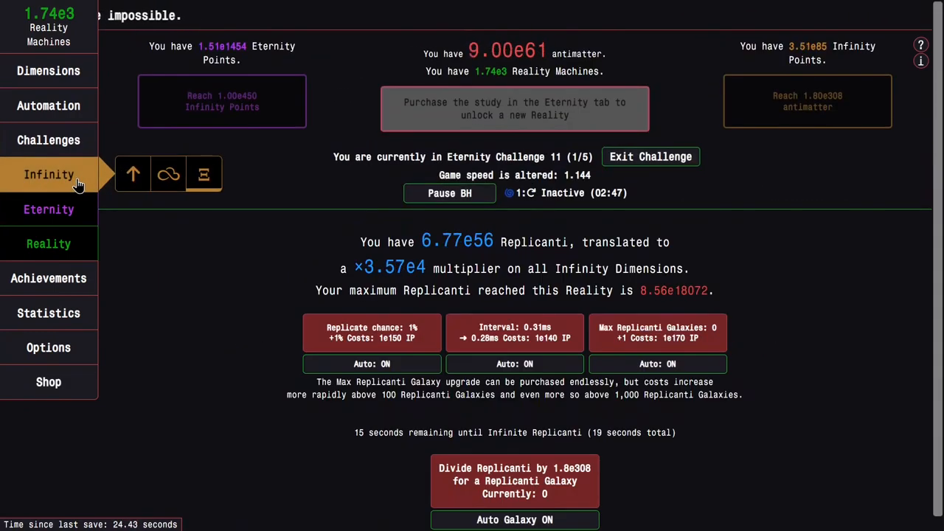
pyautogui.click(49, 210)
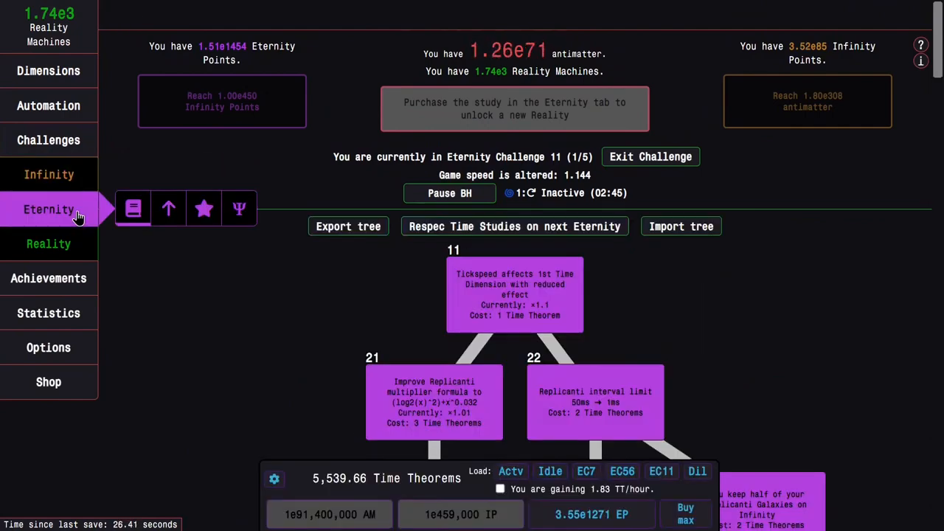
pyautogui.scroll(-3)
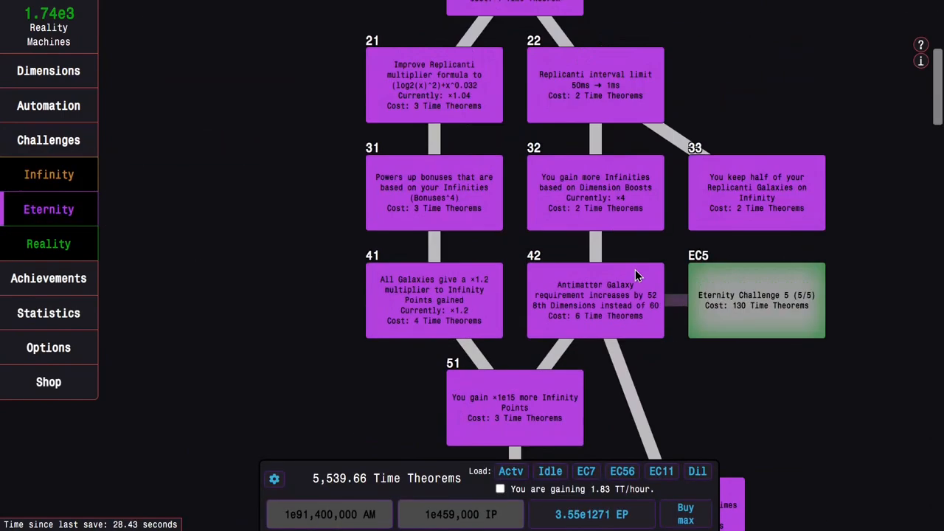
pyautogui.scroll(-3)
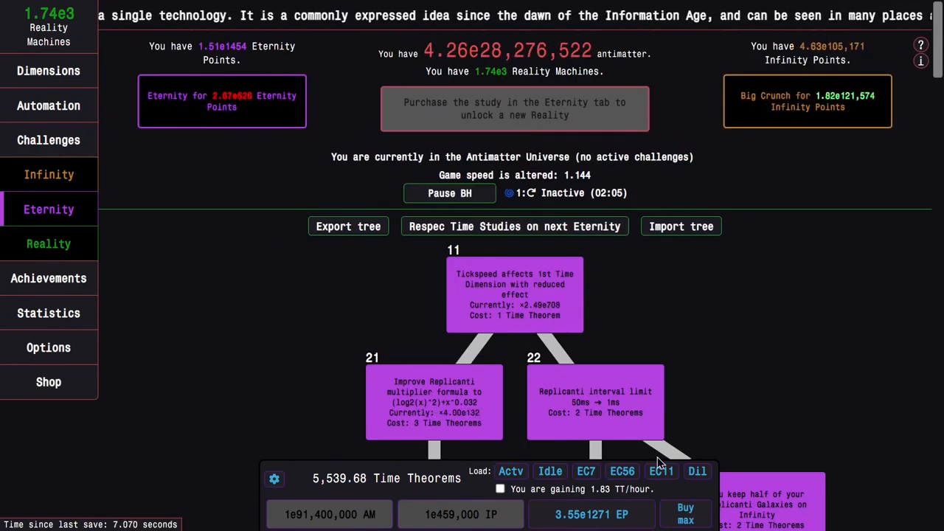
pyautogui.click(661, 470)
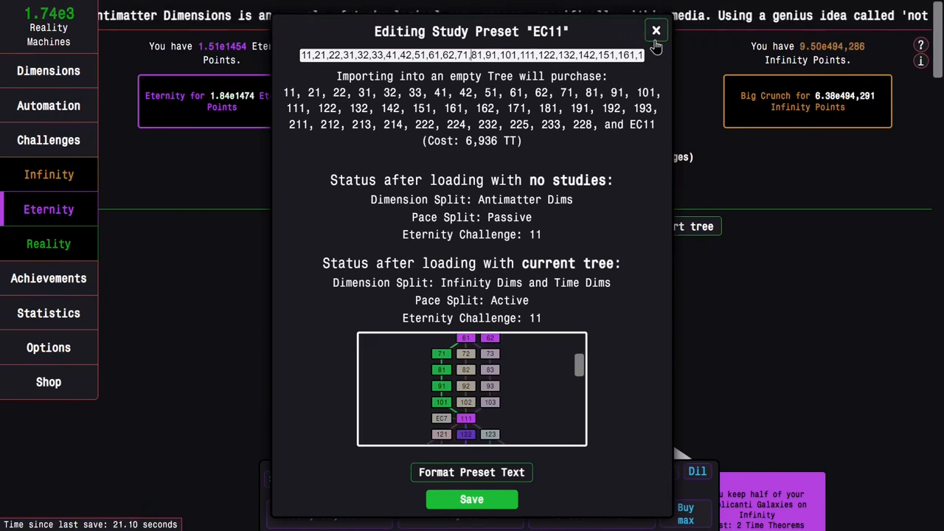
# - Close the preset editor, load the EC11 preset, and scroll the tree to the EC11 study
pyautogui.click(655, 31)
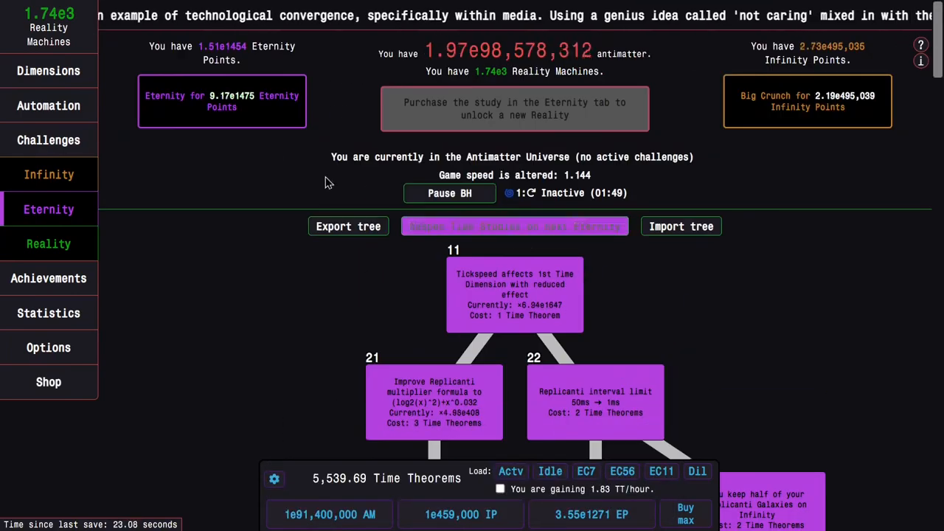
pyautogui.click(49, 141)
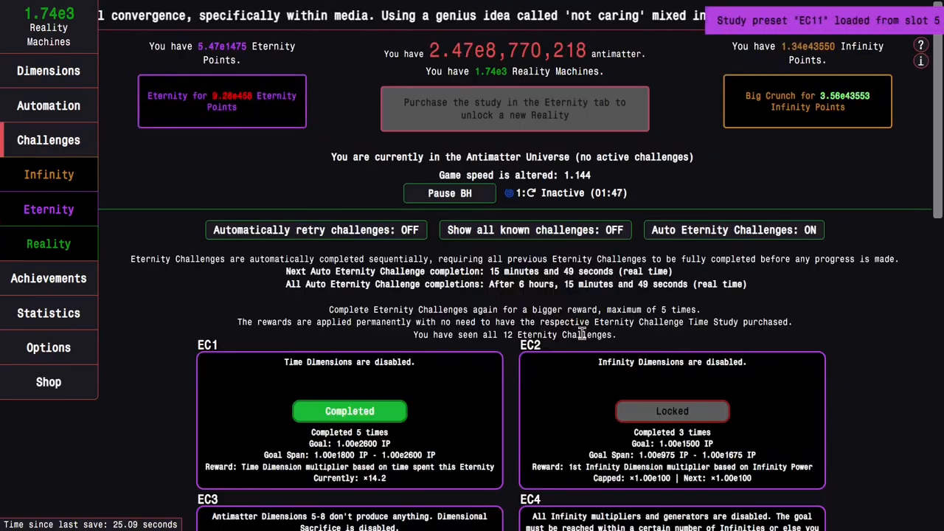
pyautogui.click(49, 208)
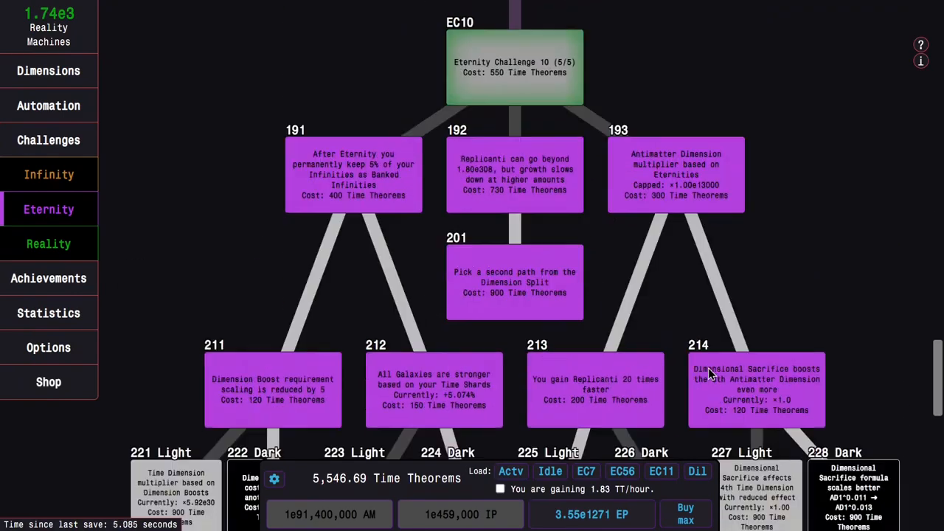
pyautogui.scroll(-3)
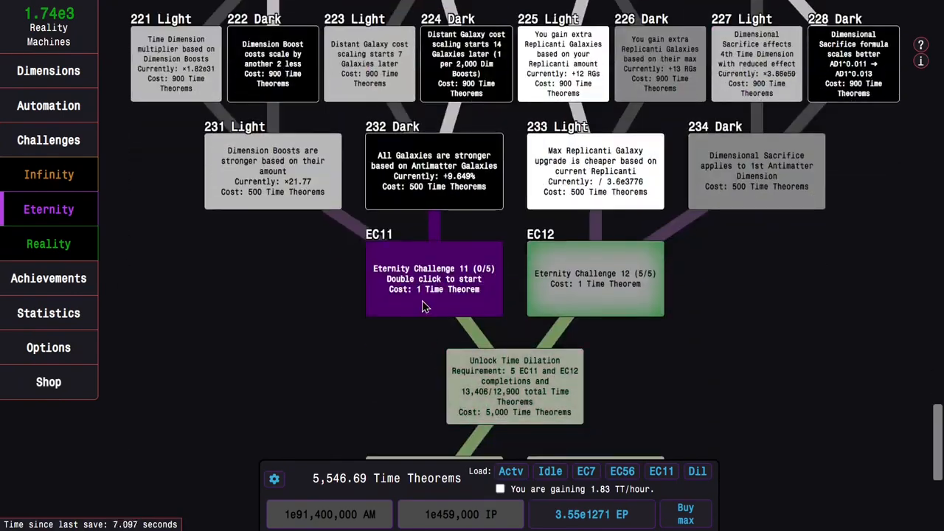
pyautogui.scroll(-3)
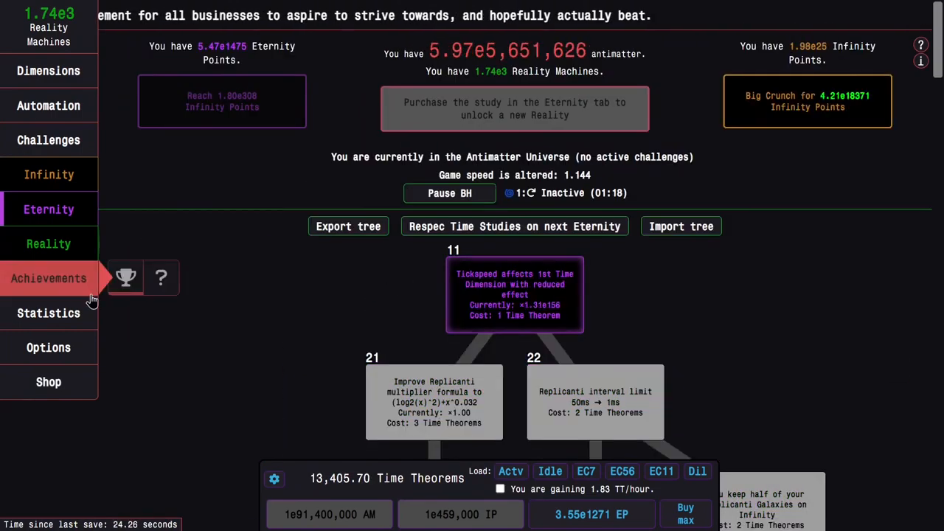
# - Read the first EC11 run's 15.61-second time in Statistics, then reopen the challenges list
pyautogui.click(49, 313)
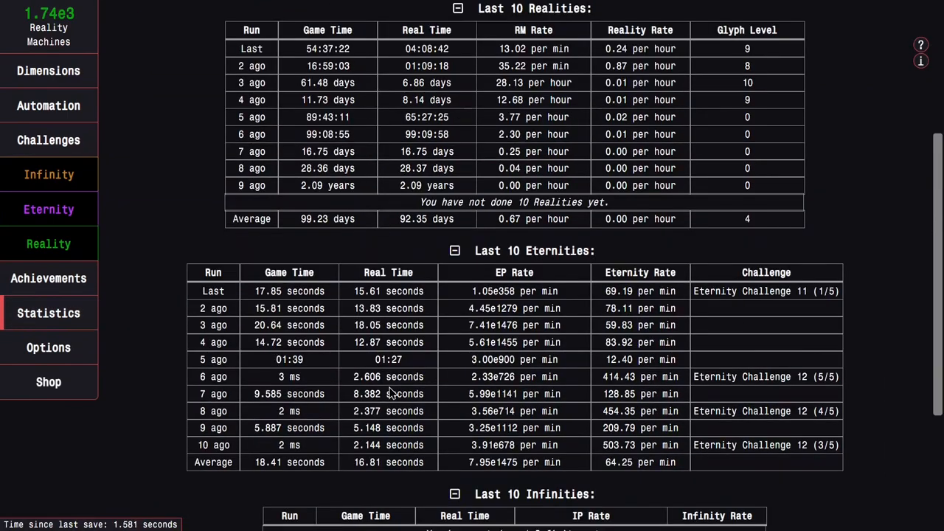
pyautogui.click(49, 210)
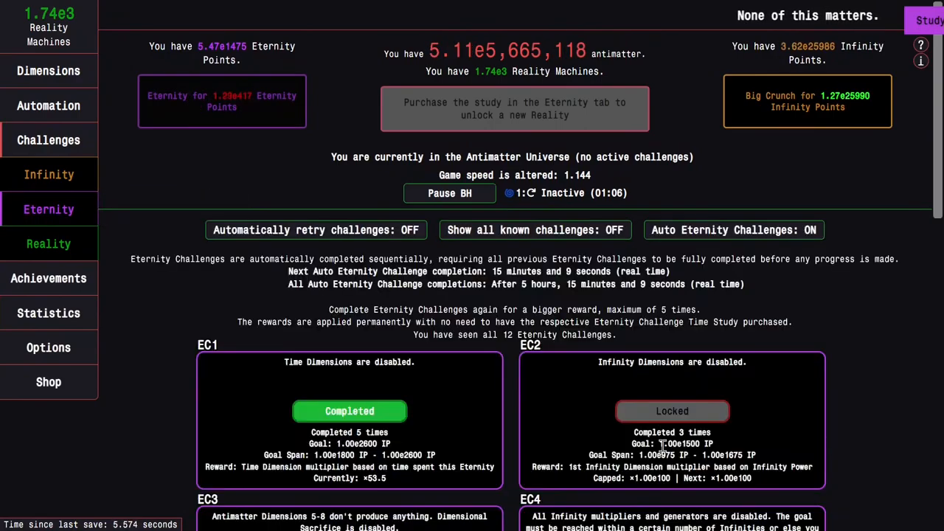
# - Run EC11 from the time study tree and compare its 21.84-second time in Statistics
pyautogui.click(49, 209)
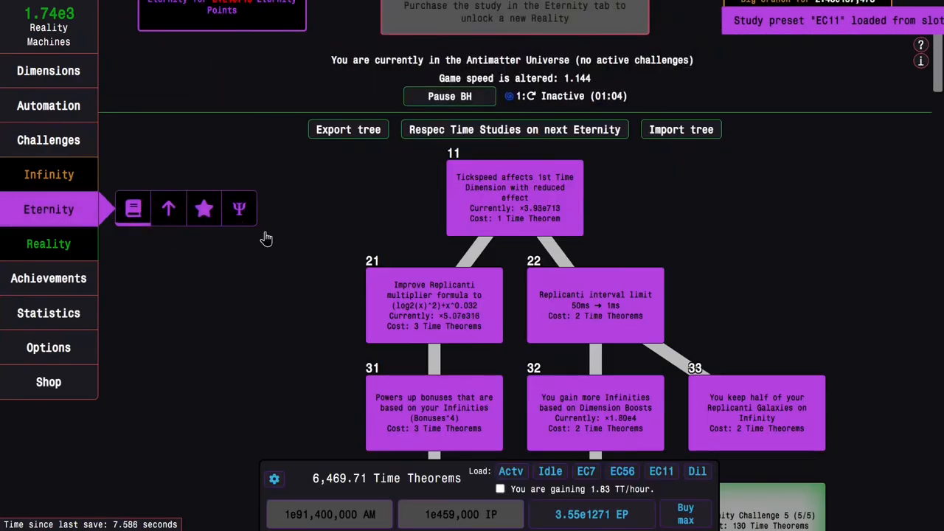
pyautogui.scroll(-3)
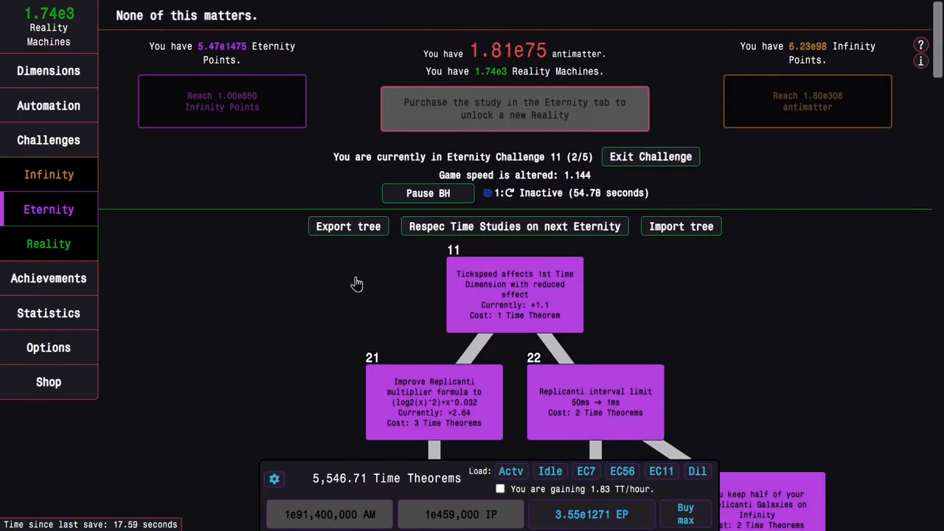
pyautogui.click(48, 313)
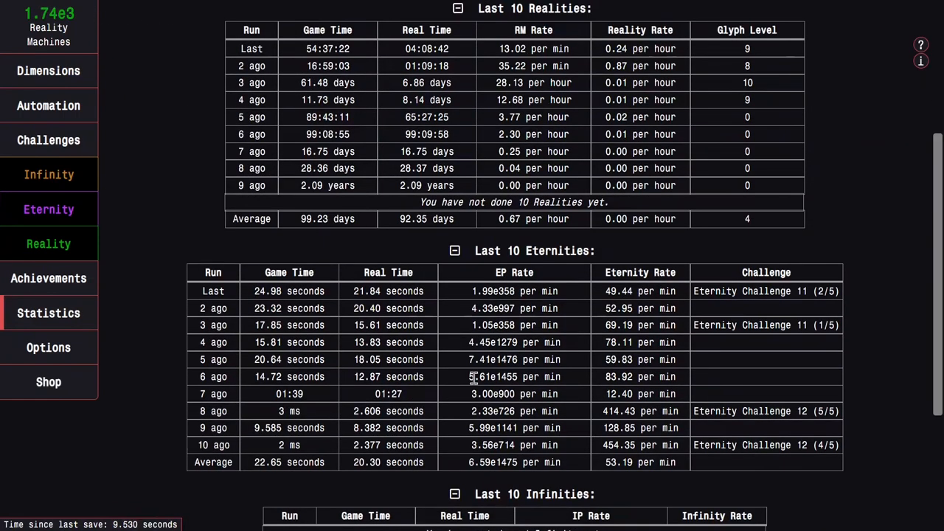
# - Start the third Eternity Challenge 11 run (3/5)
pyautogui.click(49, 209)
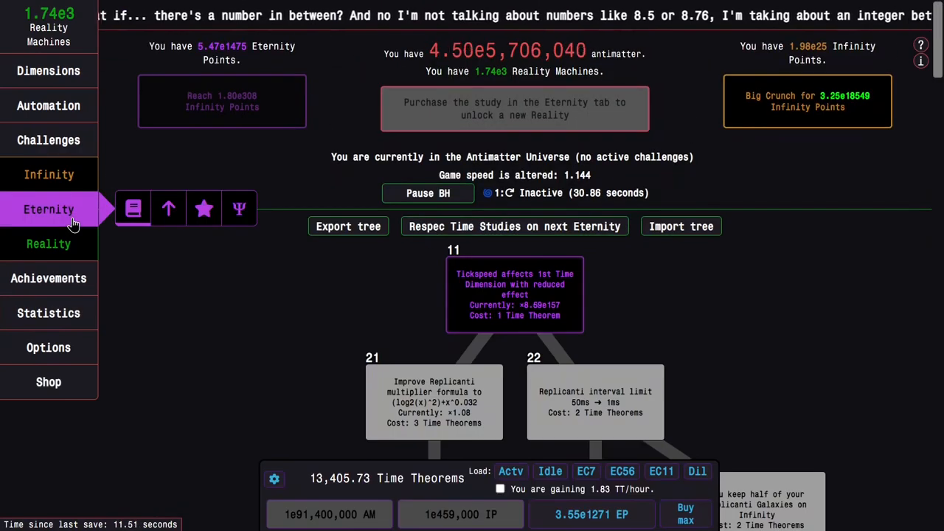
pyautogui.scroll(-3)
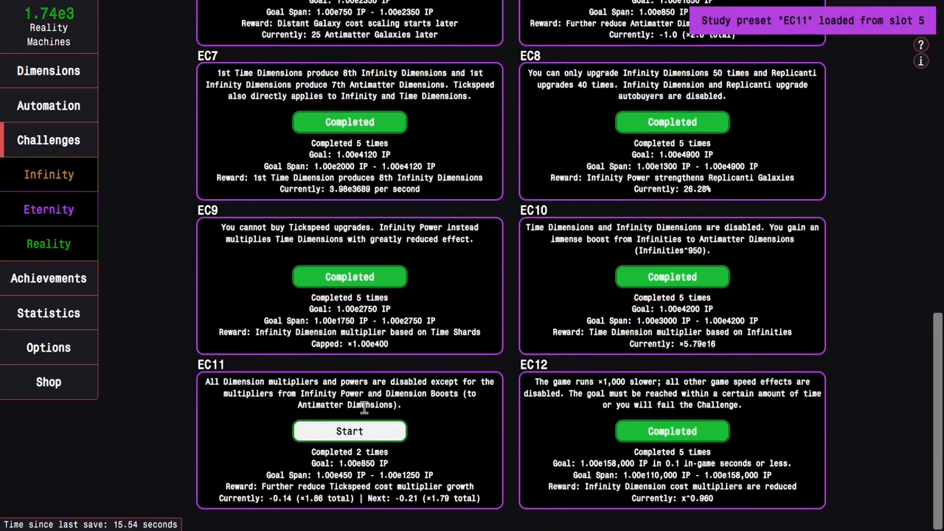
pyautogui.click(349, 431)
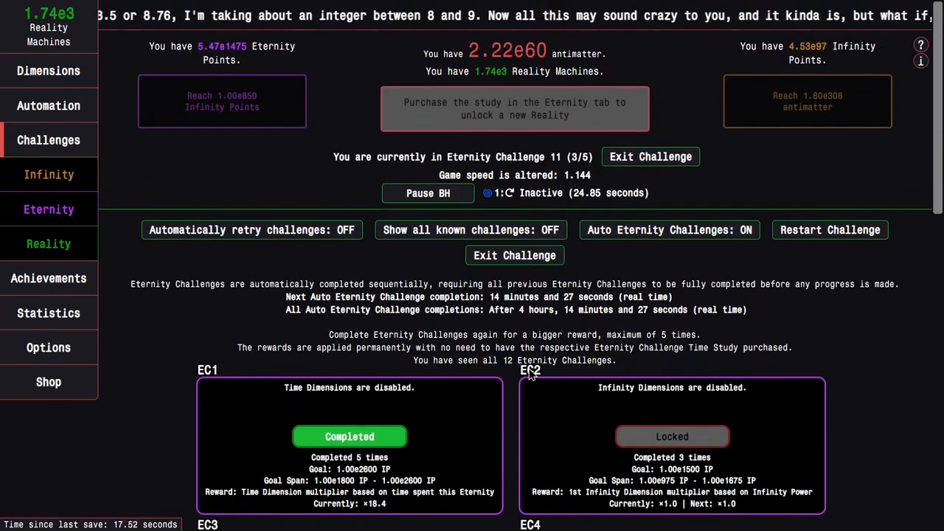